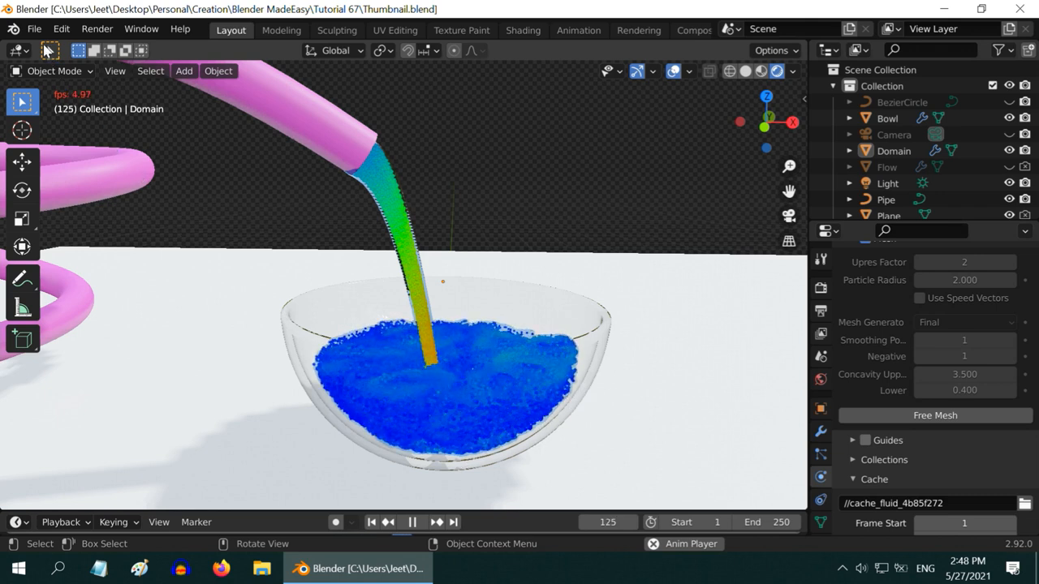
Open the File menu from the finished fluid scene.
click(34, 28)
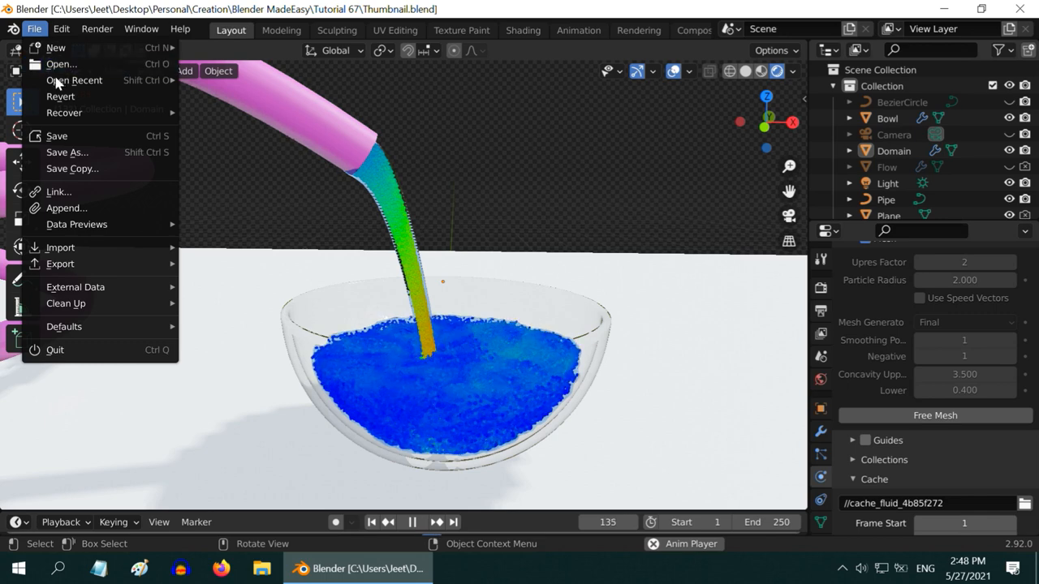
Load Tutorial-67.blend from Open Recent.
click(74, 80)
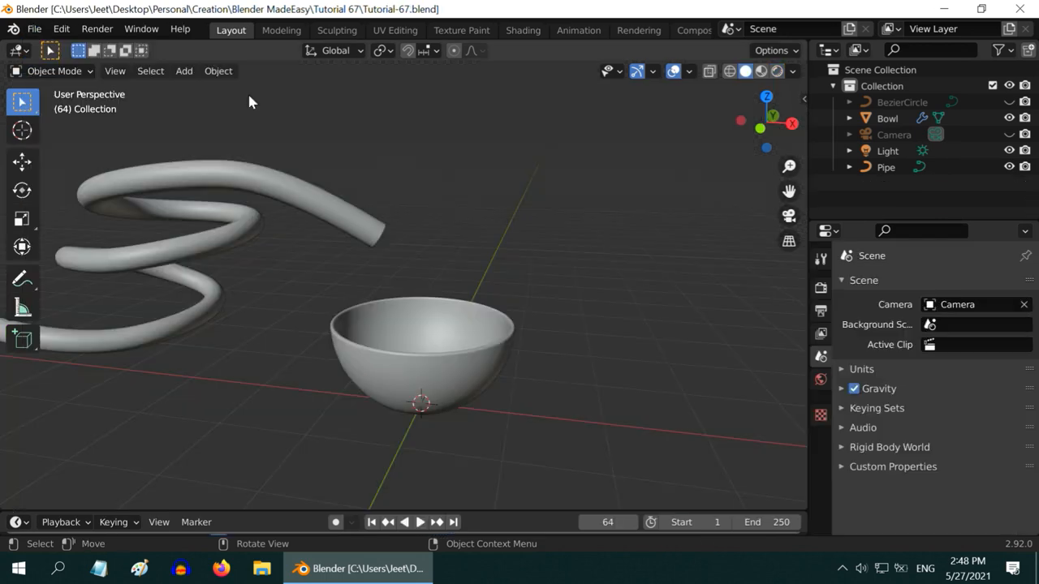
mouse_move(410, 376)
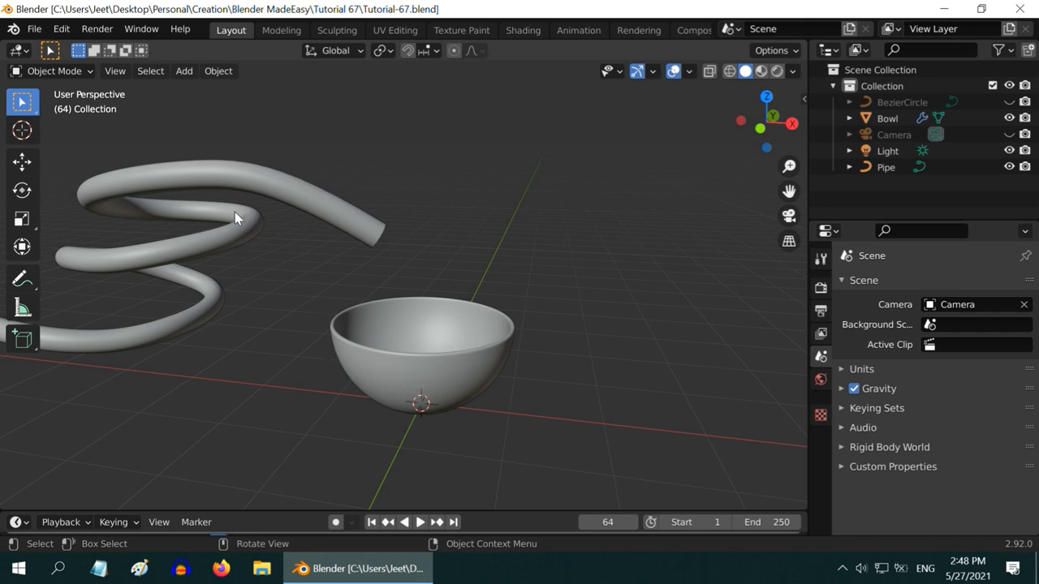
mouse_move(375, 303)
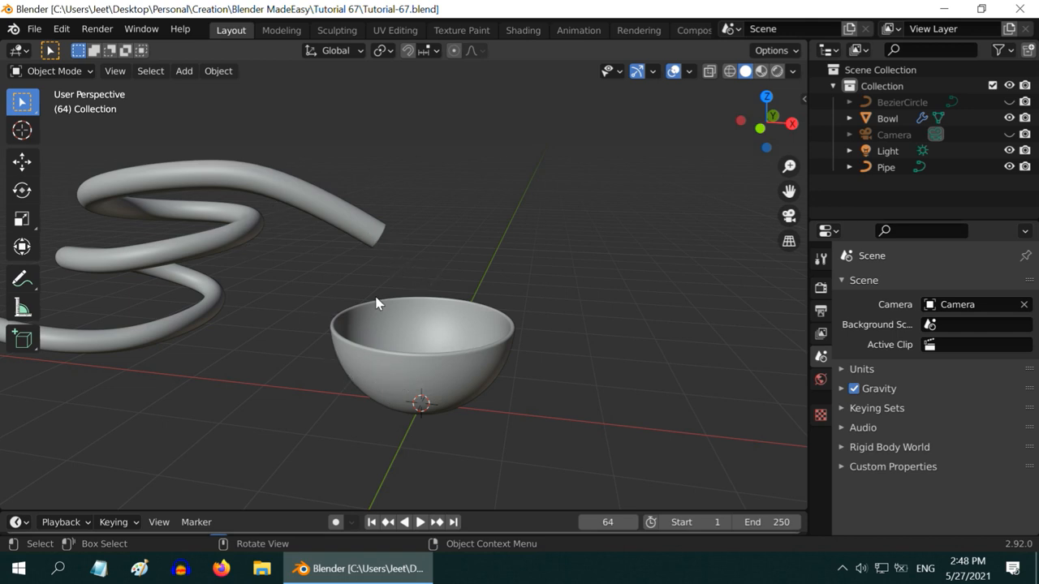
mouse_move(452, 335)
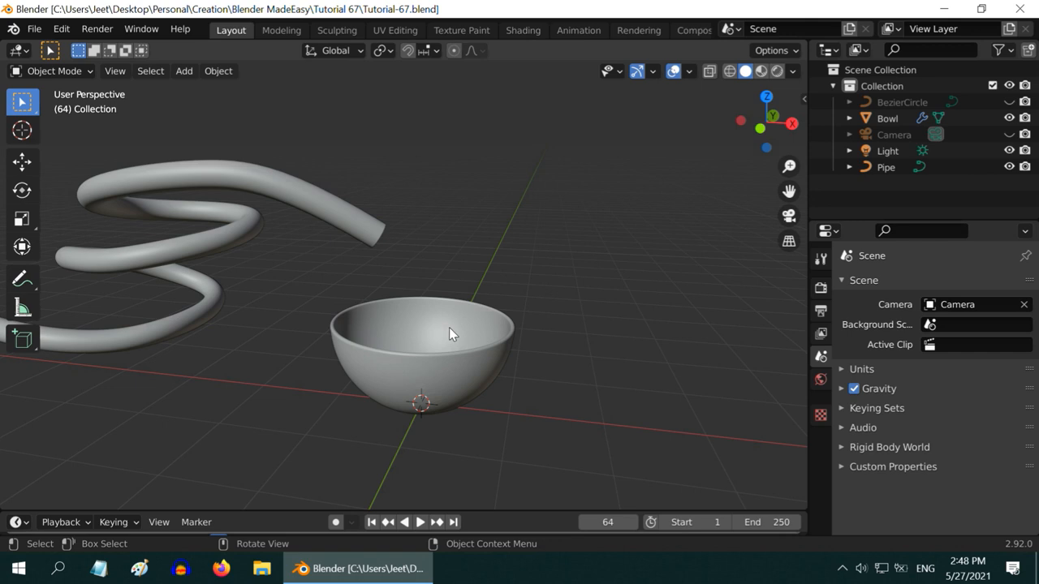
mouse_move(520, 374)
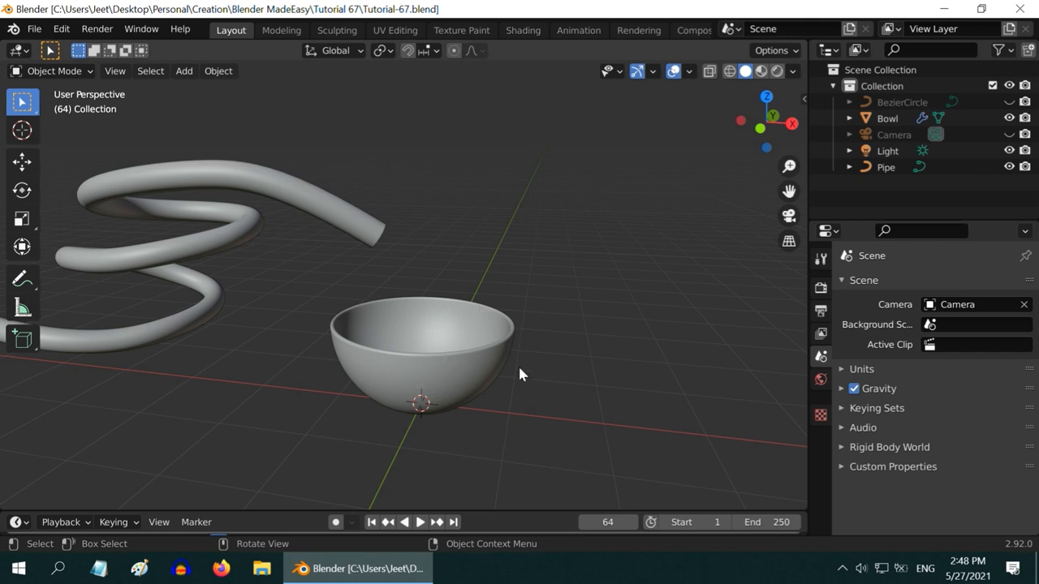
mouse_move(399, 333)
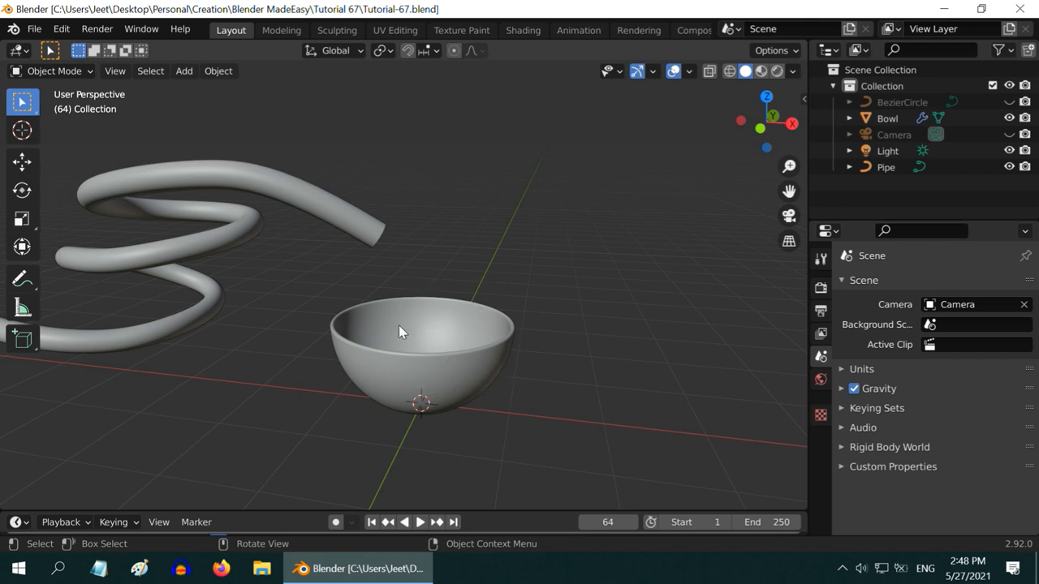
Add a UV sphere, scale it down, and move it to the pipe's open end.
click(184, 71)
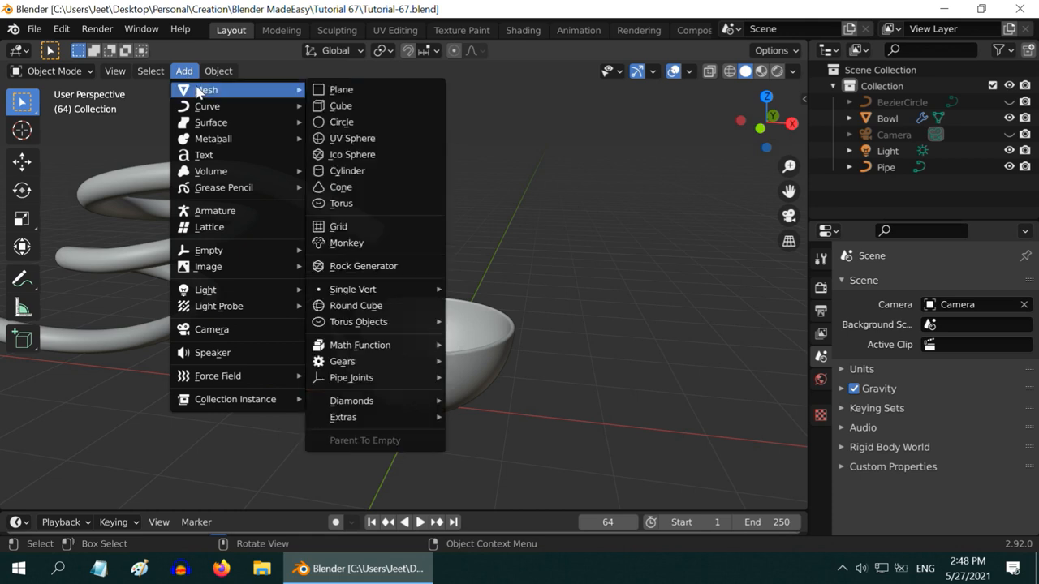
click(352, 138)
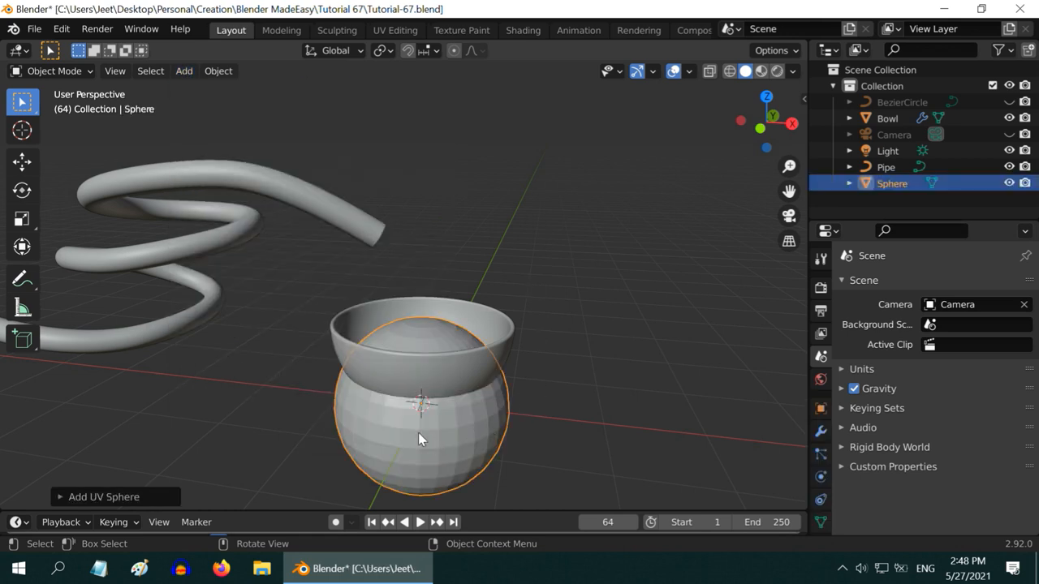
mouse_move(381, 236)
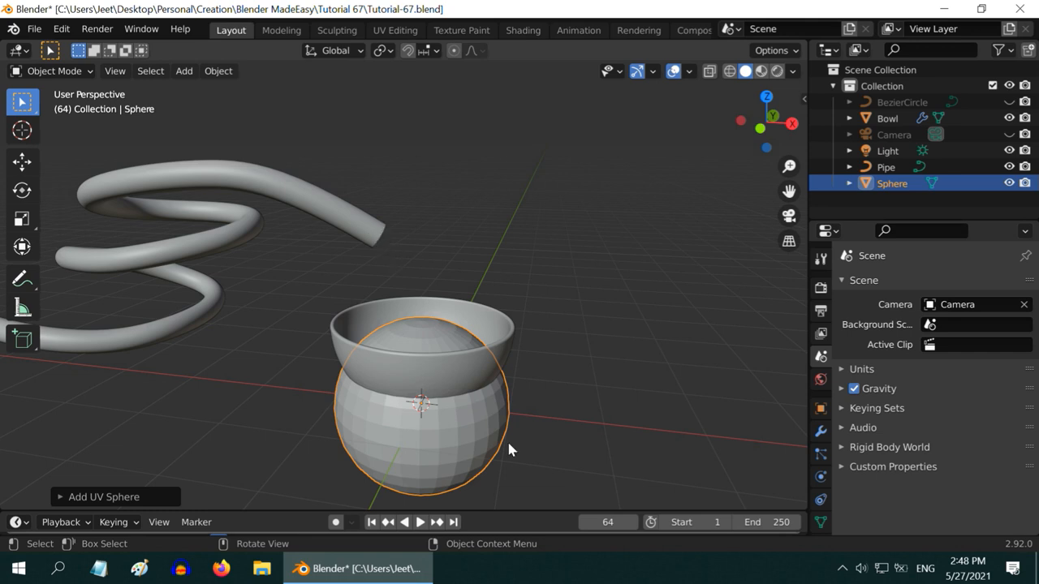
key(s)
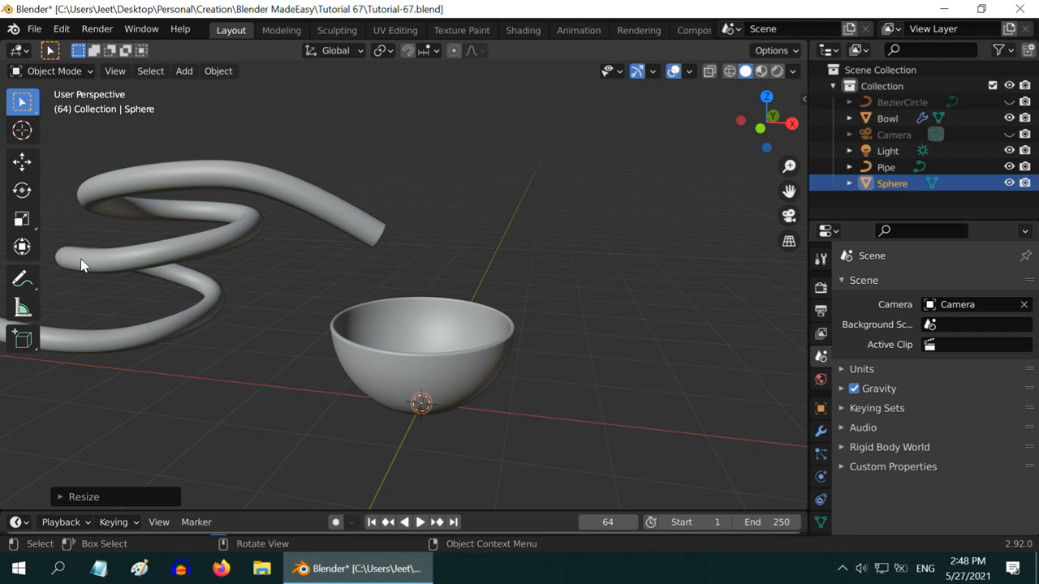
click(22, 162)
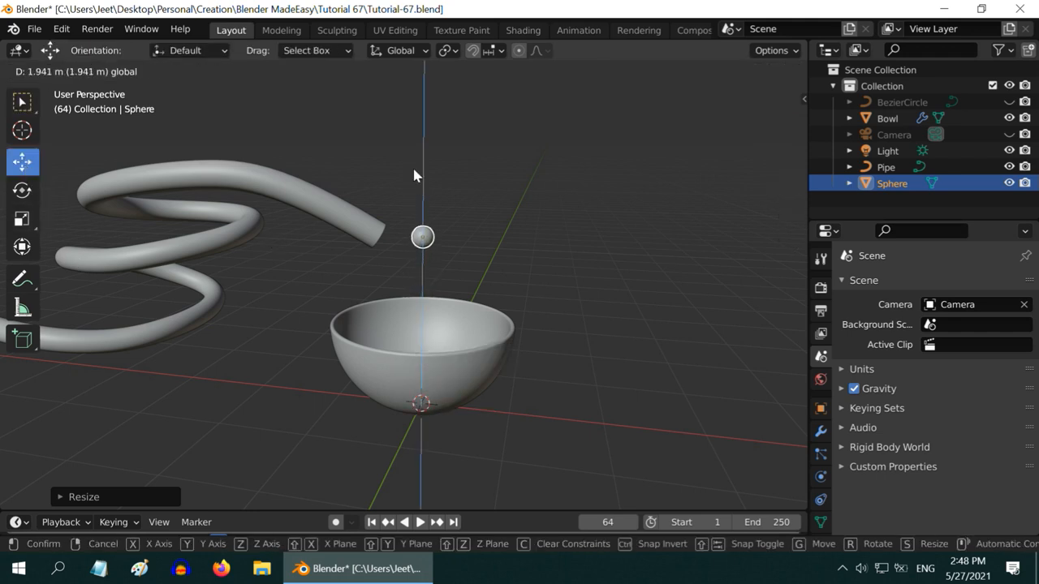
drag(422, 237, 384, 235)
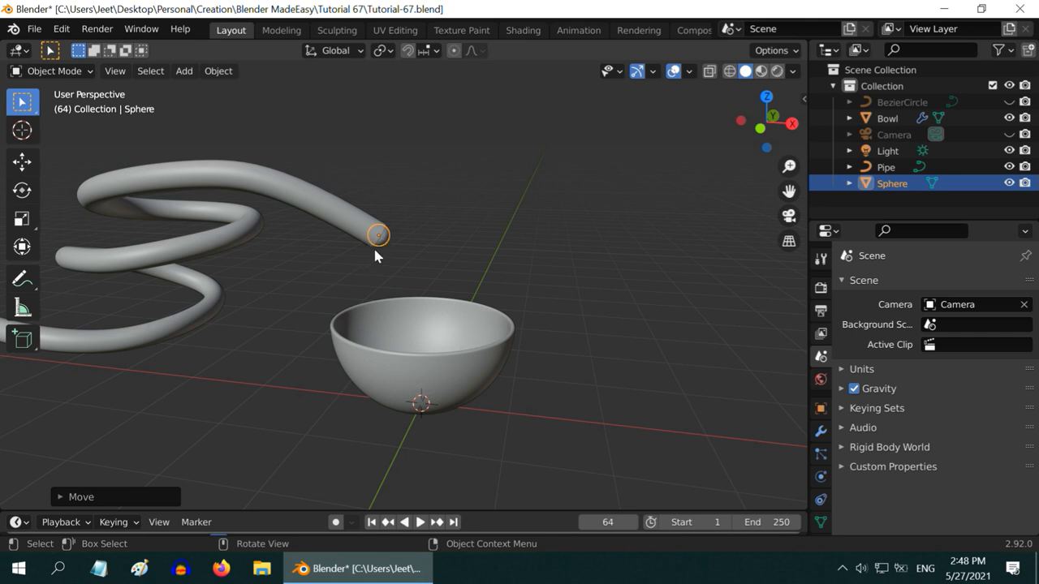
Give the sphere Fluid physics as a Liquid Flow with Inflow behavior and initial velocity.
click(820, 476)
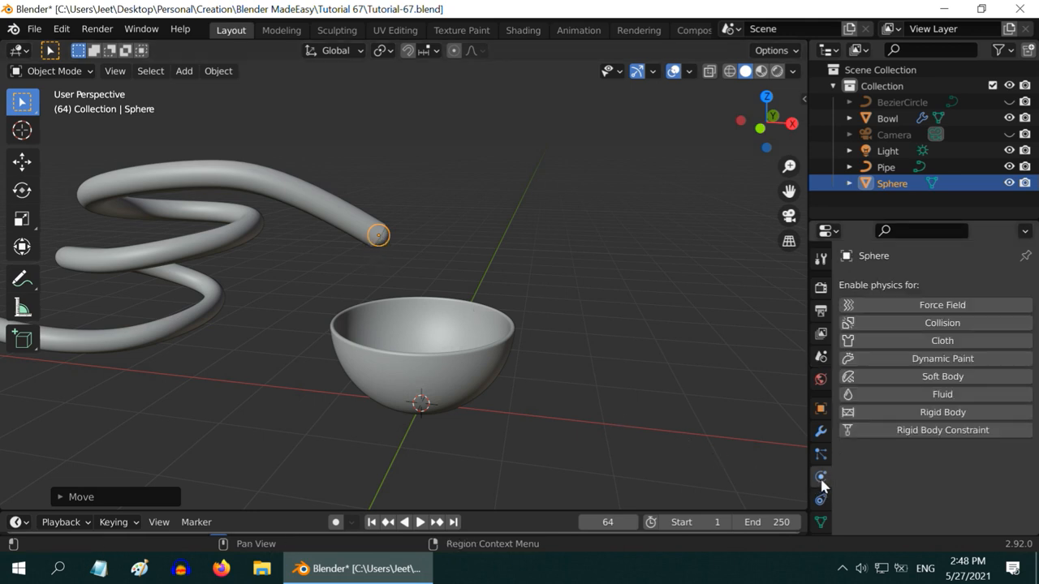
click(942, 394)
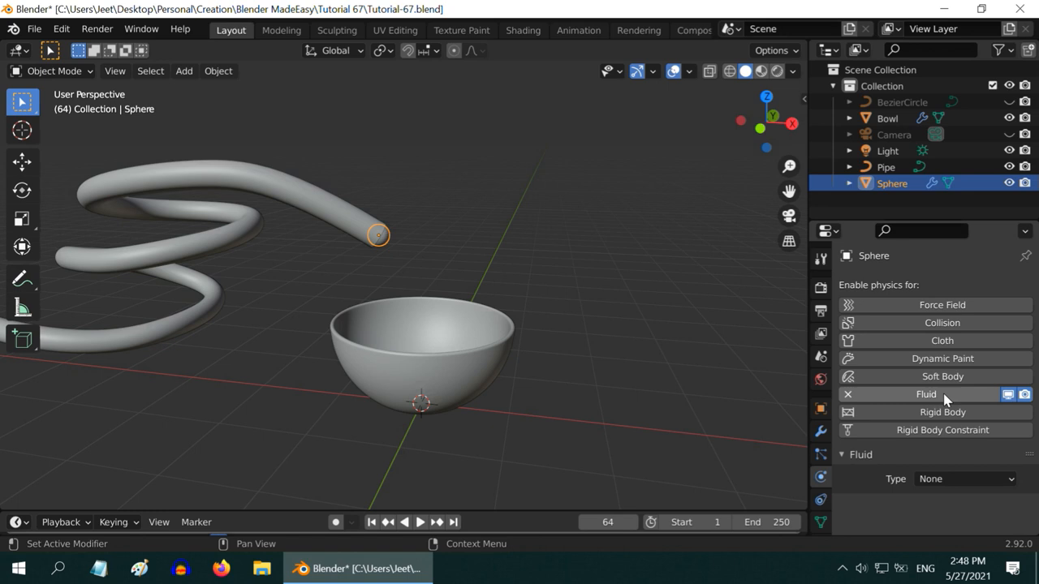
click(964, 479)
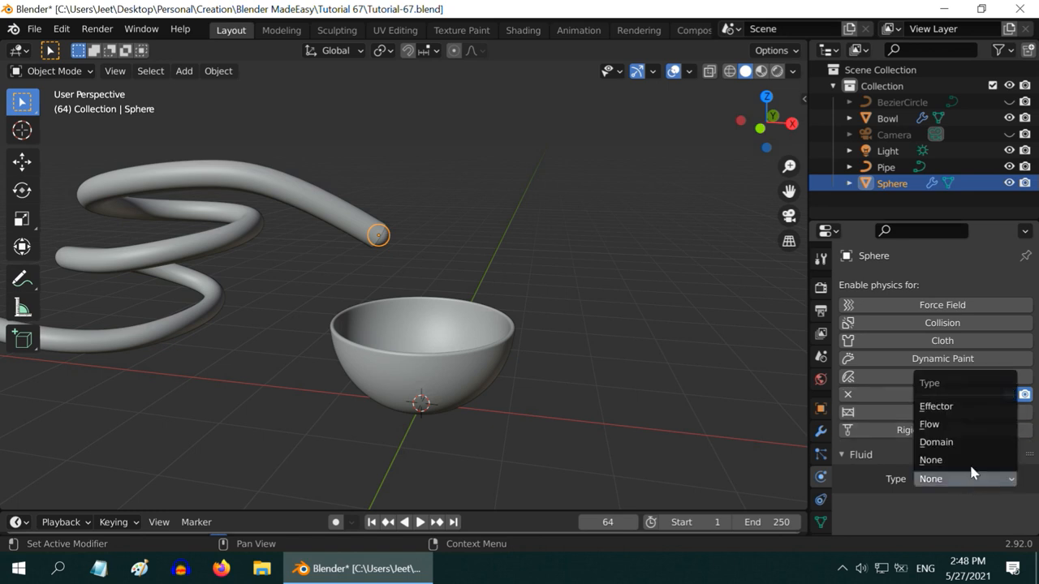
click(929, 425)
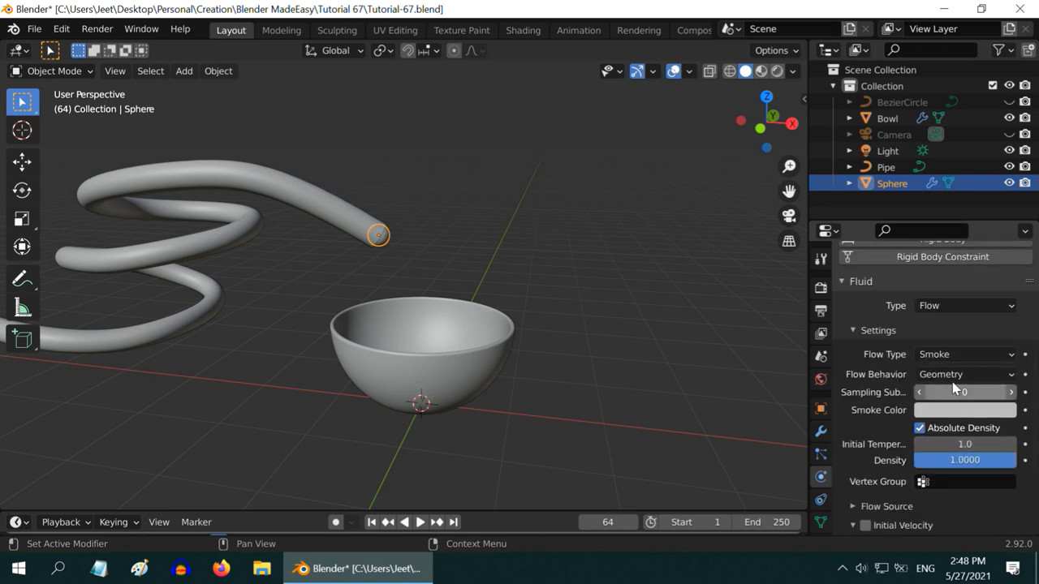
click(965, 354)
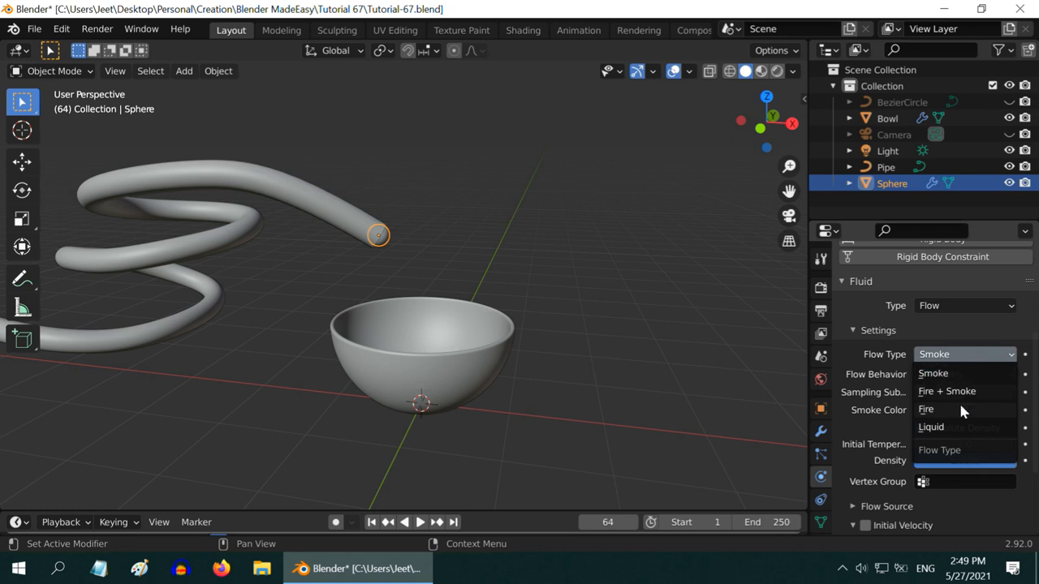
click(932, 427)
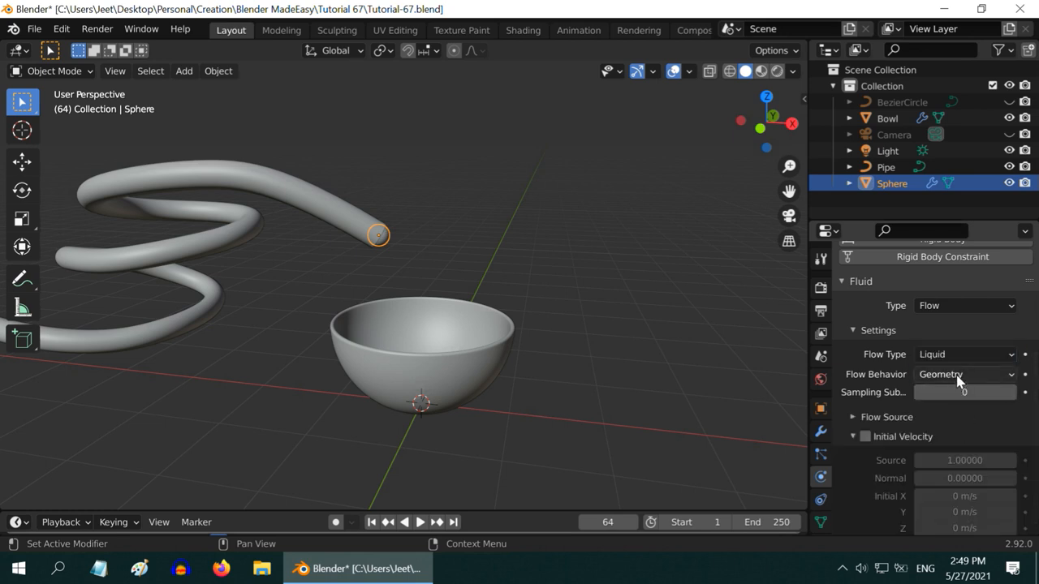
click(965, 375)
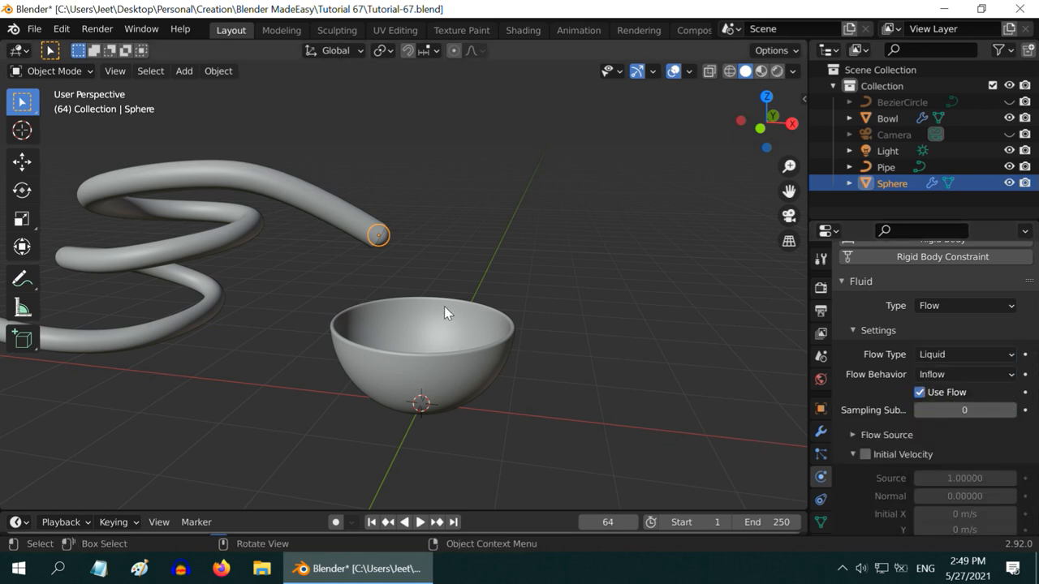
mouse_move(431, 319)
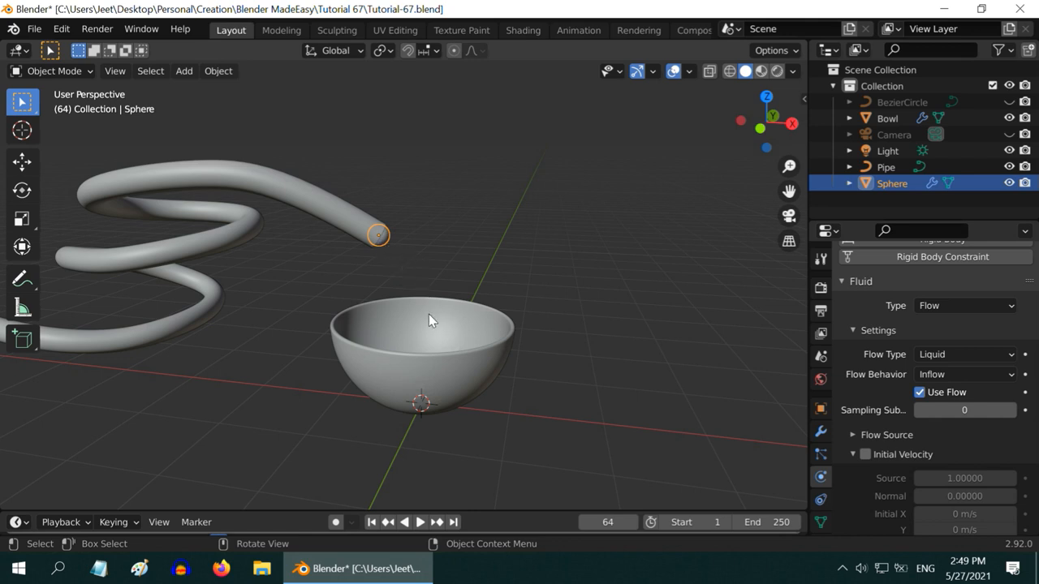
mouse_move(444, 328)
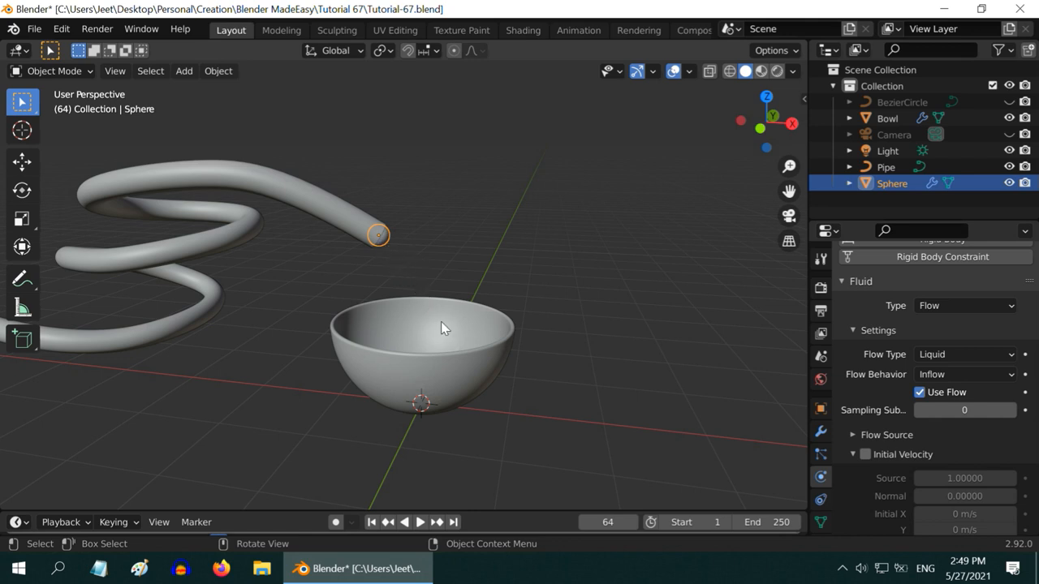
mouse_move(501, 344)
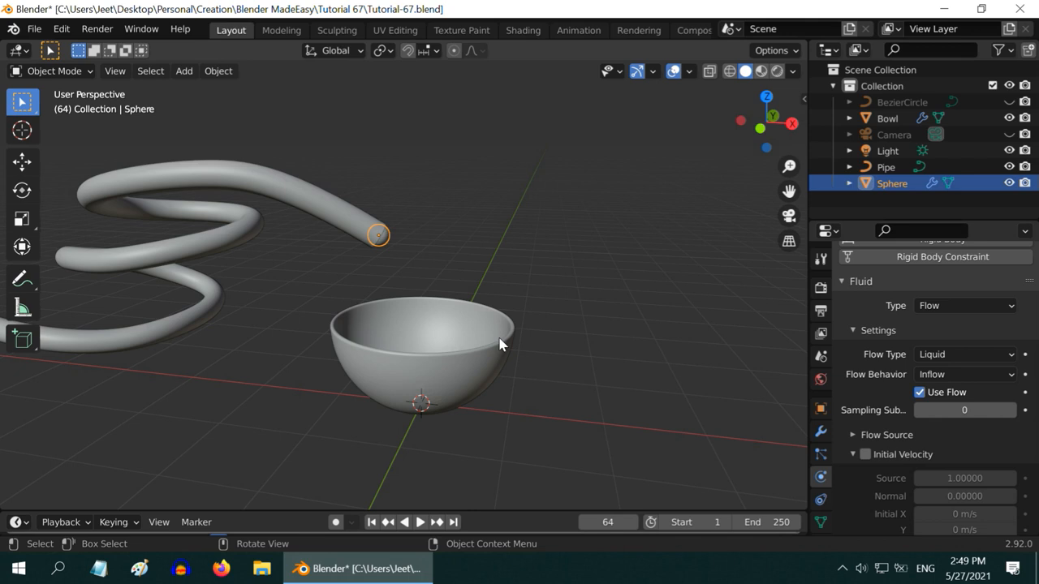
click(865, 455)
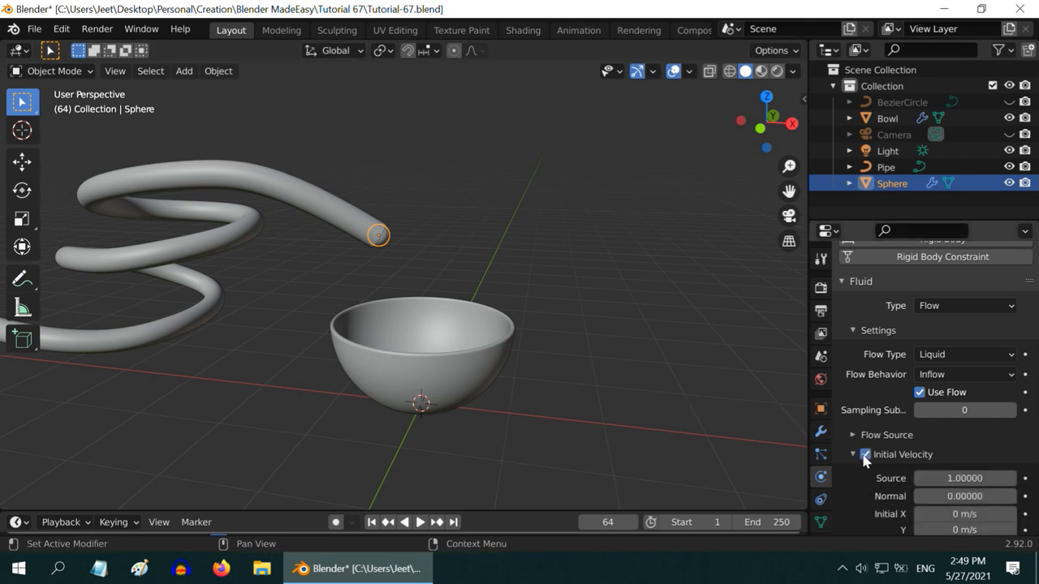
click(865, 454)
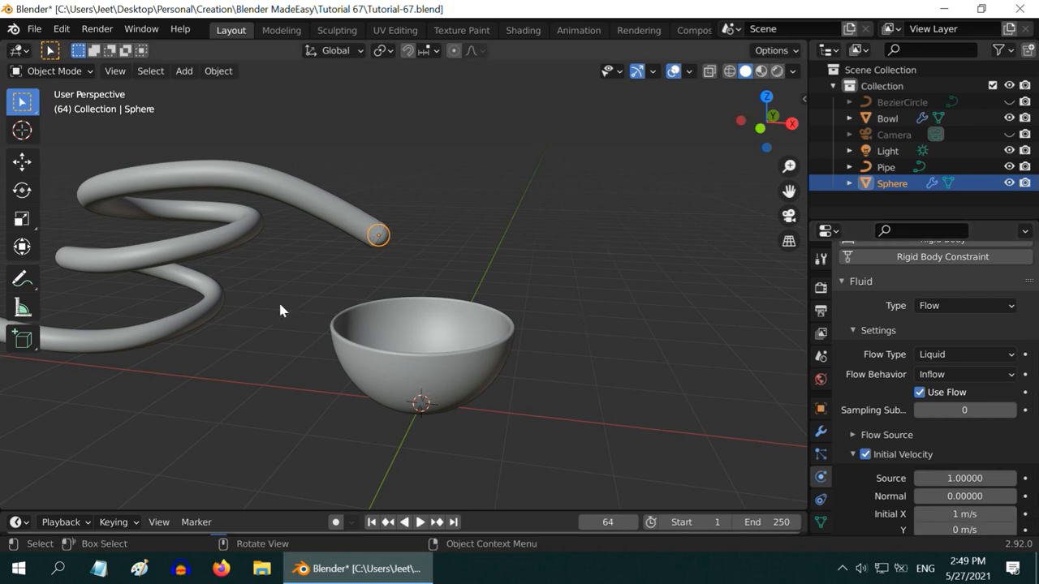
Add a cube, enlarge and move it around the bowl, and view in wireframe.
click(185, 70)
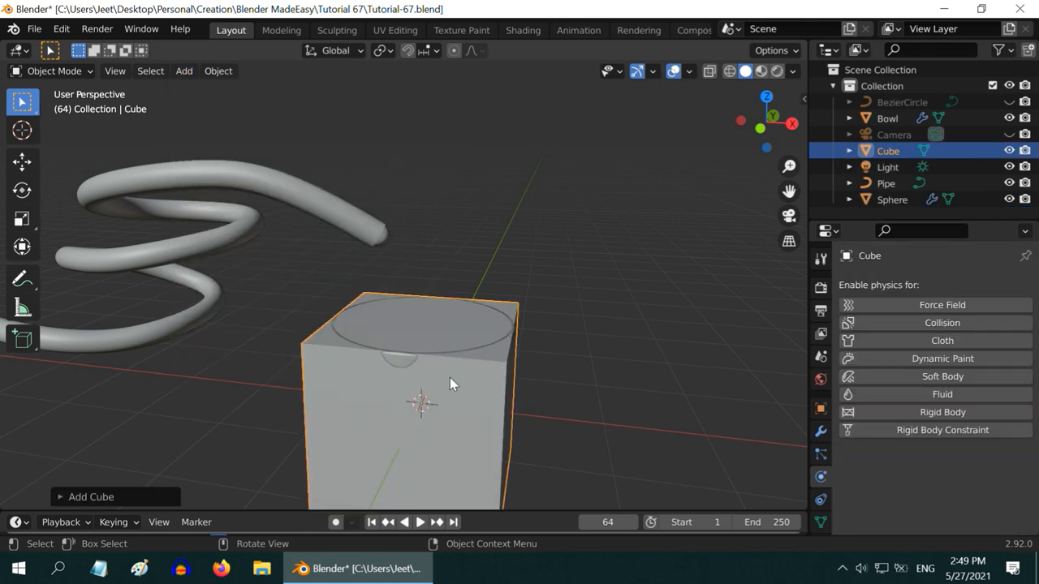
key(s)
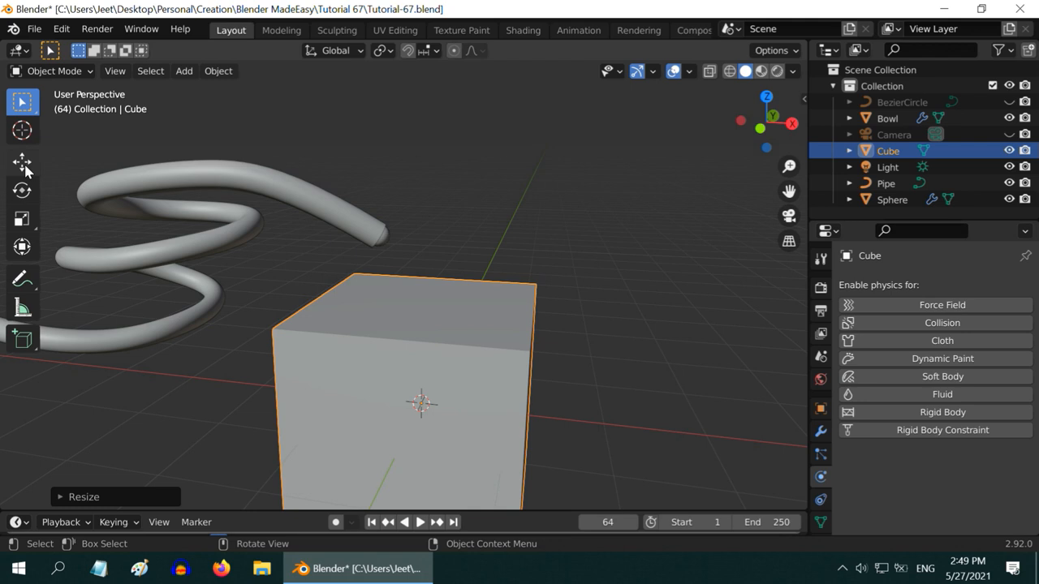
click(22, 162)
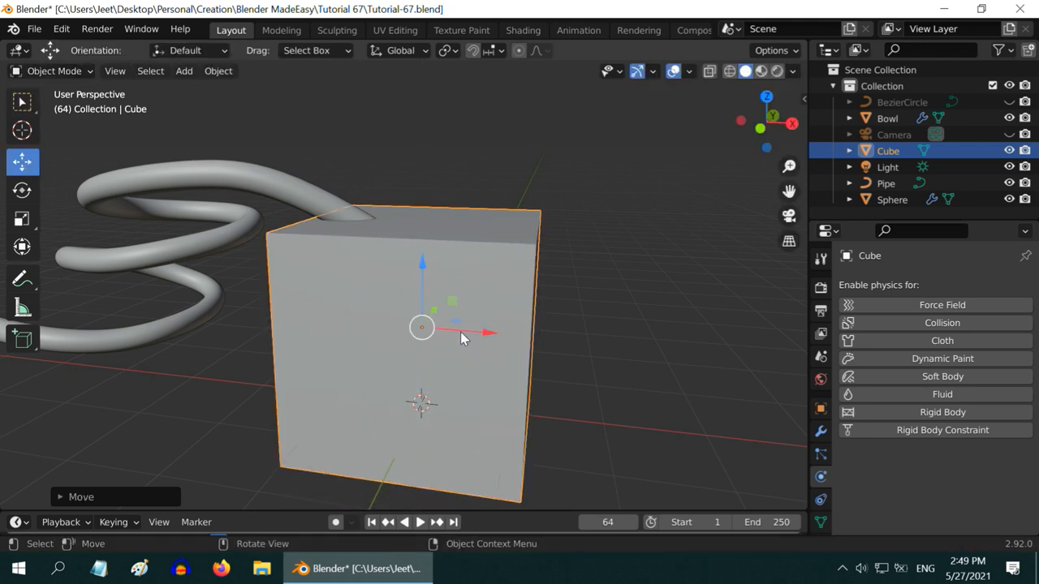
click(22, 101)
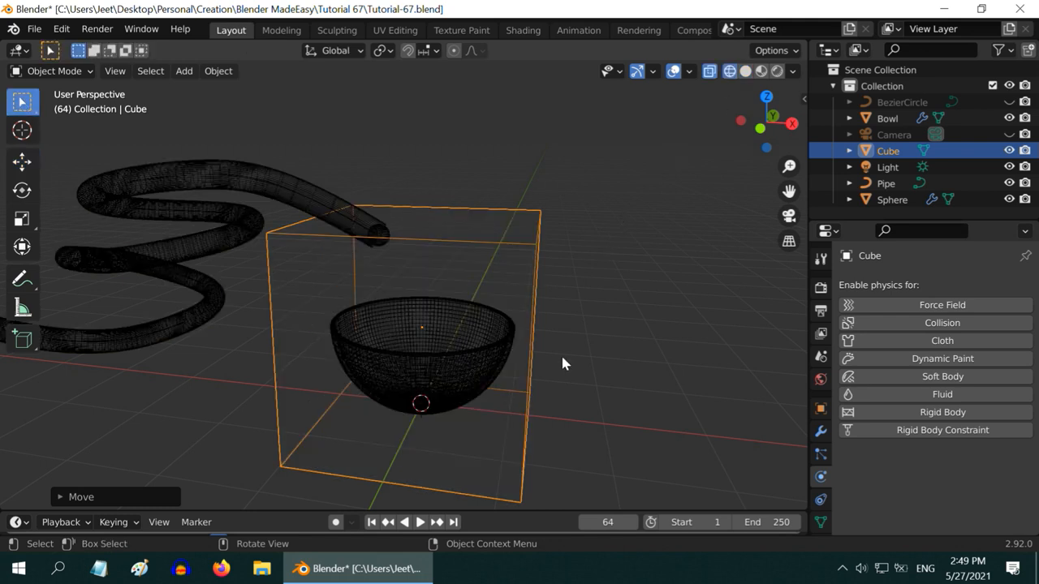
mouse_move(523, 292)
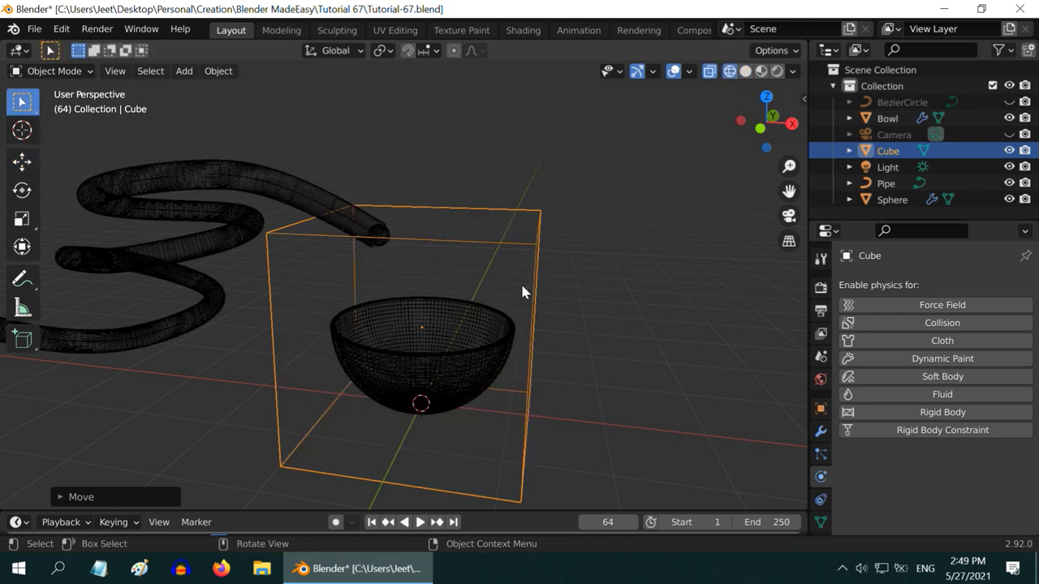
Give the cube Fluid physics as a Domain with Domain Type set to Liquid.
click(941, 393)
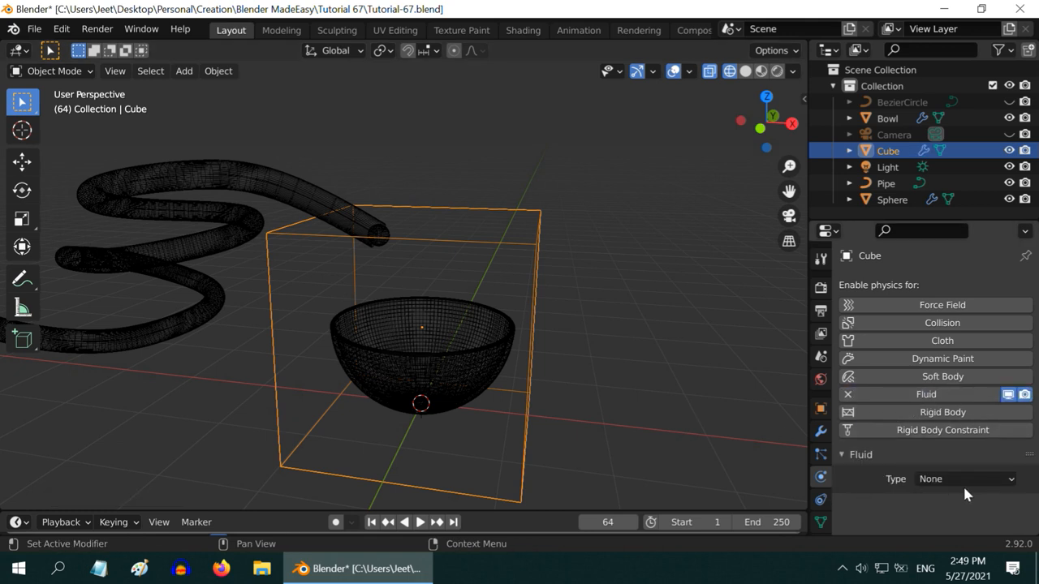
click(965, 479)
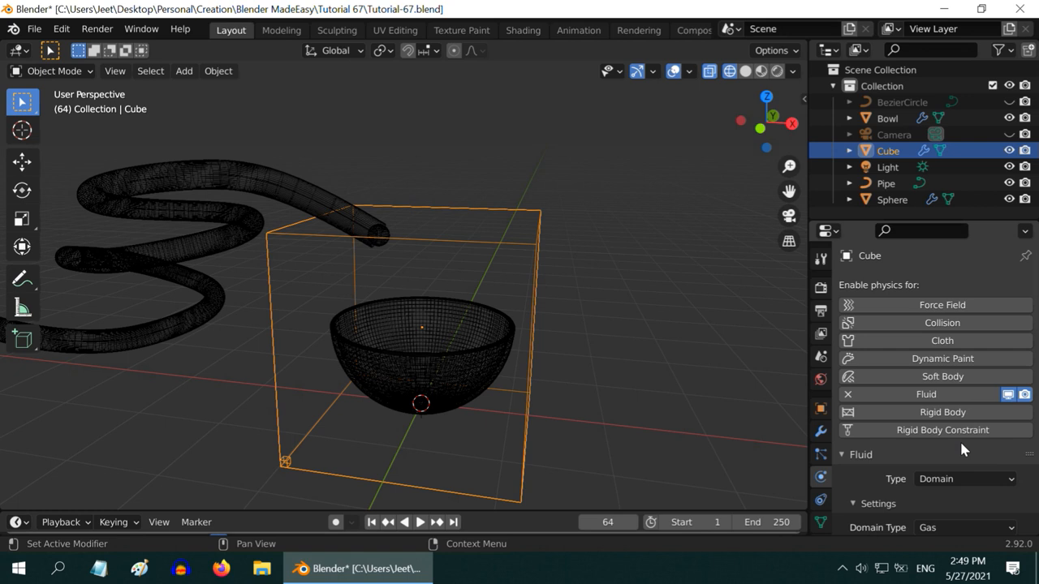
scroll(down, 3)
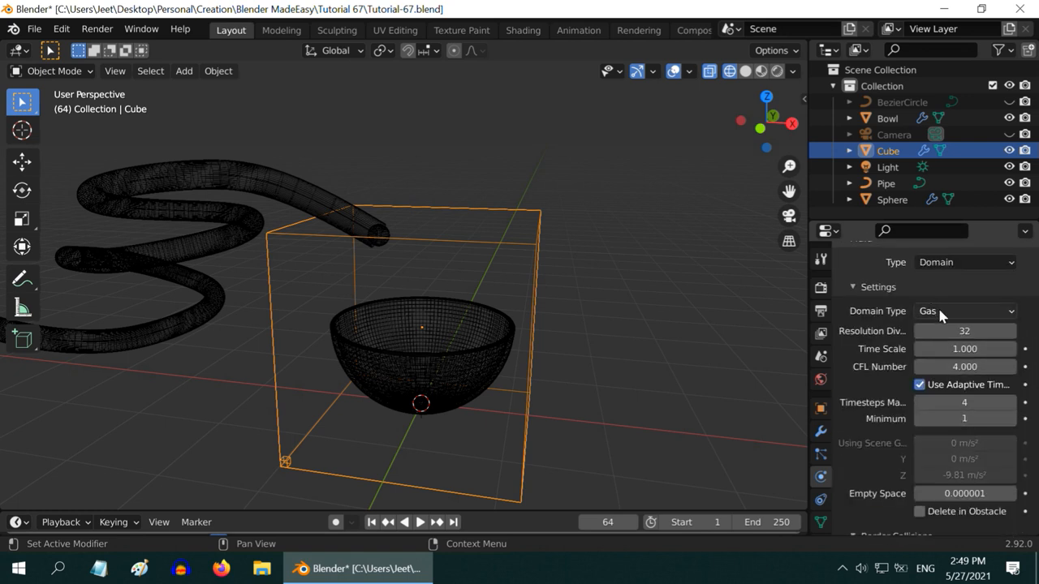
click(965, 311)
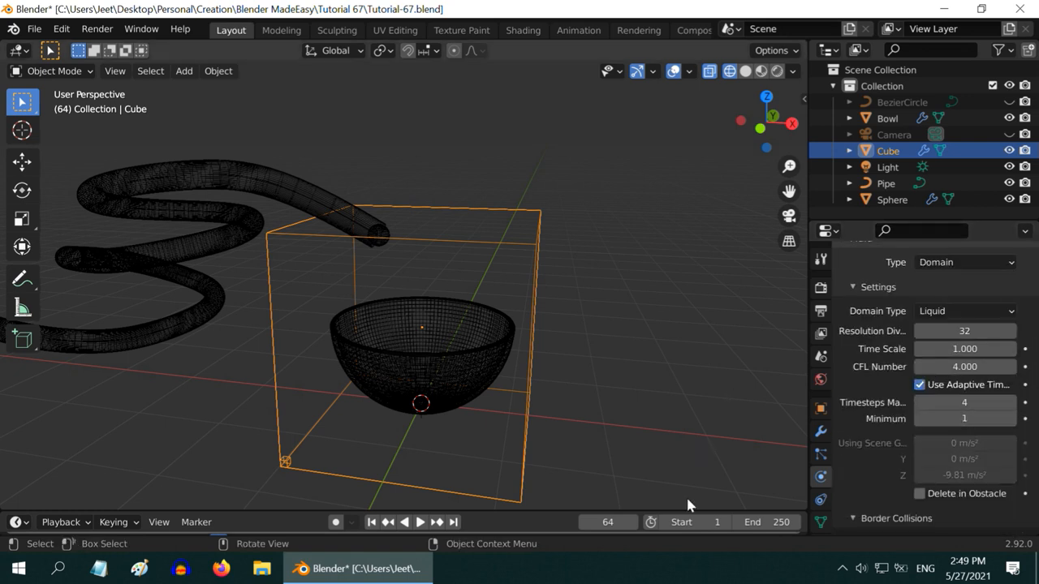
mouse_move(388, 522)
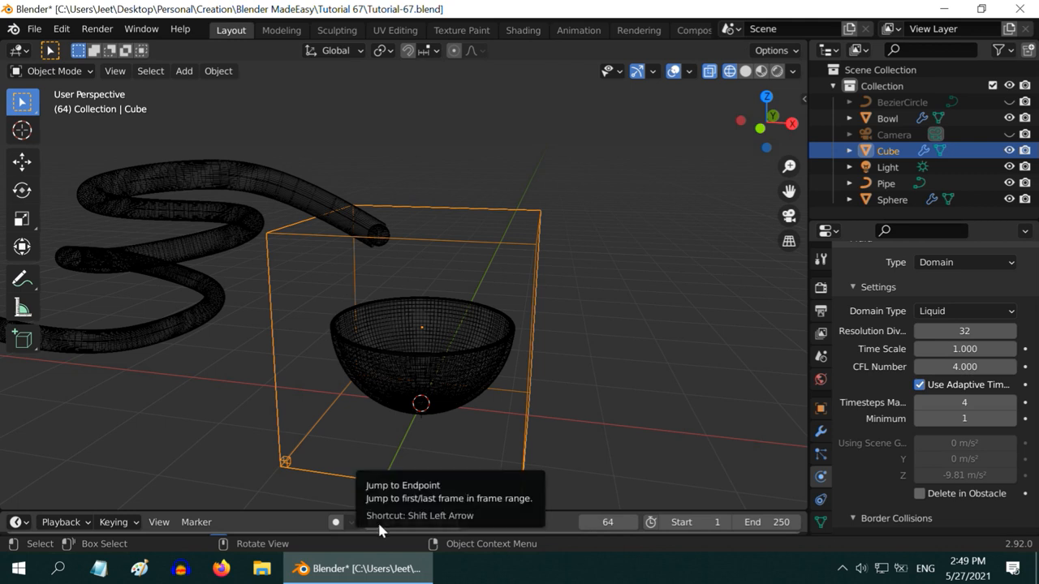
Rewind to frame 1, play the simulation, and stop around frame 74.
click(371, 522)
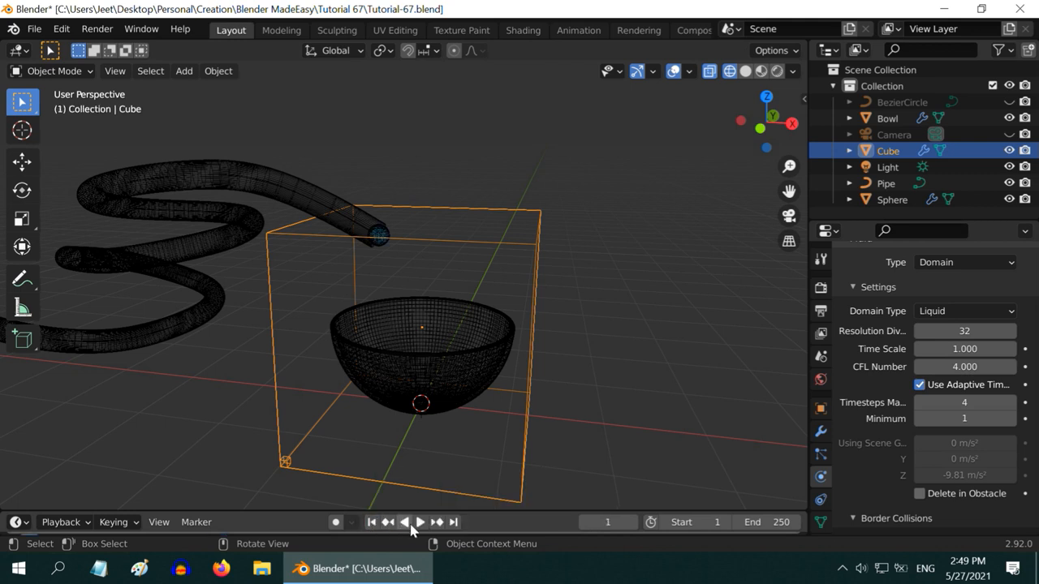
click(420, 522)
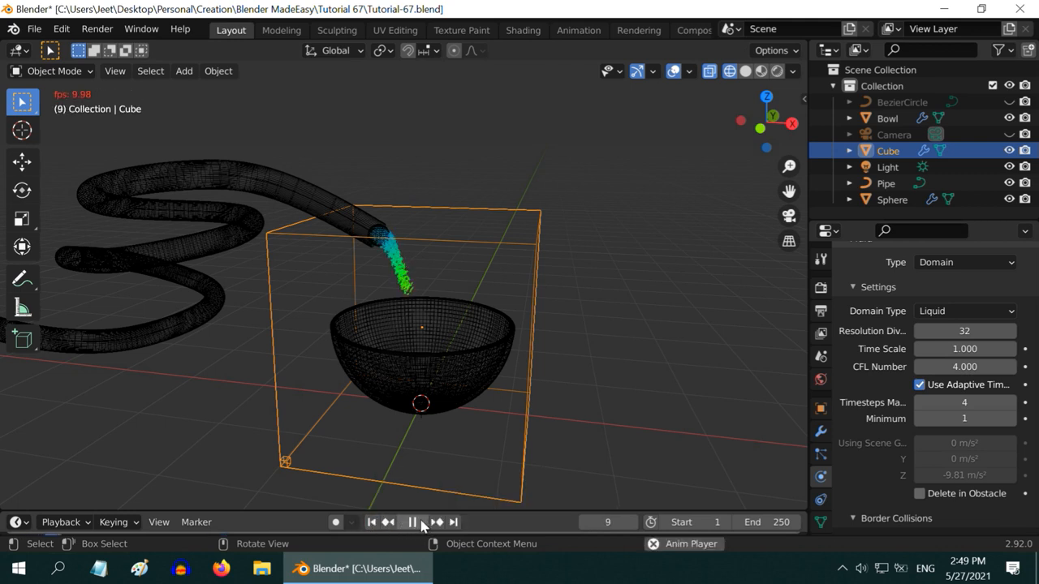
click(411, 522)
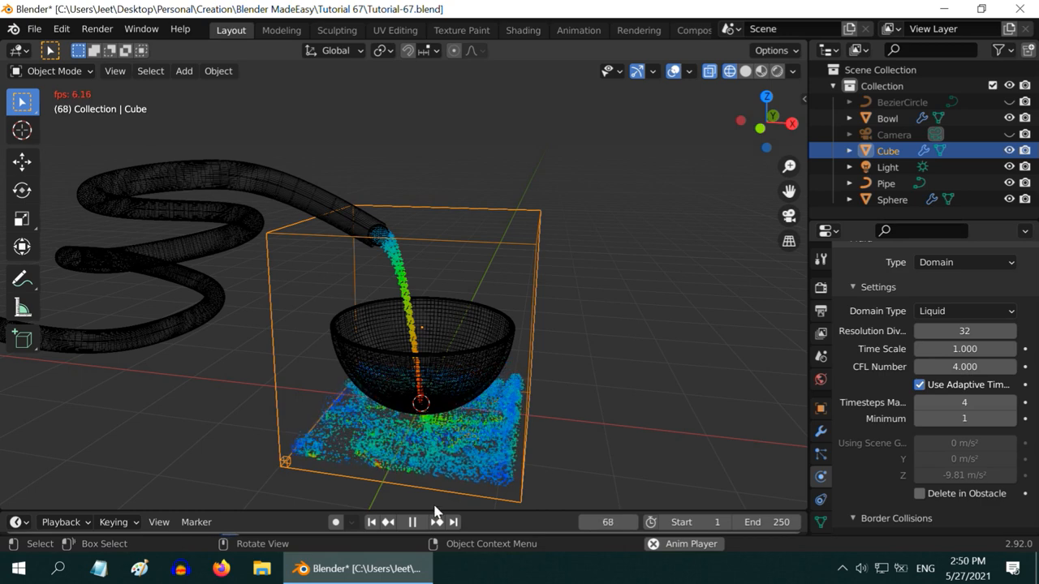
click(412, 522)
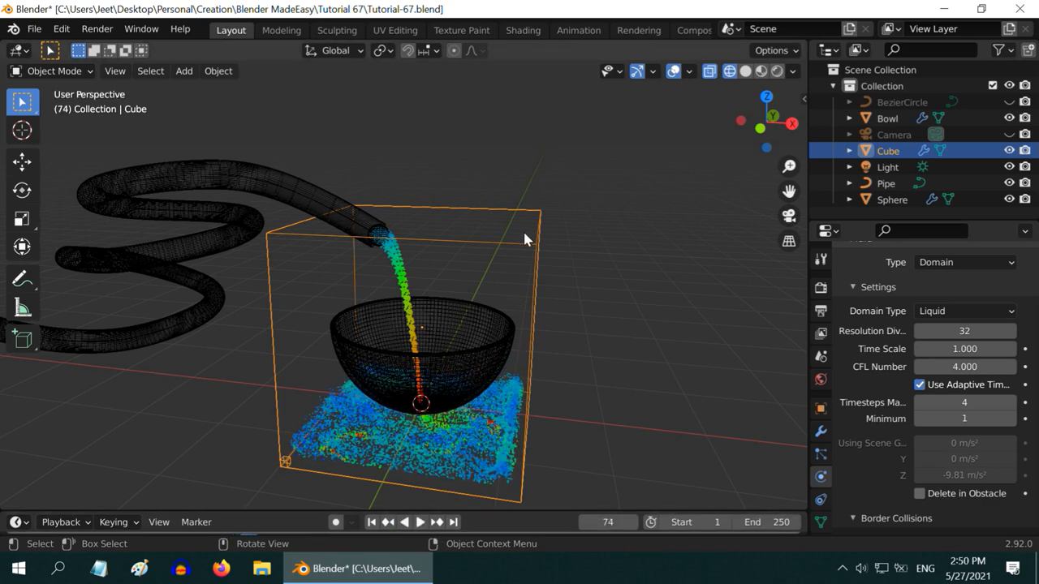
mouse_move(487, 254)
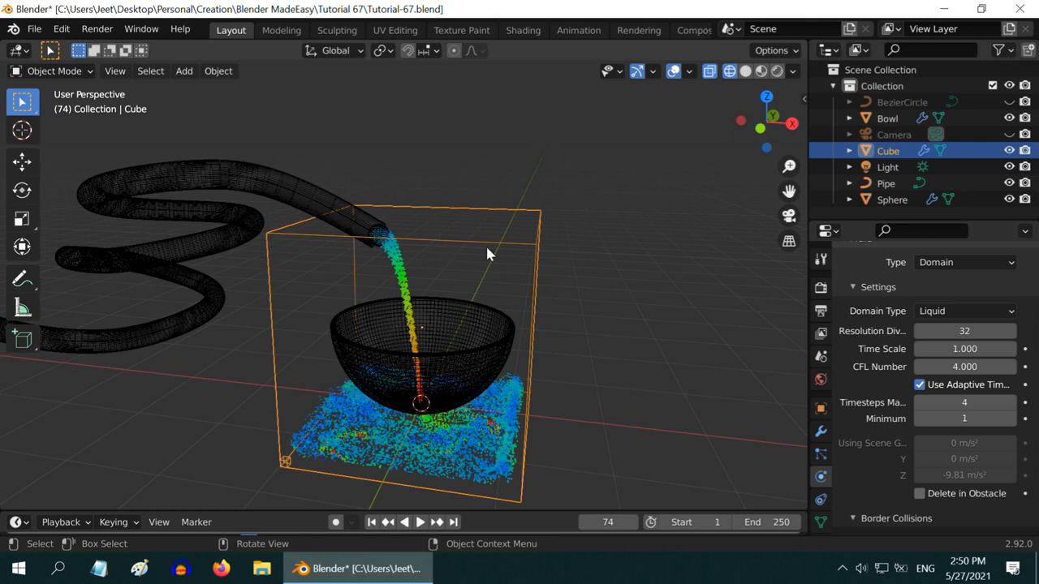
mouse_move(384, 263)
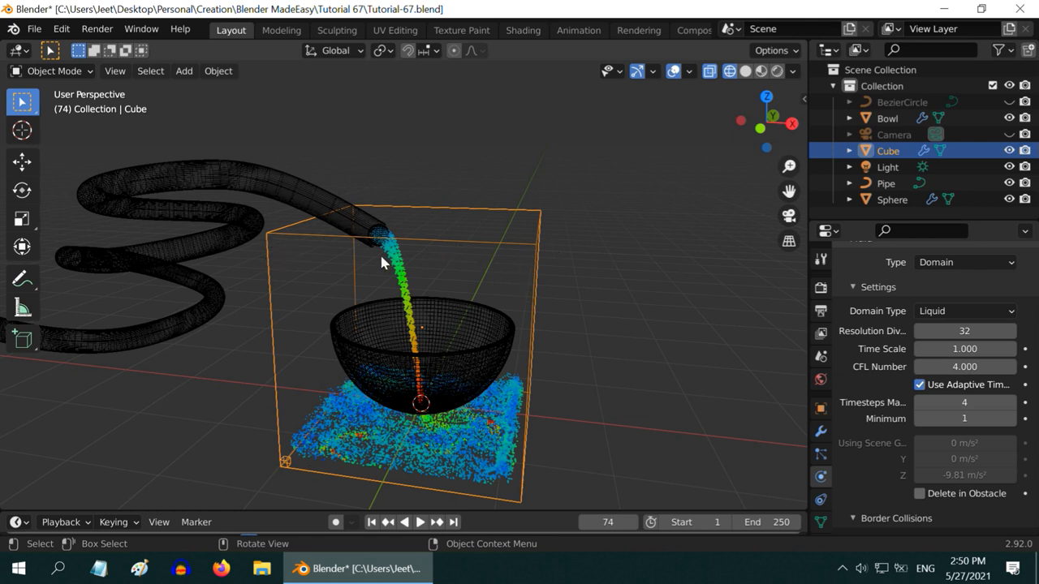
mouse_move(307, 358)
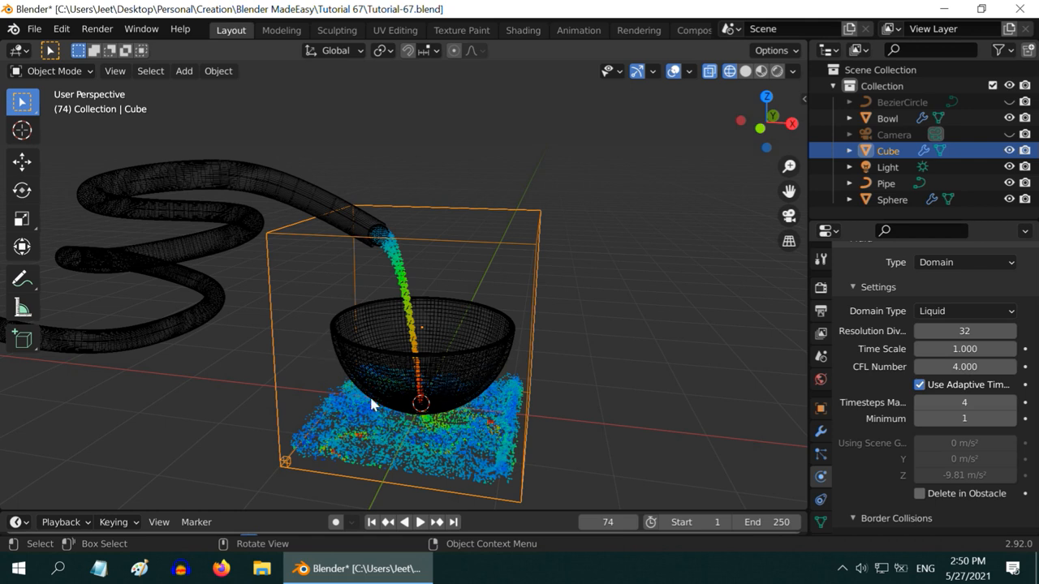
mouse_move(430, 414)
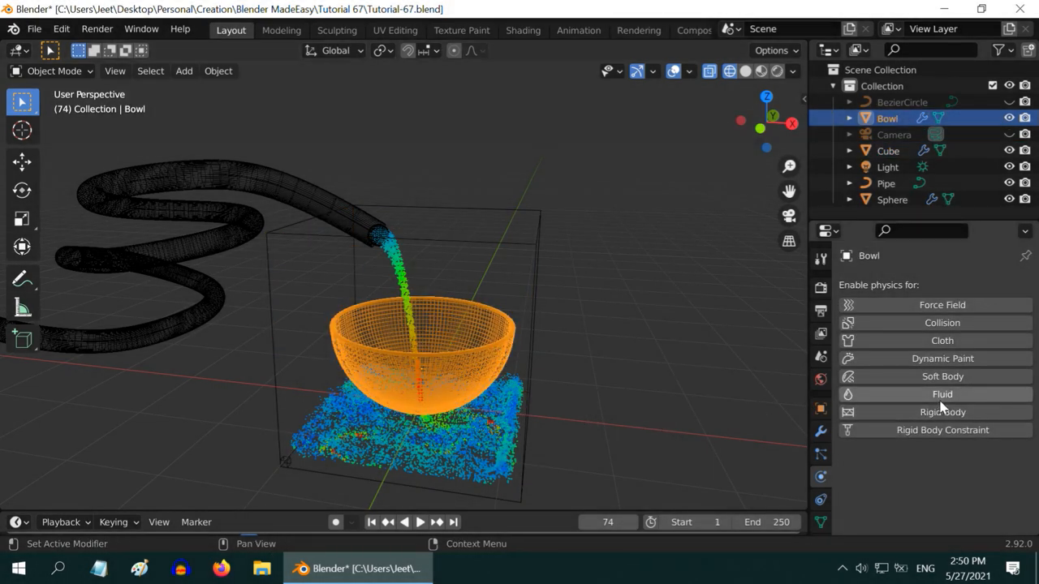
Give the bowl Fluid physics with Type set to Effector (Collision).
click(942, 393)
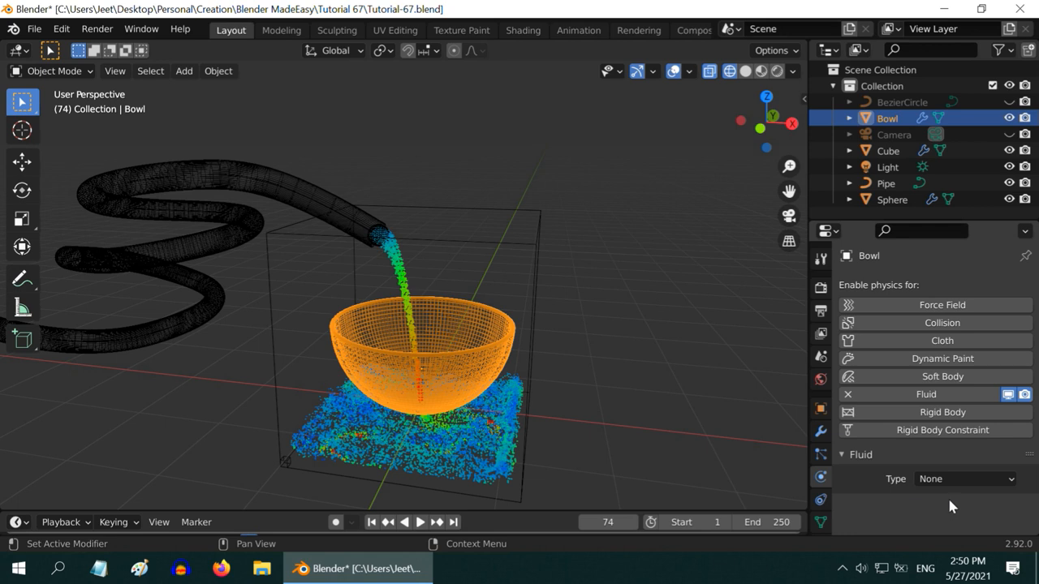
click(964, 479)
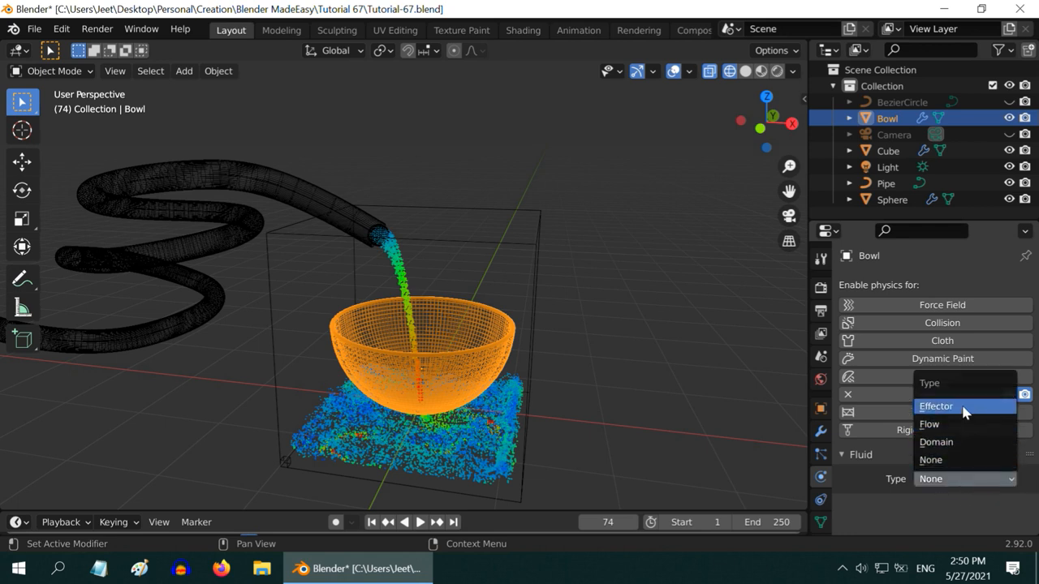
click(937, 406)
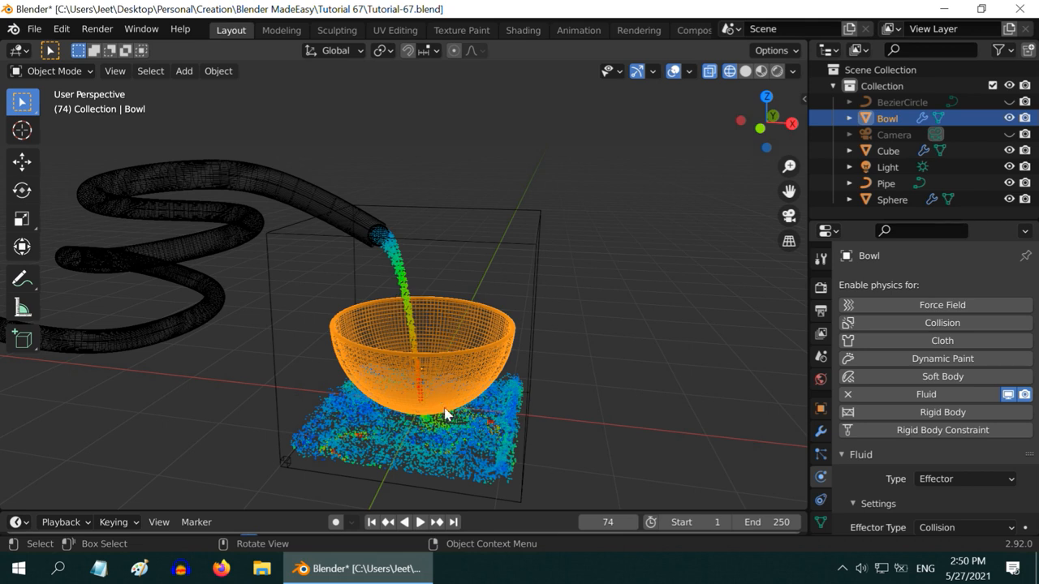
scroll(down, 3)
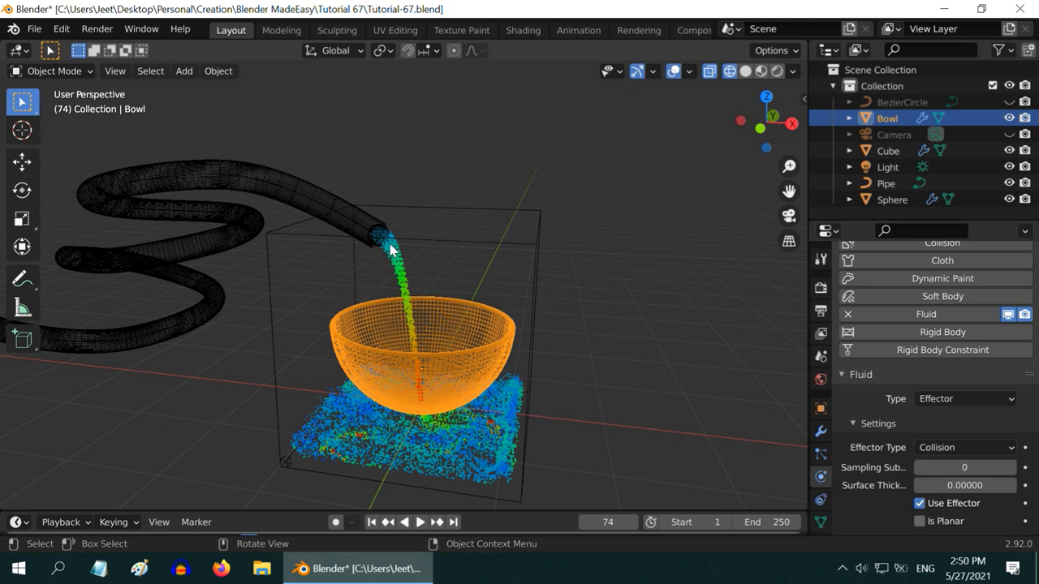
mouse_move(437, 388)
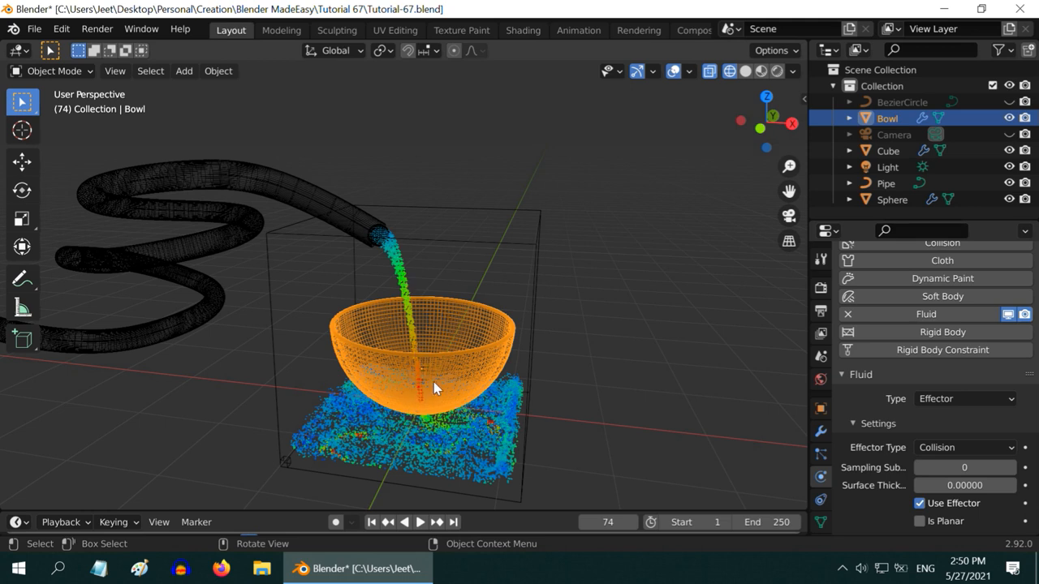
mouse_move(431, 412)
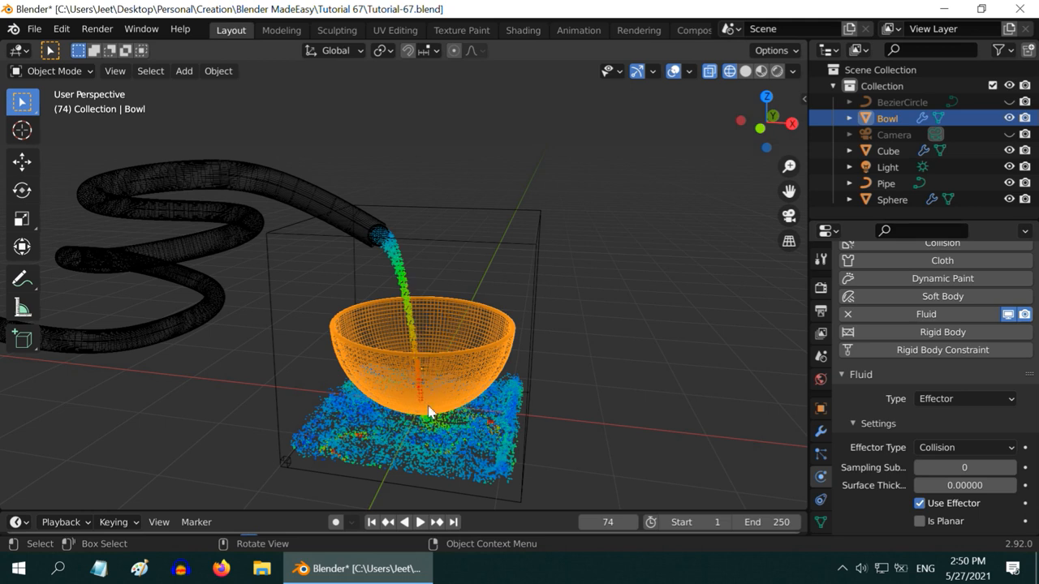
mouse_move(422, 517)
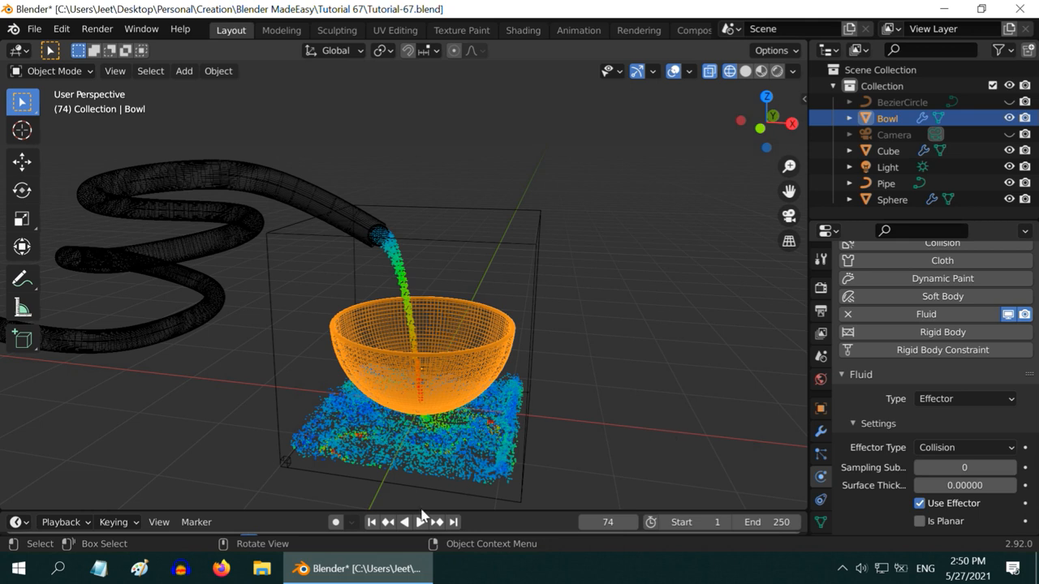
Rewind to frame 1, rename Cube to Domain and Sphere to Flow, then select Domain.
click(371, 522)
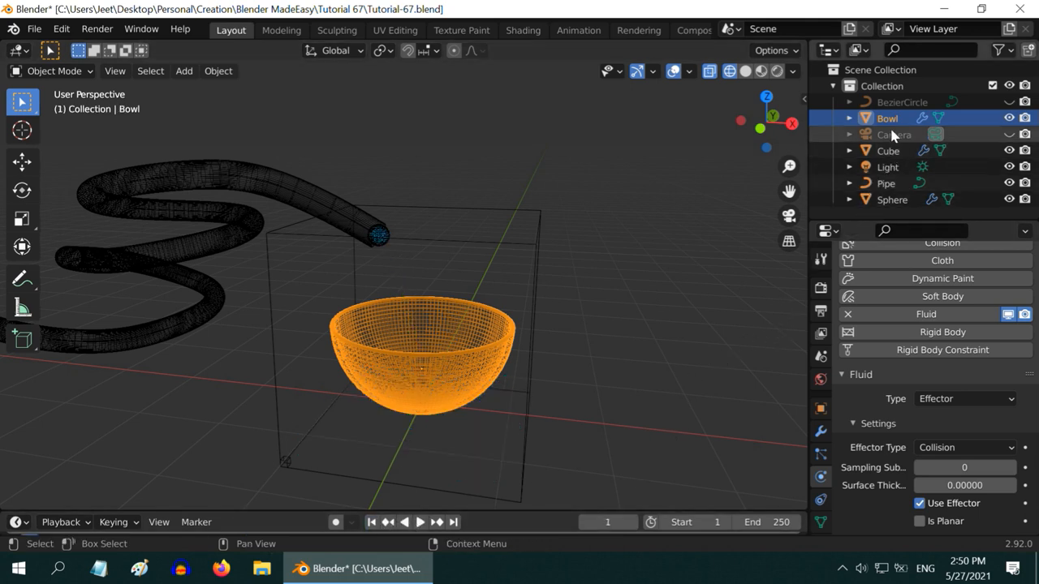
click(888, 150)
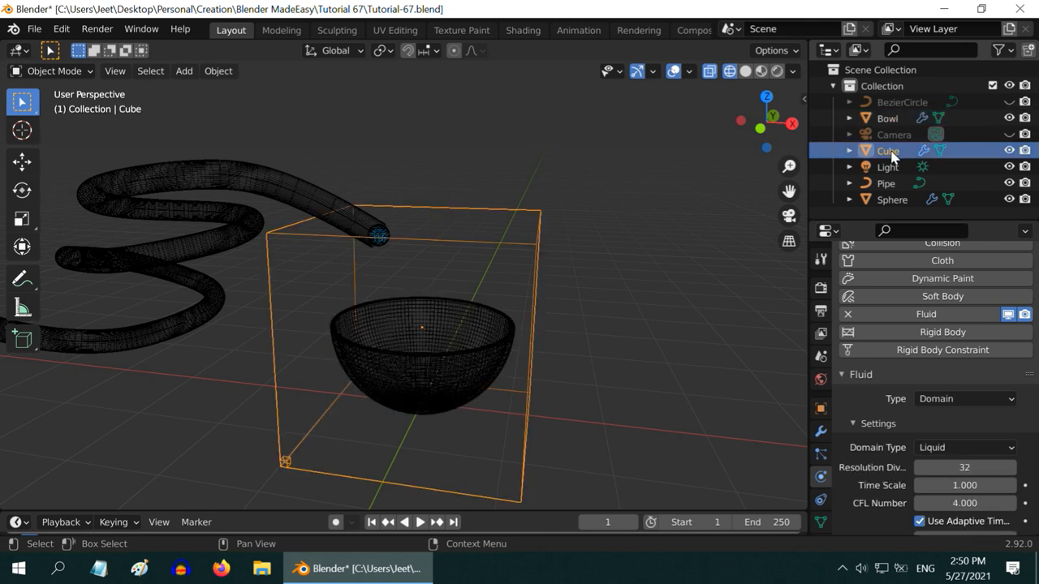
double_click(888, 150)
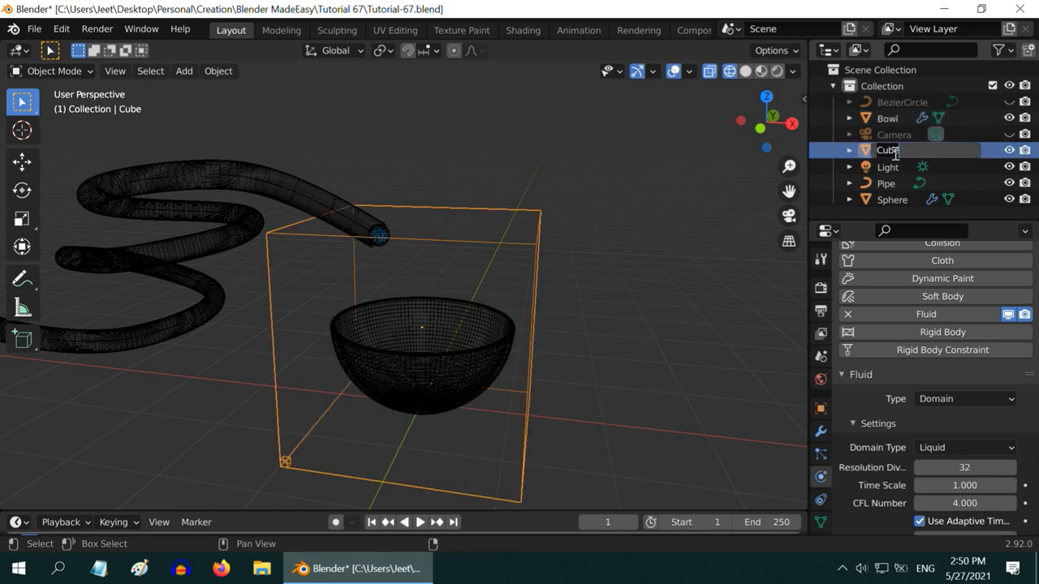
double_click(889, 150)
text(Domain)
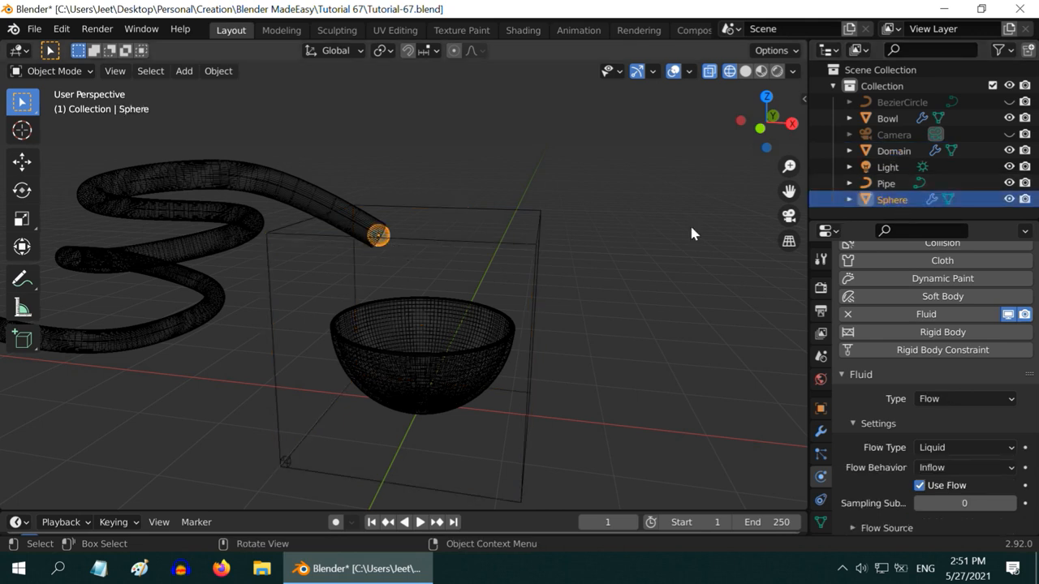
double_click(893, 199)
text(Flow)
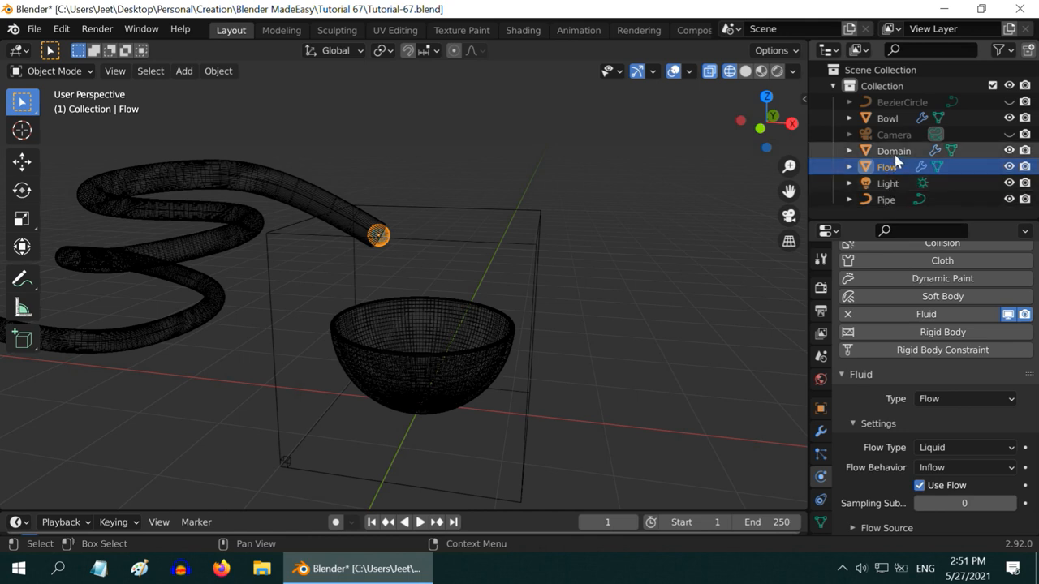
click(893, 150)
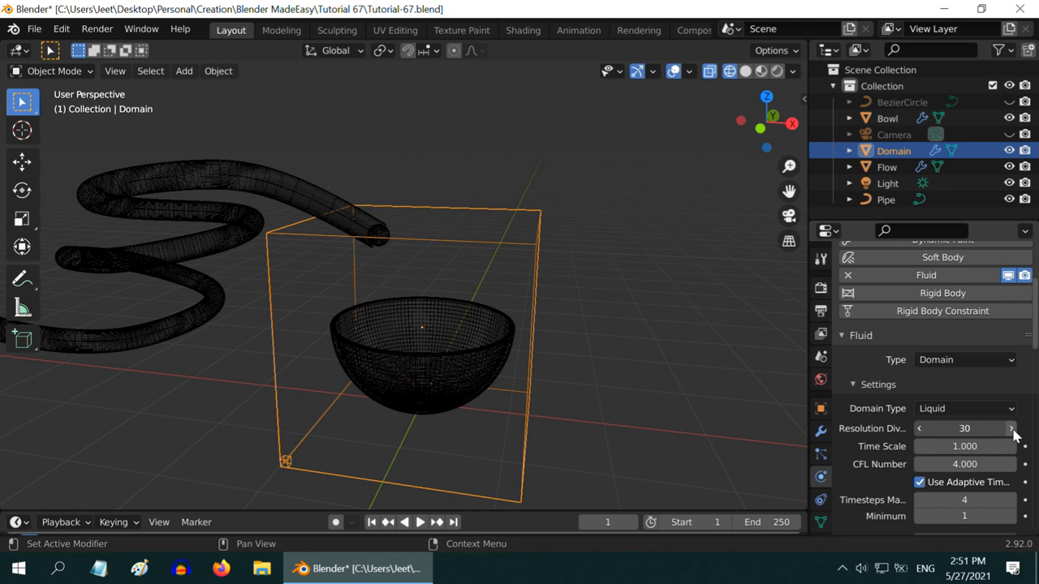
Raise the domain resolution back to 32 and replay the simulation from frame 1.
click(1012, 427)
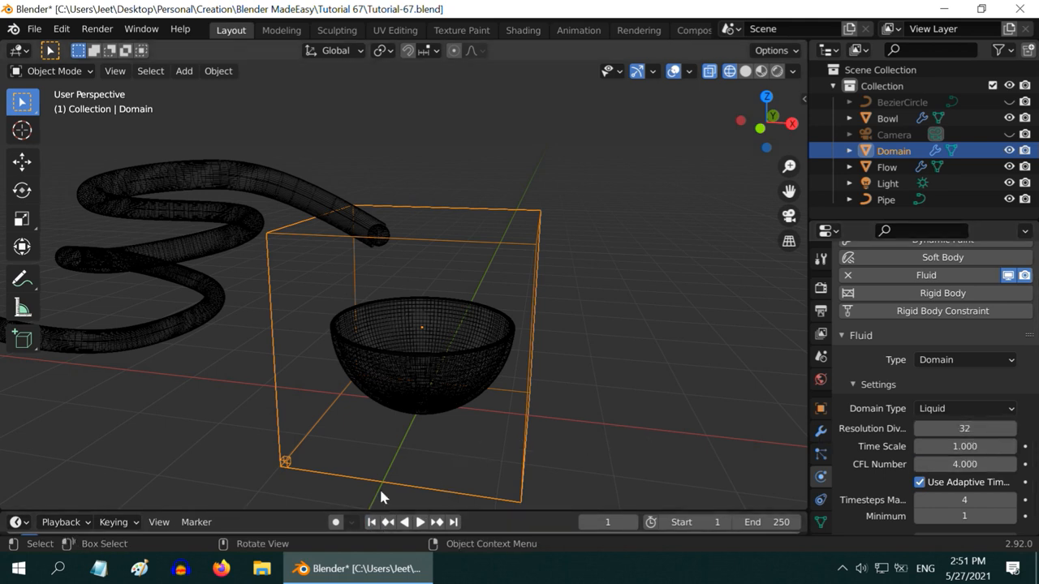
mouse_move(421, 522)
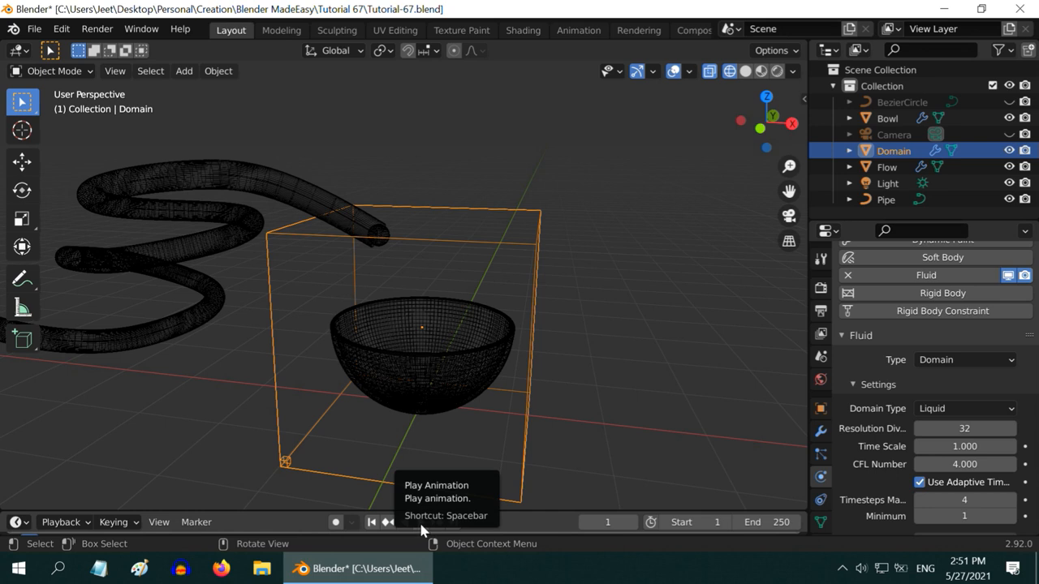
click(413, 522)
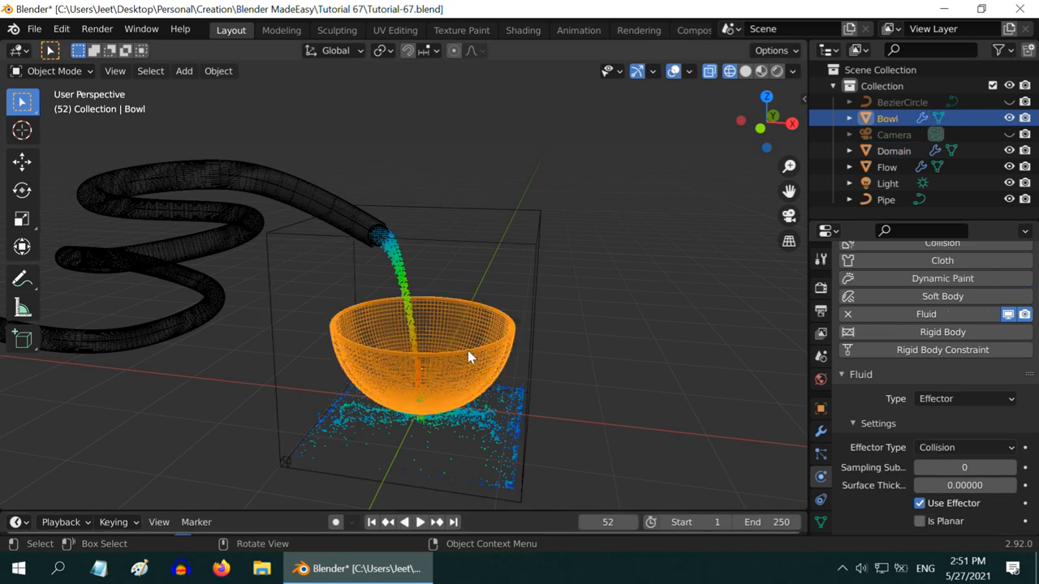
mouse_move(441, 351)
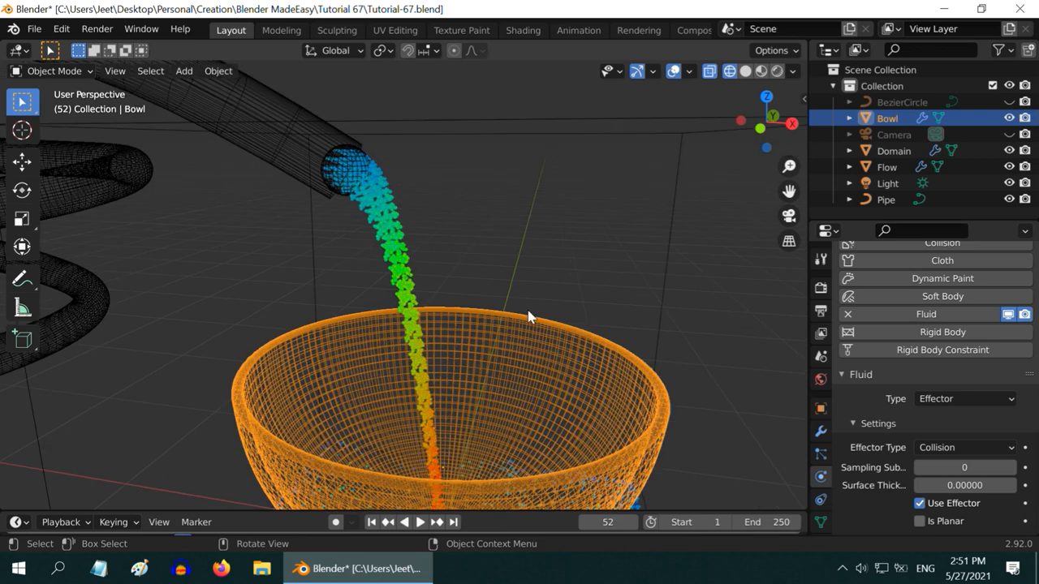
mouse_move(292, 432)
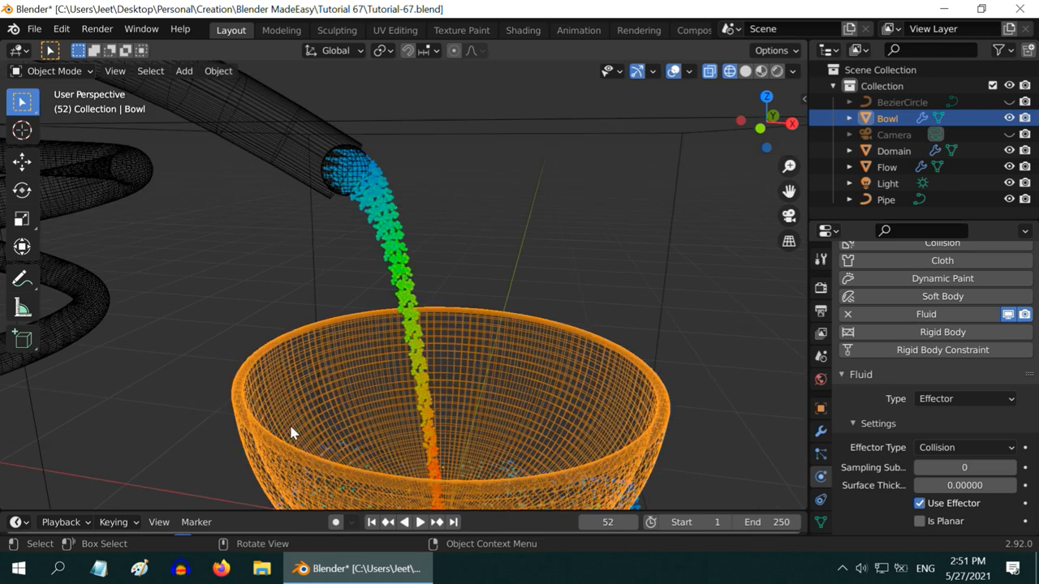
mouse_move(569, 419)
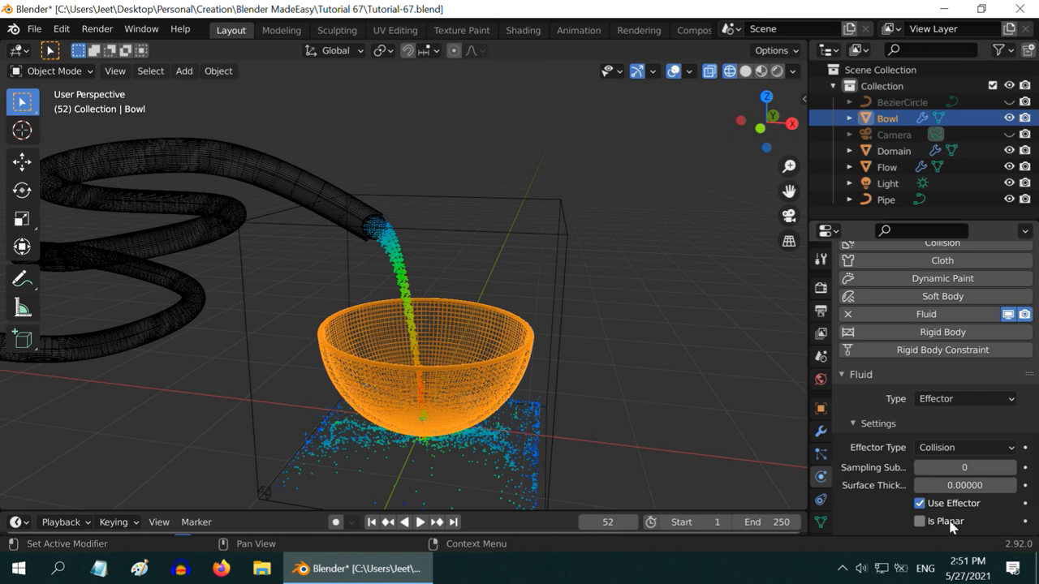
mouse_move(932, 526)
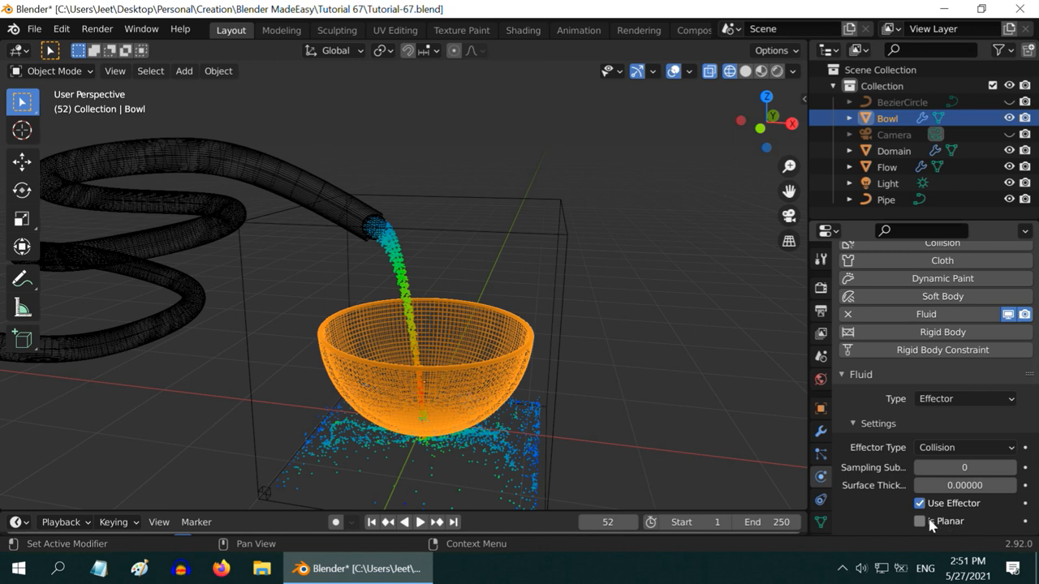
Enable Is Planar on the Bowl effector, select Domain, and replay the simulation.
click(919, 522)
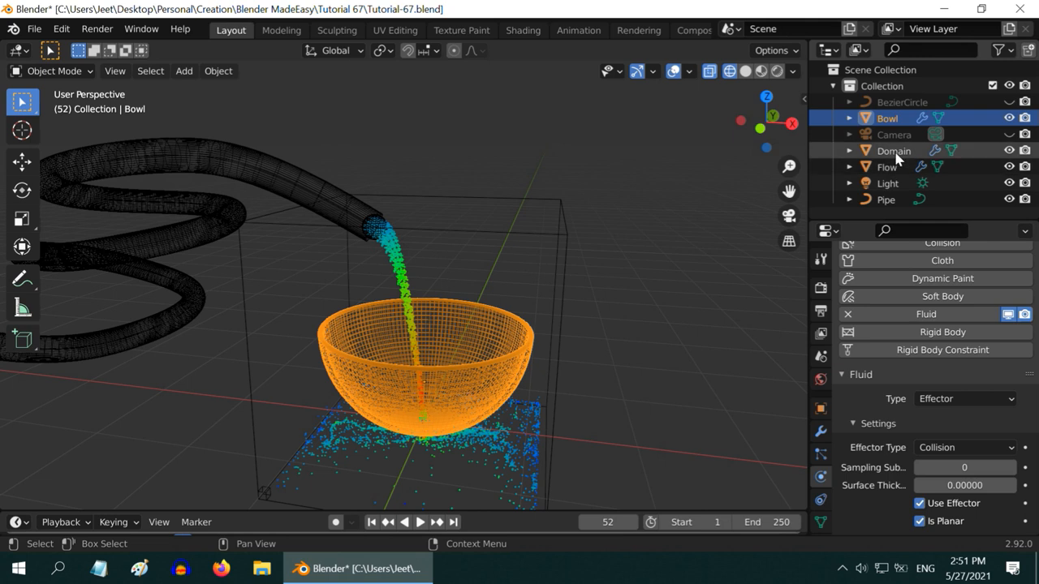
click(893, 151)
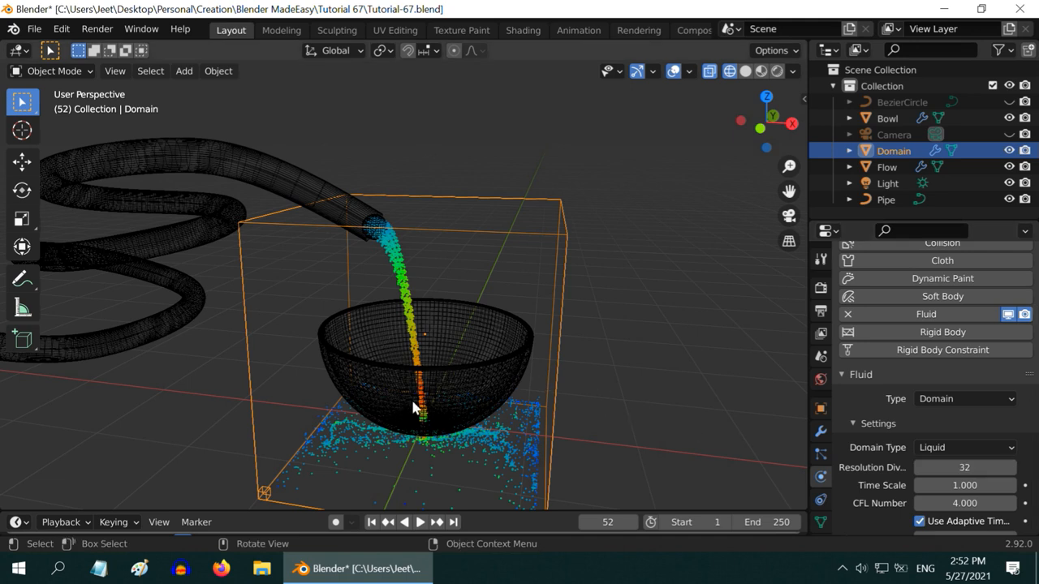
mouse_move(435, 428)
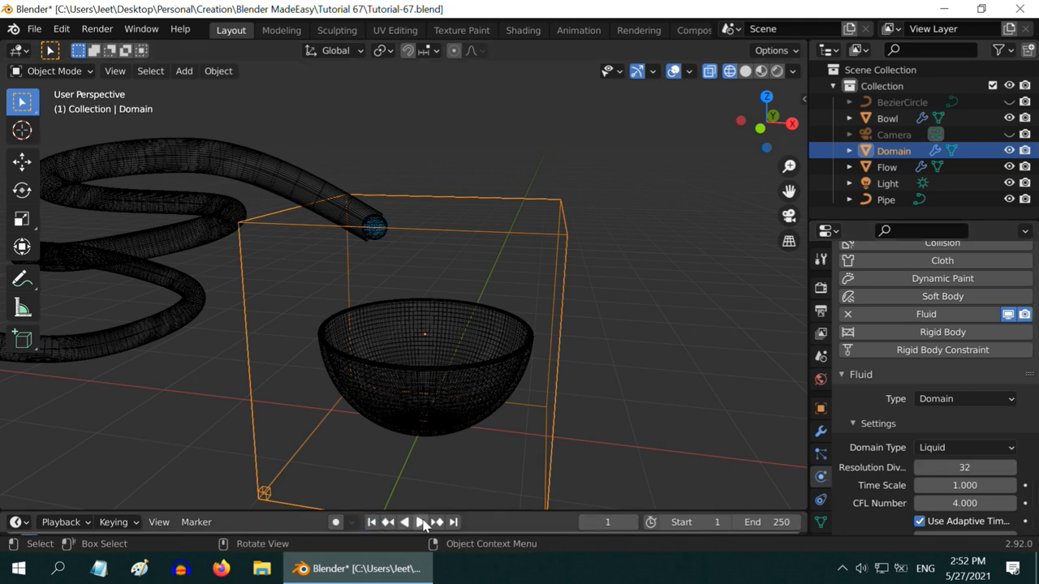
click(420, 522)
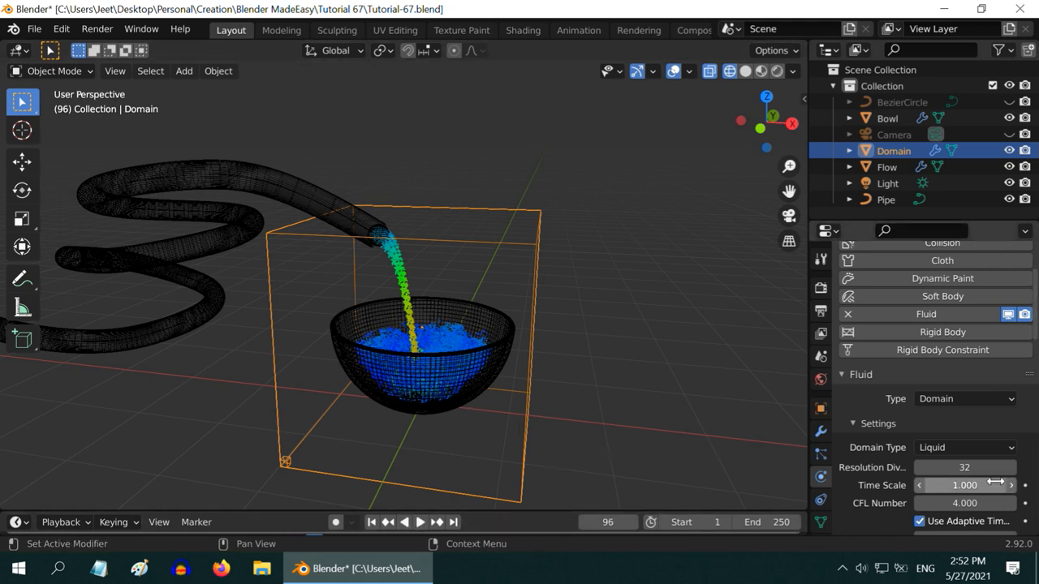
Set domain Resolution Divisions to 64 and Cache Type to Modular, then bake the data.
text(64)
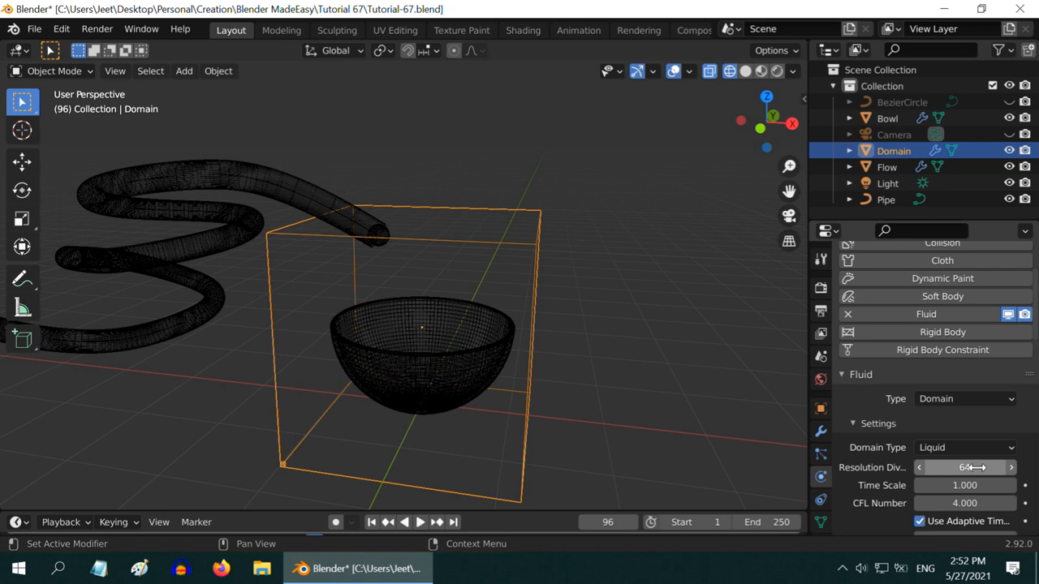
scroll(down, 3)
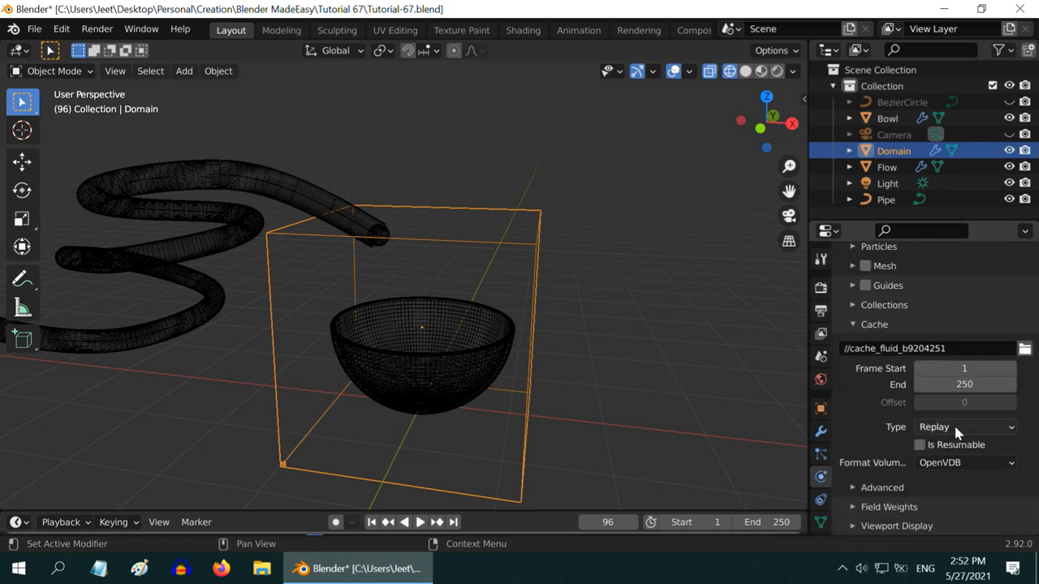
click(965, 427)
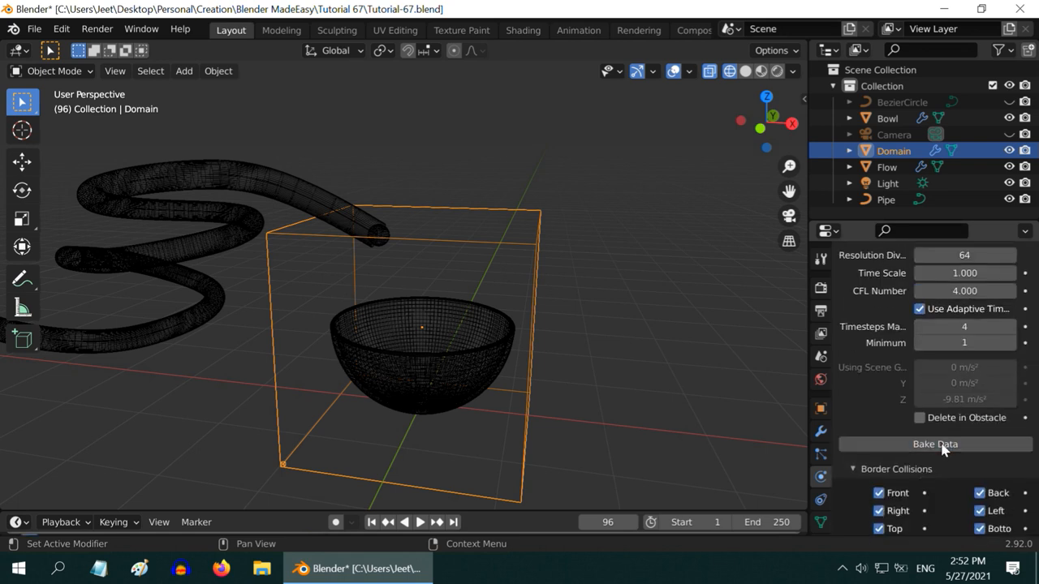
click(934, 444)
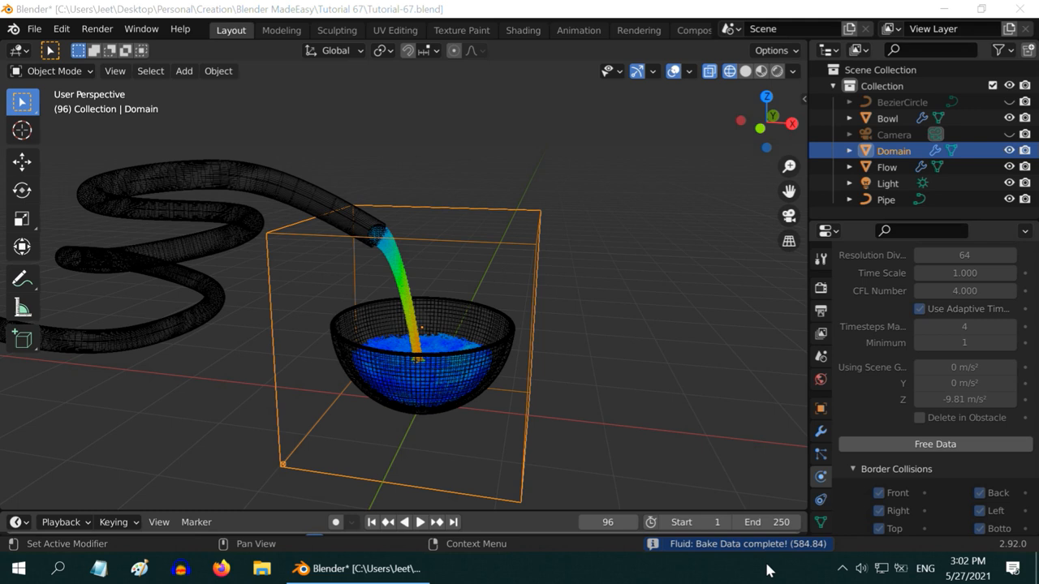
Enable Mesh on the fluid domain and bake the liquid surface mesh.
scroll(down, 3)
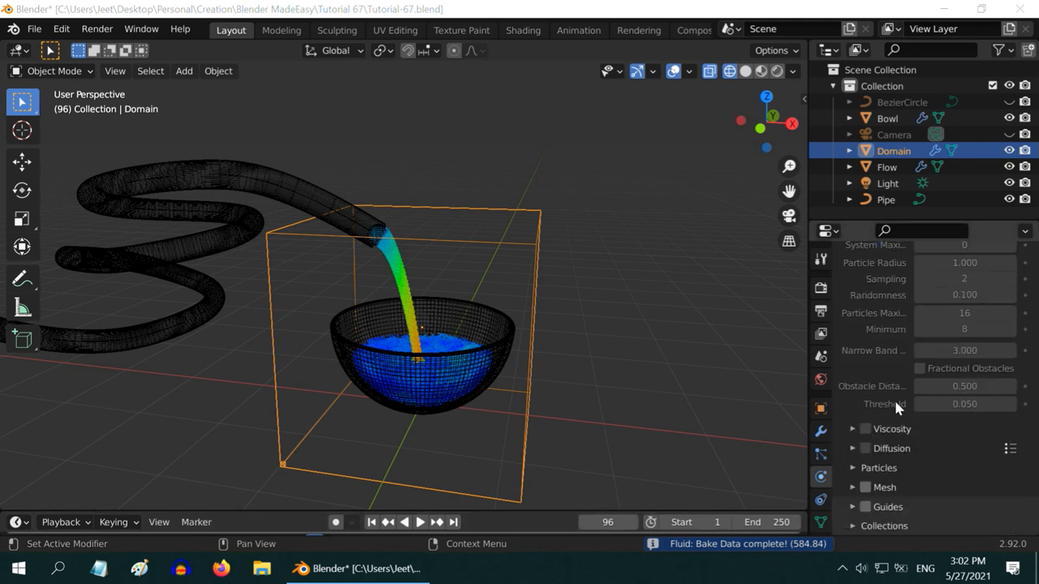
scroll(down, 3)
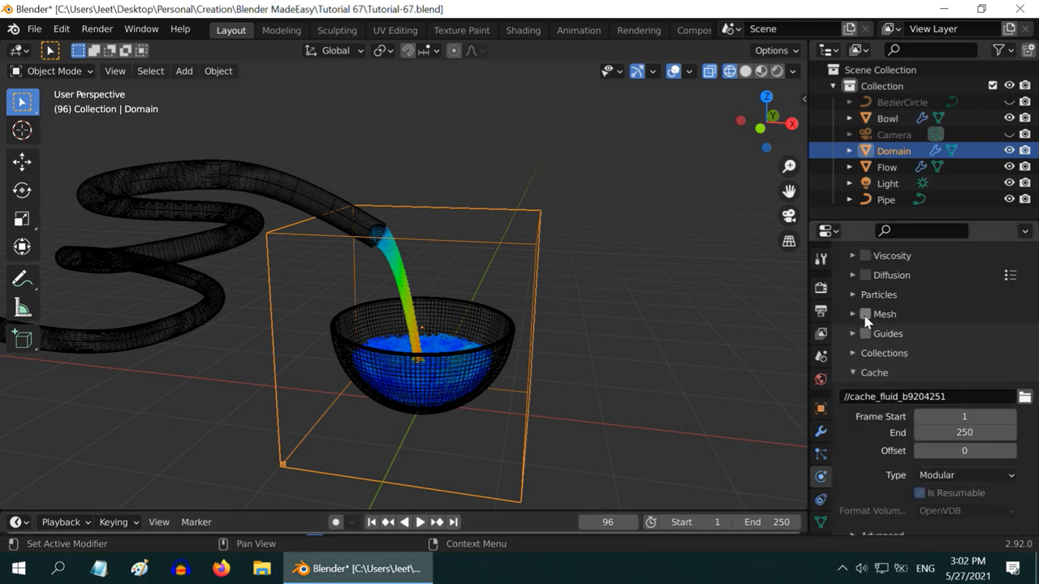
click(864, 314)
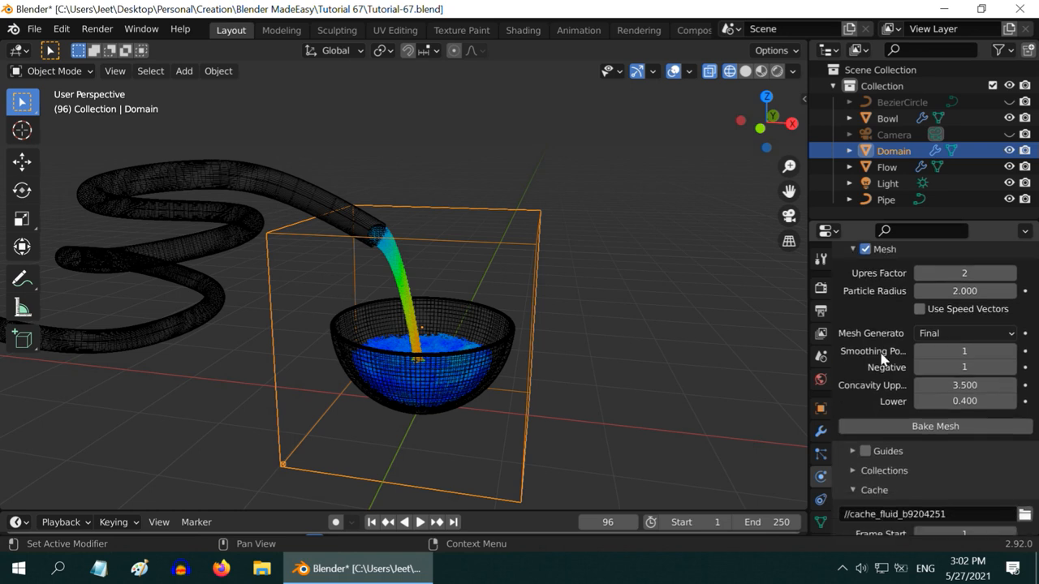
click(934, 427)
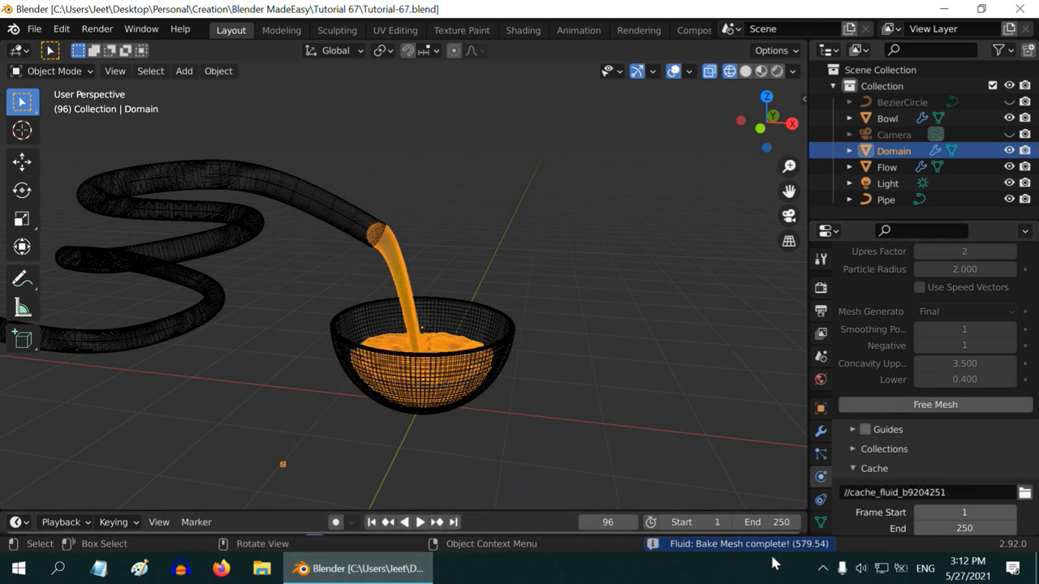
Replay the baked pour from frame one and add a floor plane under the bowl.
click(372, 522)
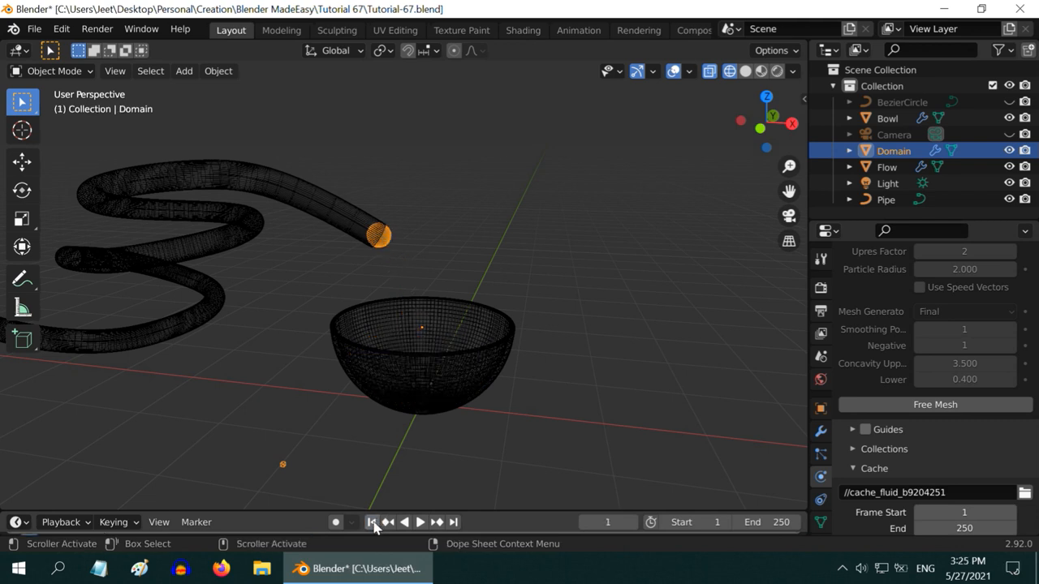
click(421, 521)
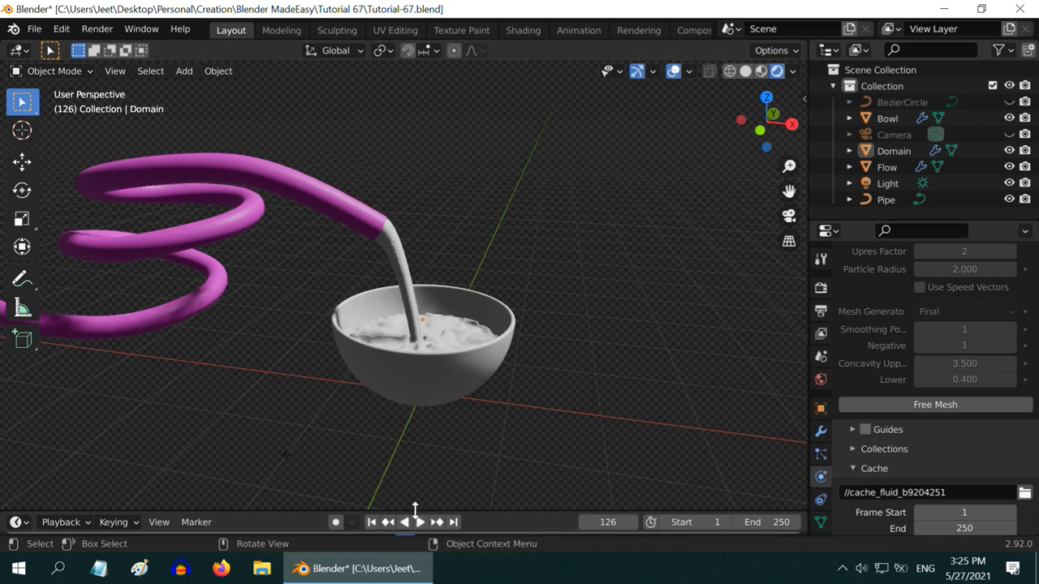
mouse_move(422, 329)
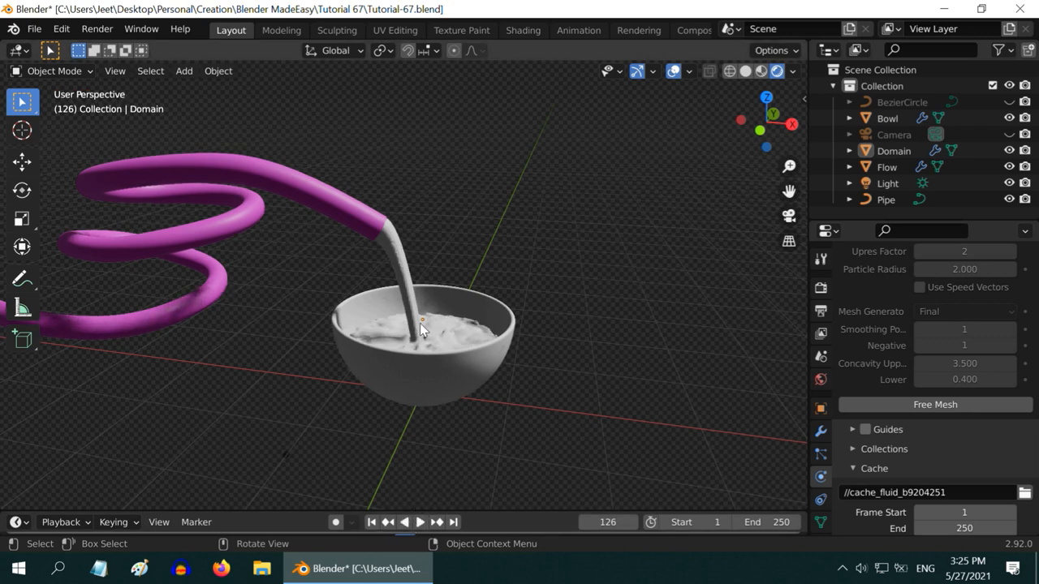
click(184, 70)
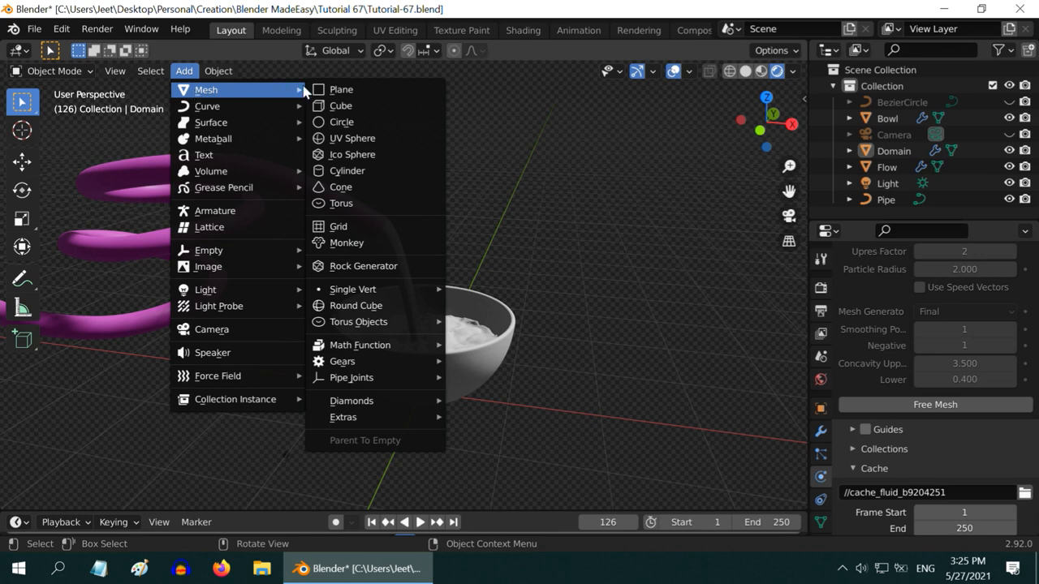
click(341, 89)
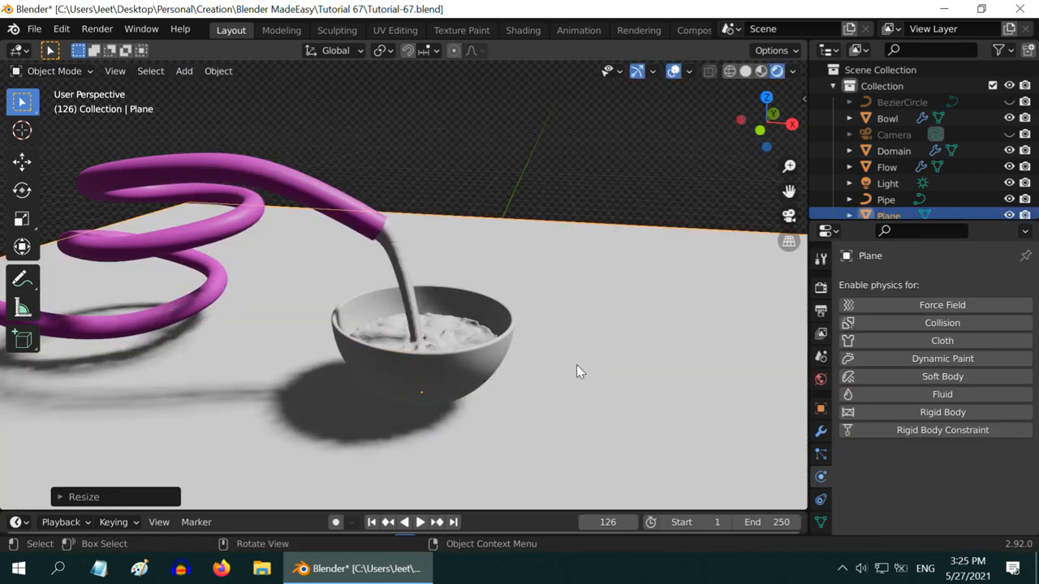
click(794, 72)
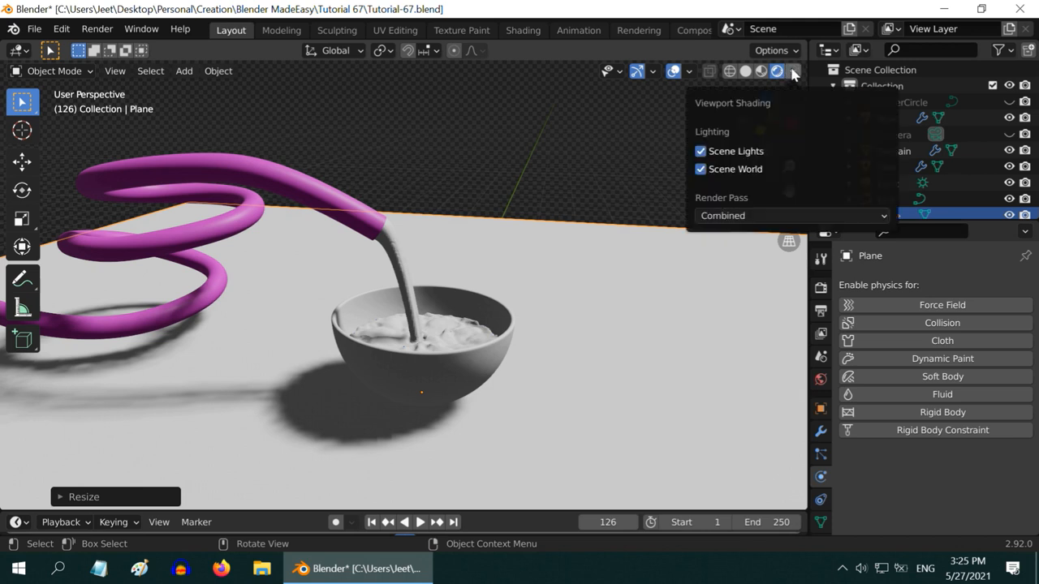
Light the viewport with an HDRI studio environment and show the world settings.
click(700, 169)
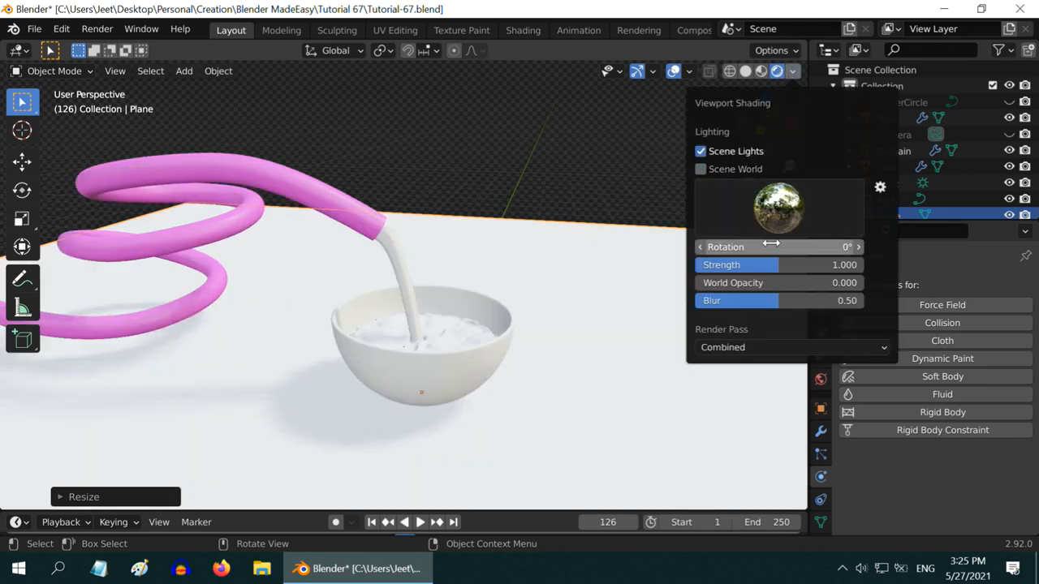
click(777, 71)
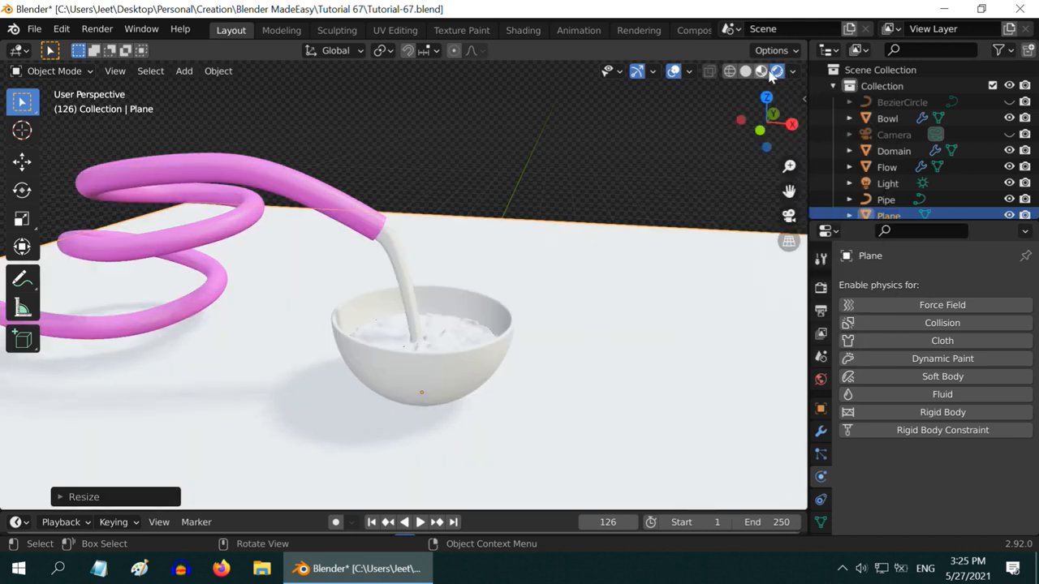
click(793, 71)
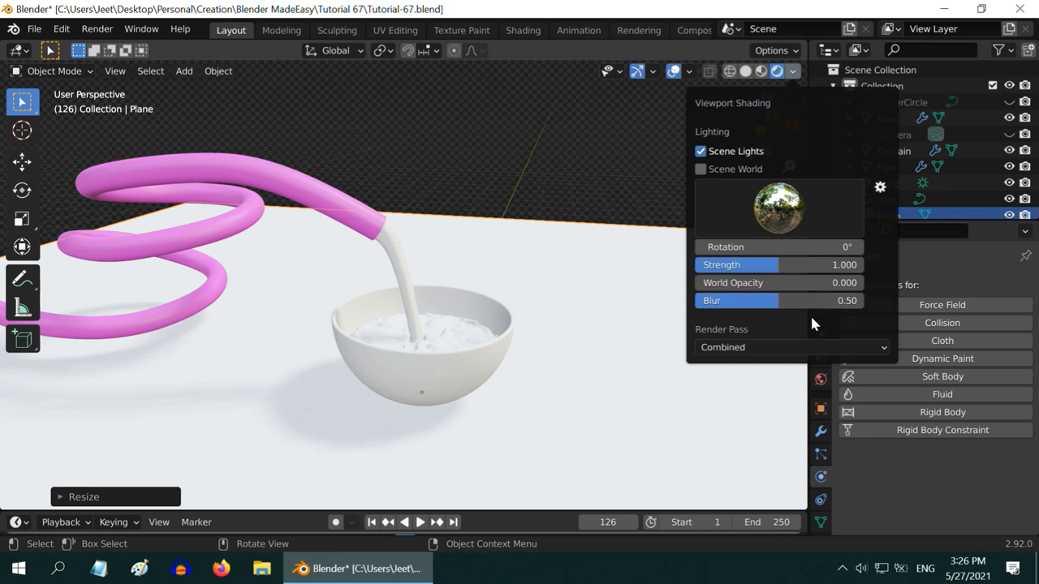
click(535, 412)
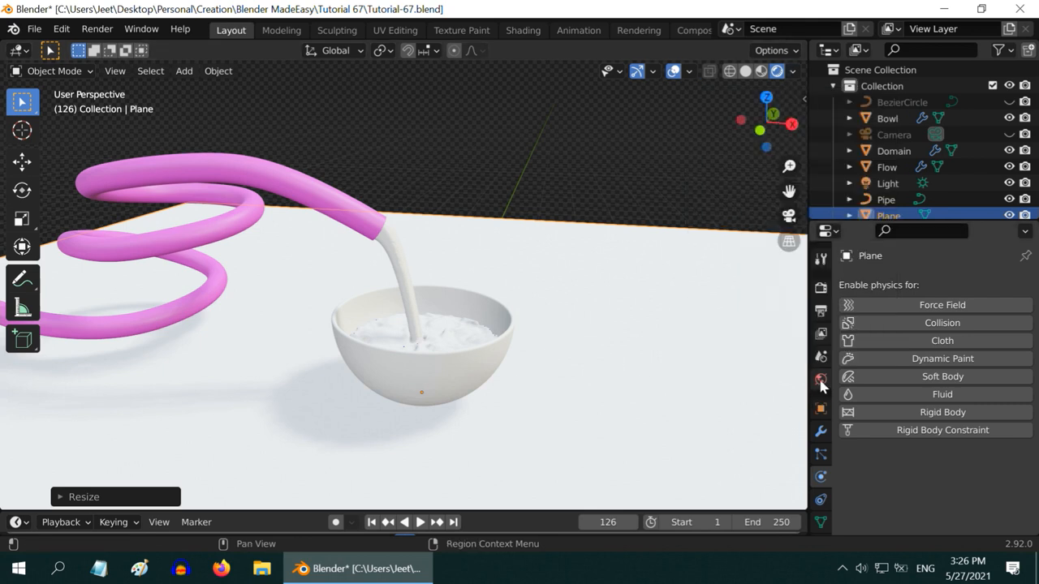
click(820, 379)
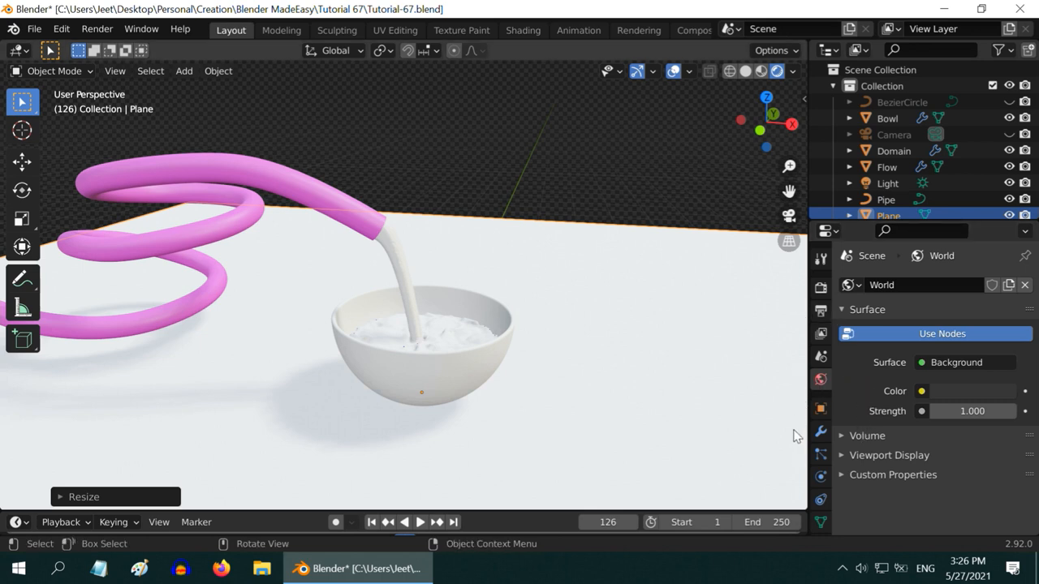
mouse_move(664, 342)
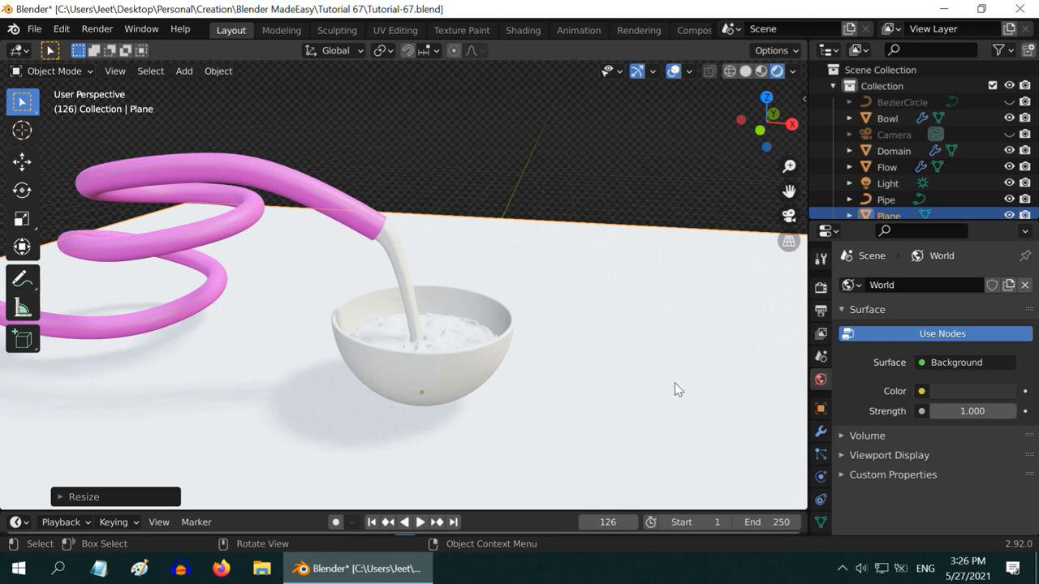
mouse_move(658, 373)
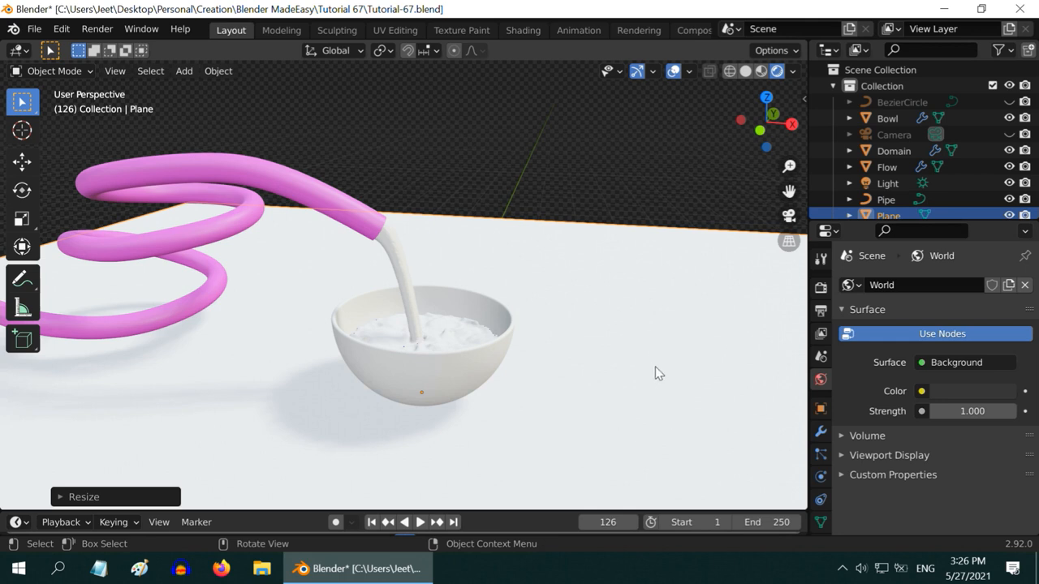
mouse_move(524, 381)
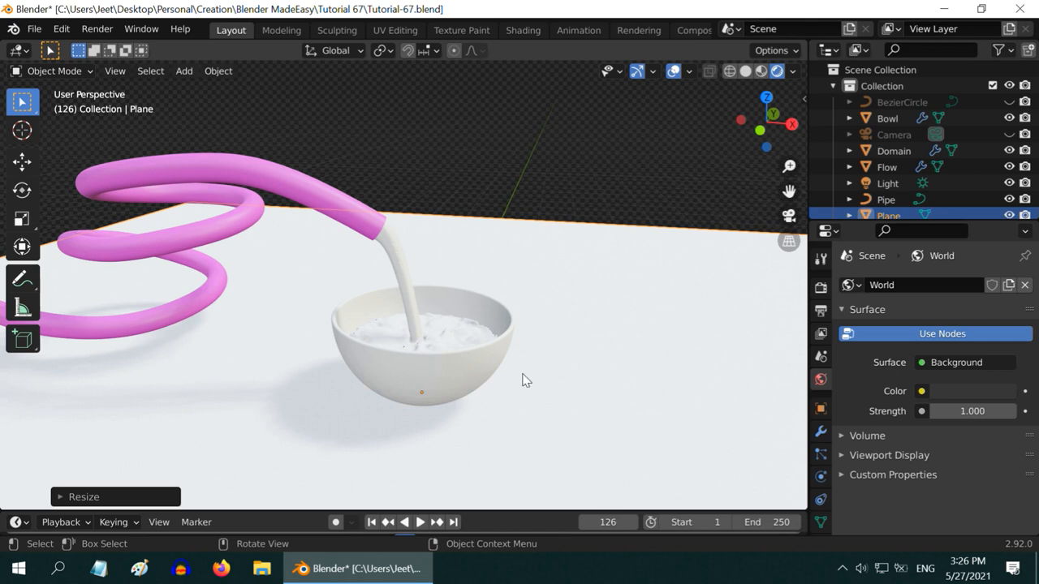
mouse_move(479, 335)
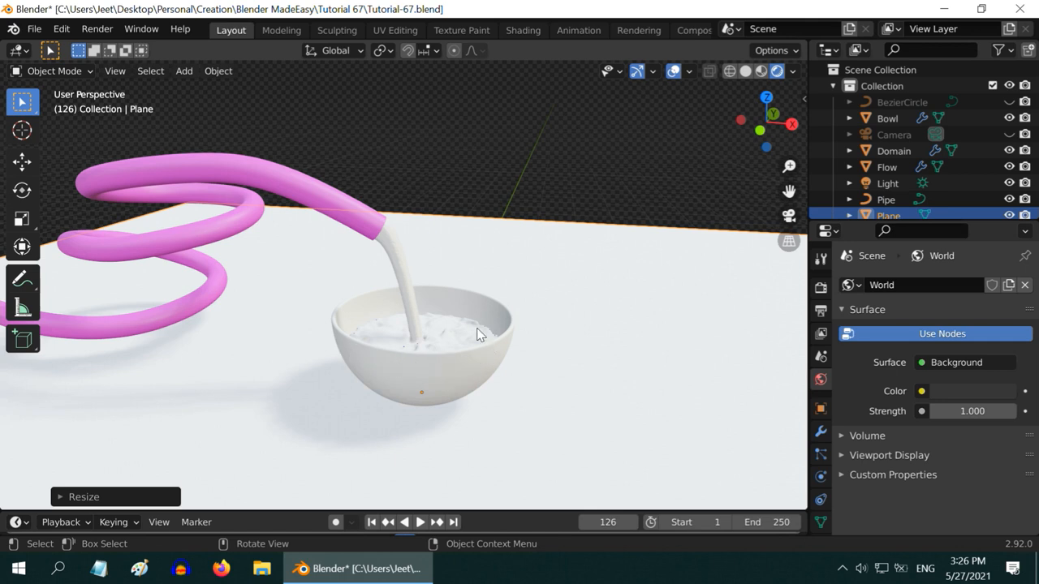
Select the bowl and enable Eevee Screen Space Reflections with refraction.
click(446, 369)
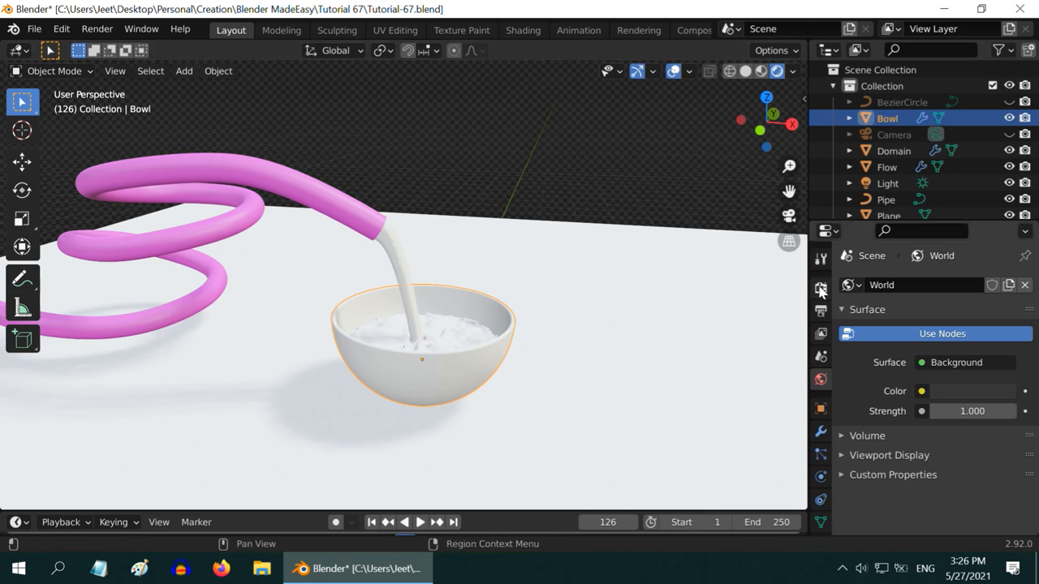
click(821, 288)
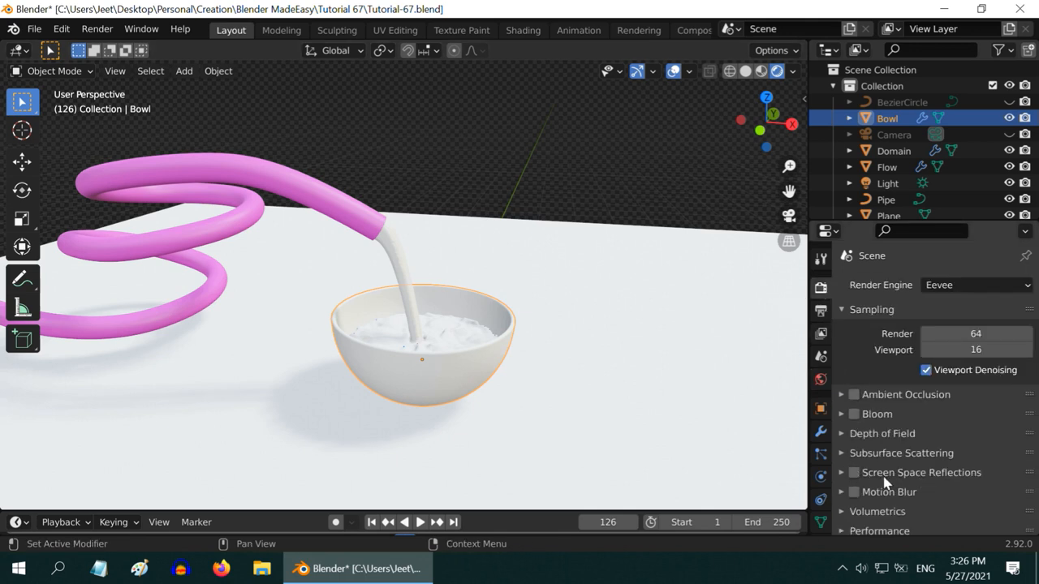
click(853, 472)
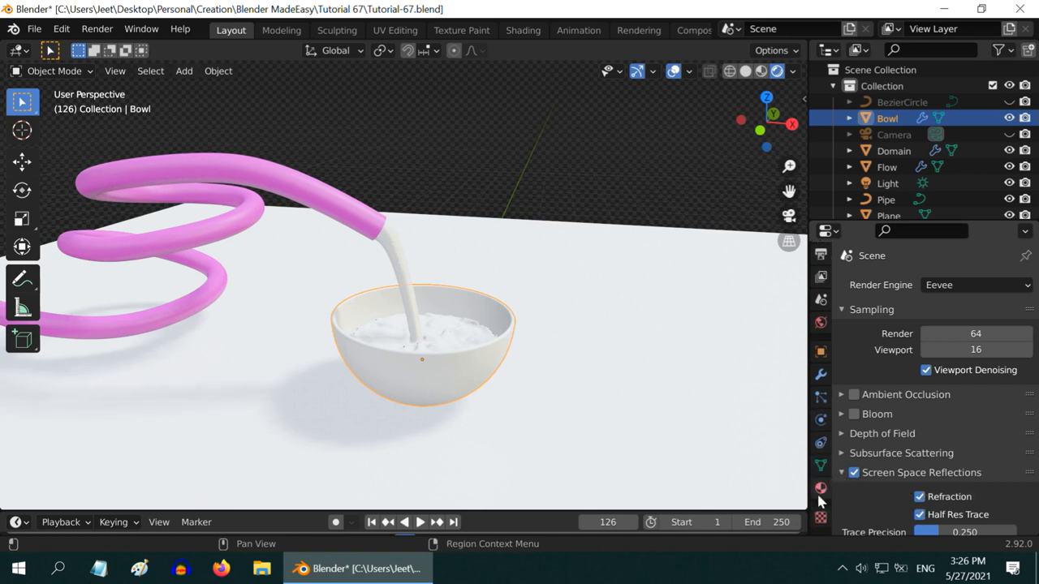
Set the bowl's Principled BSDF to roughness 0, IOR 1.2 and transmission 1.
click(819, 488)
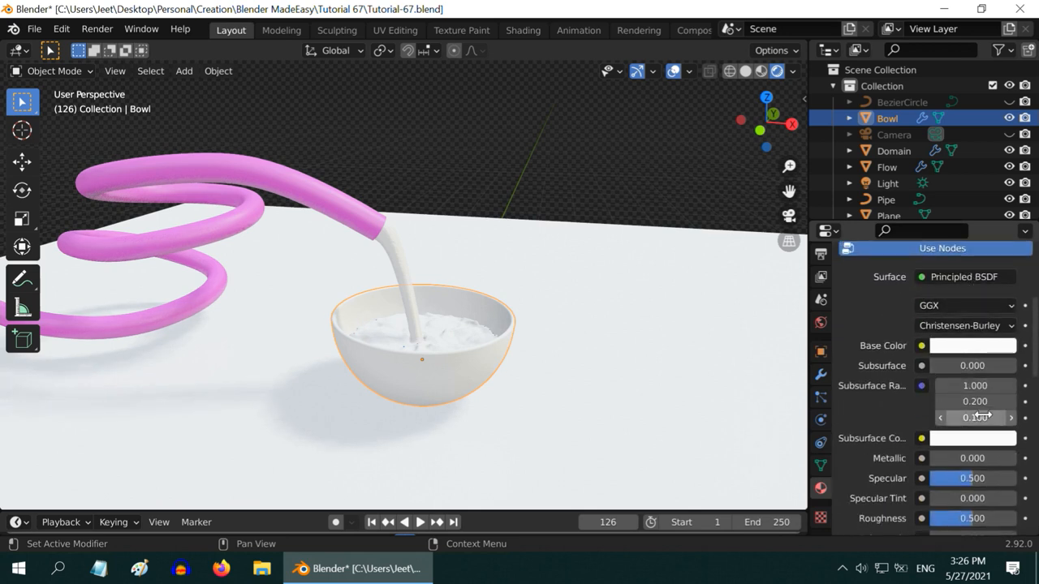
scroll(down, 3)
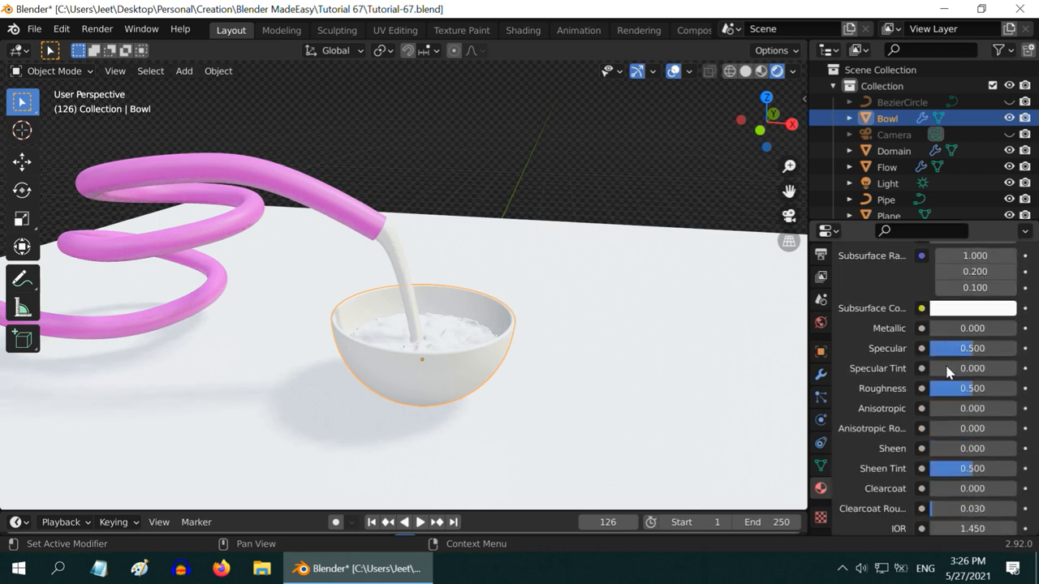
scroll(down, 3)
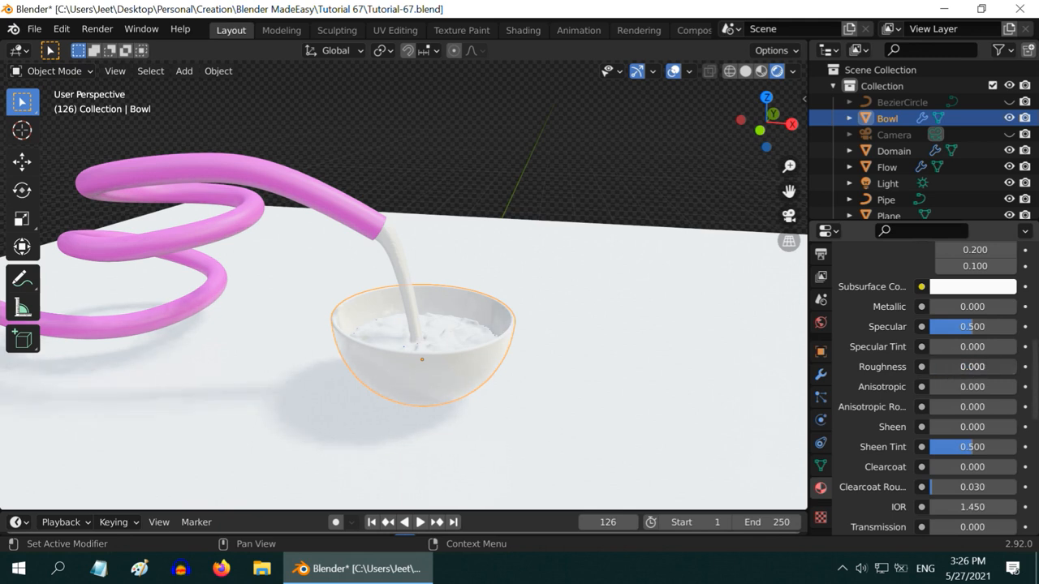
scroll(down, 3)
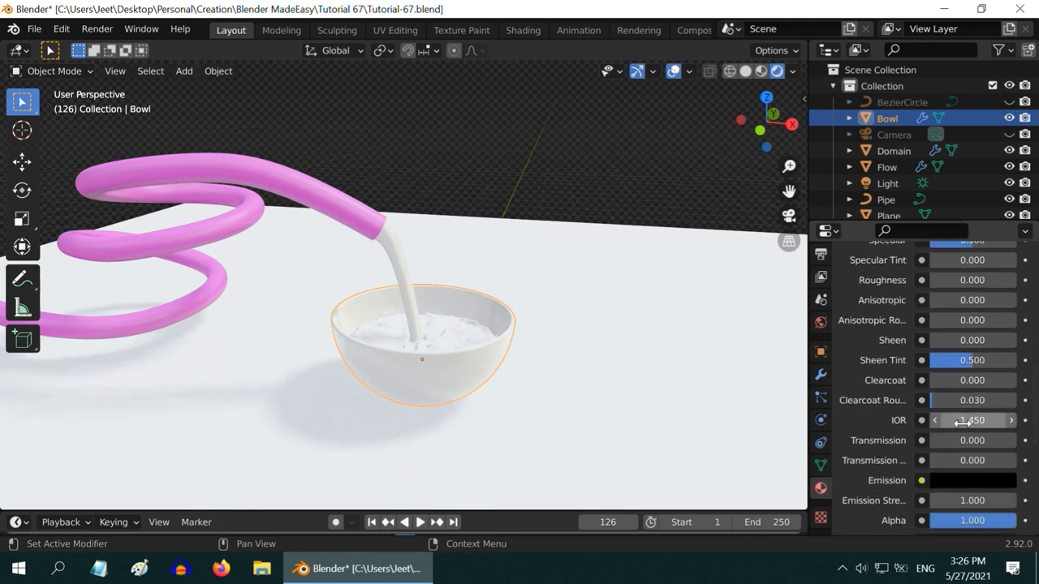
text(1.2)
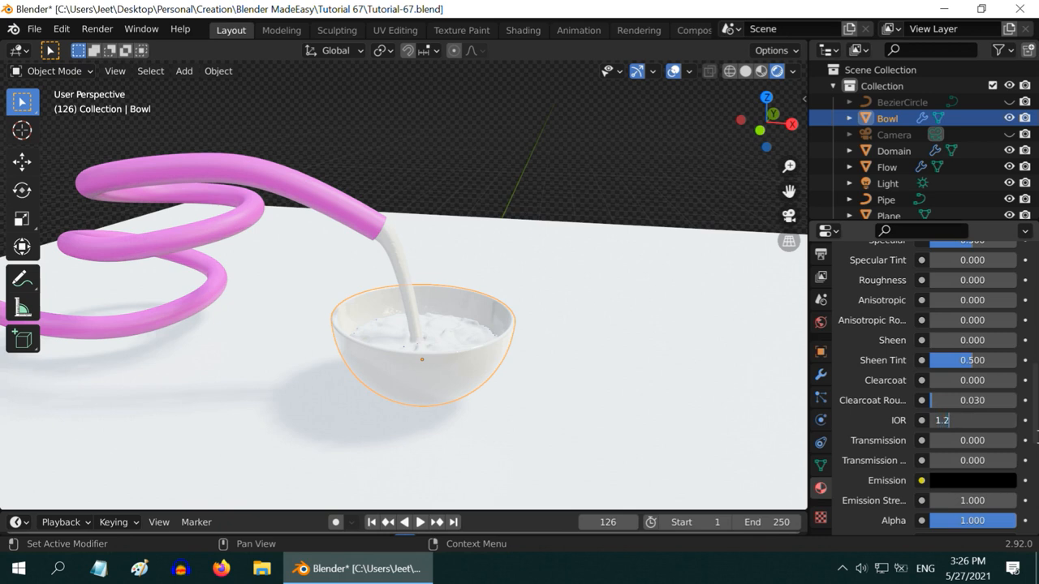
click(972, 440)
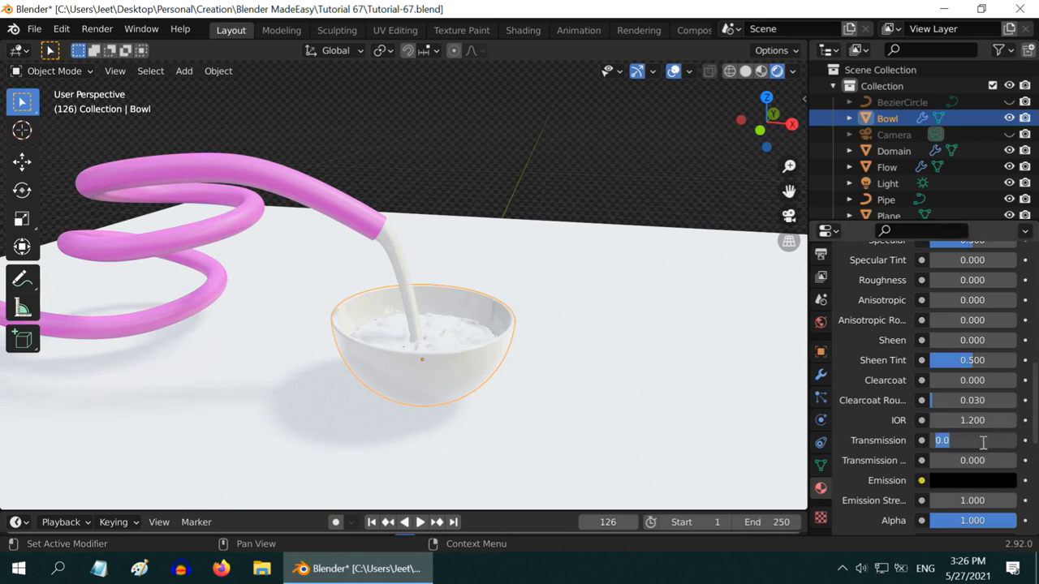
text(1)
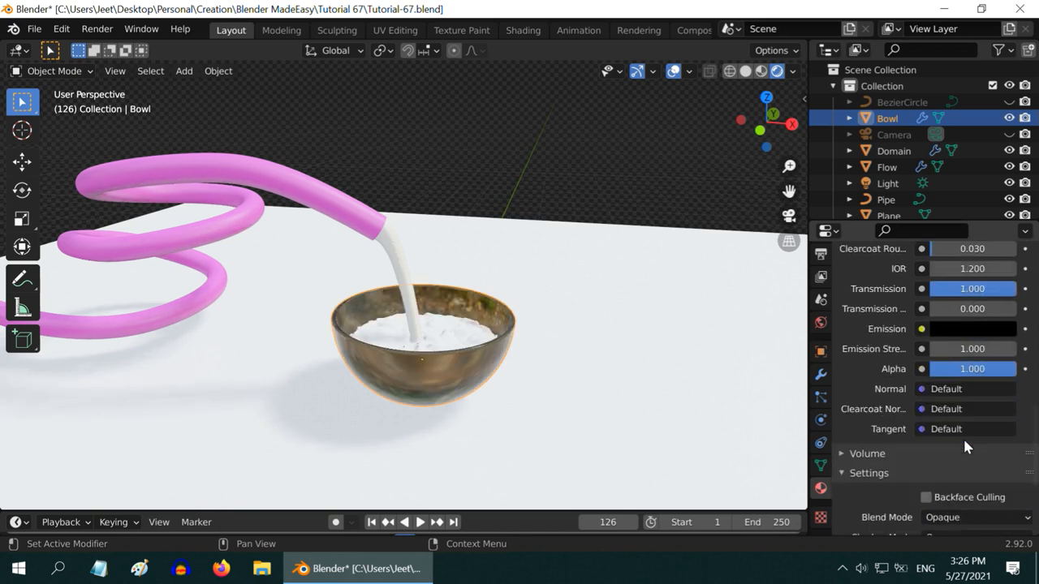
Set the bowl material's Blend Mode to Alpha Blend and enable Screen Space Refraction.
scroll(down, 3)
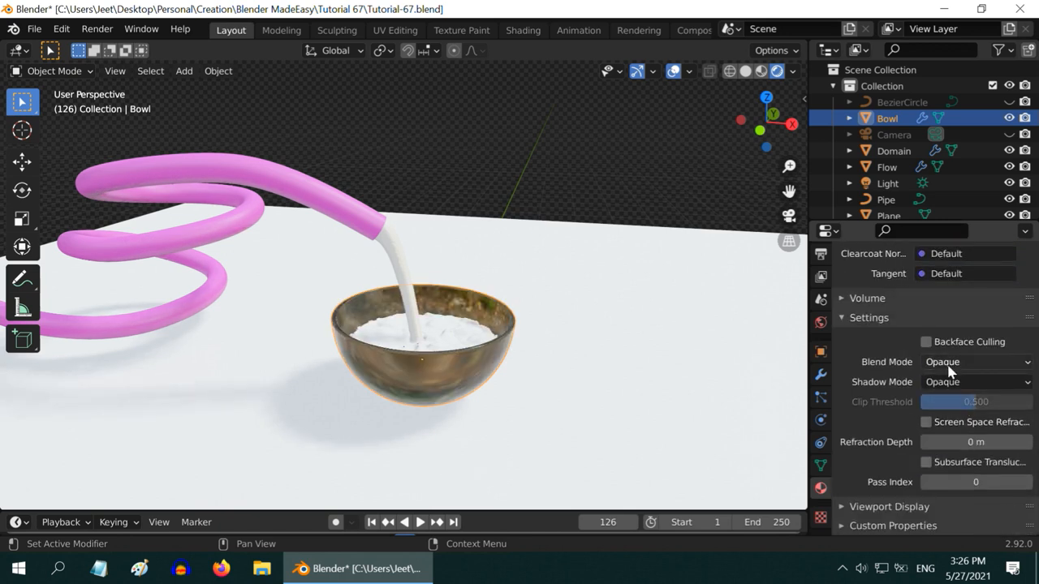
click(974, 361)
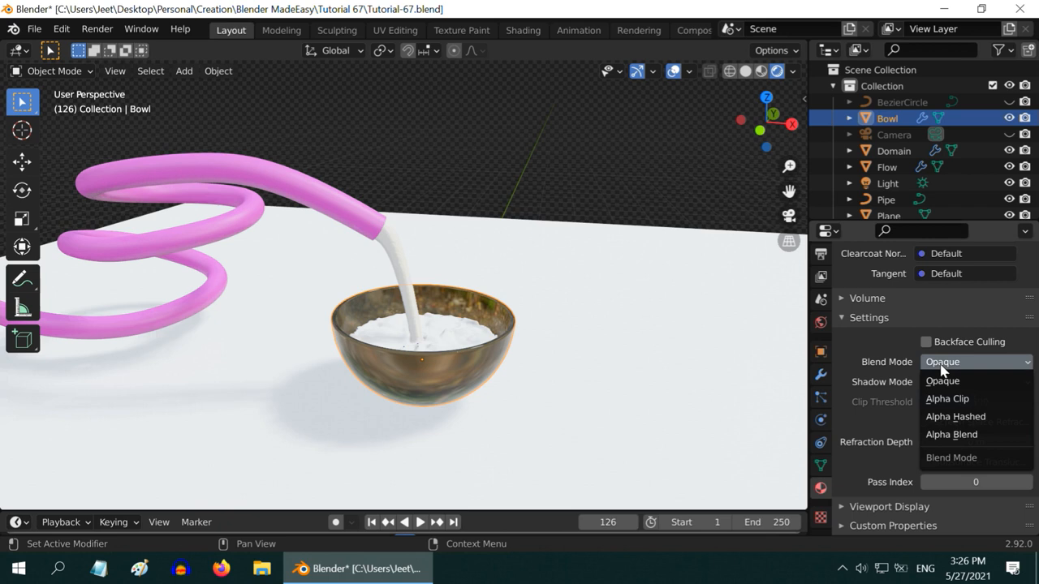
click(952, 435)
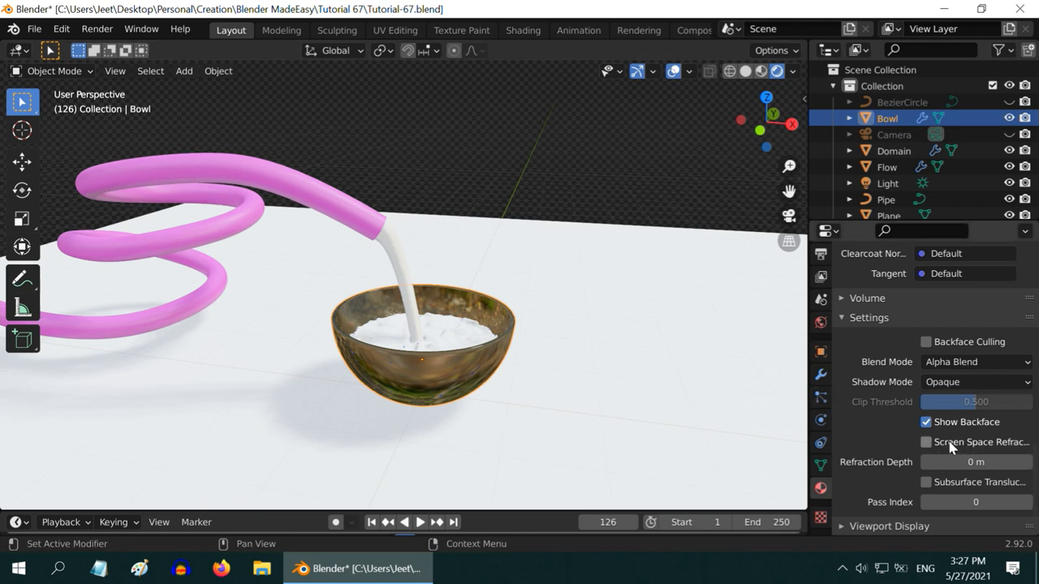
click(925, 443)
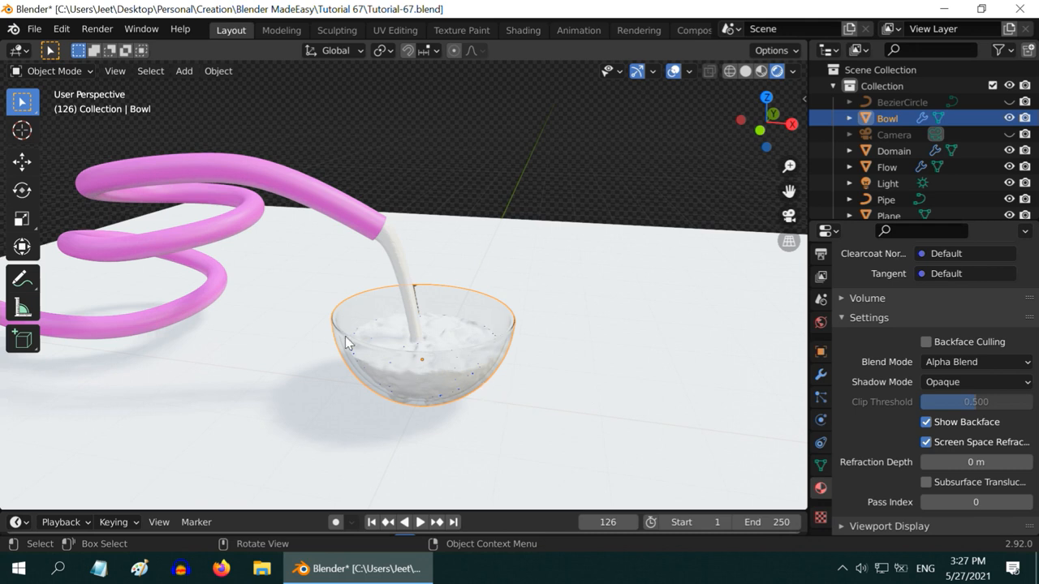
mouse_move(408, 270)
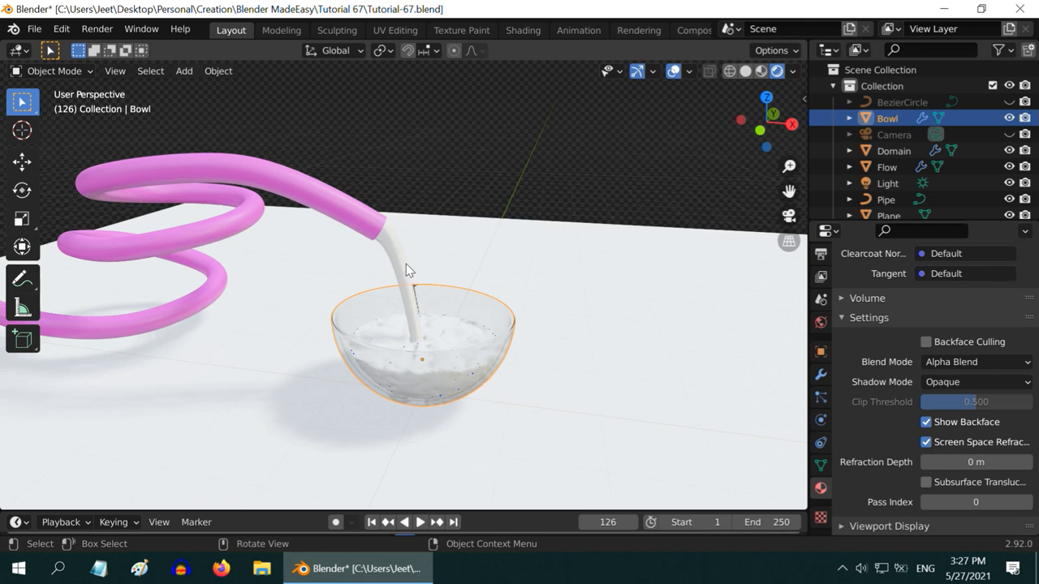
Select Domain, create Material.001 and set its base colour to light blue.
click(893, 150)
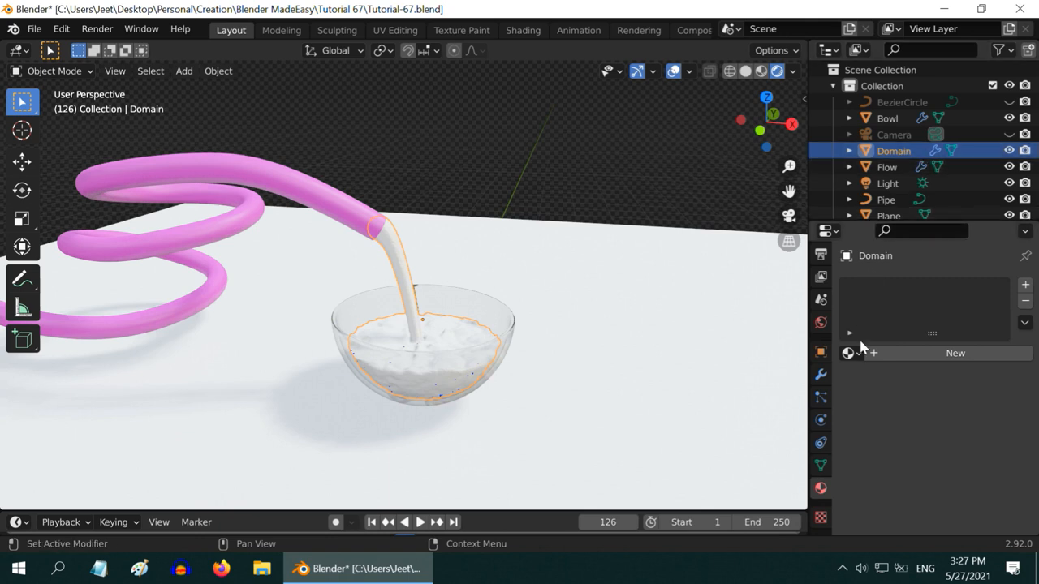
click(849, 352)
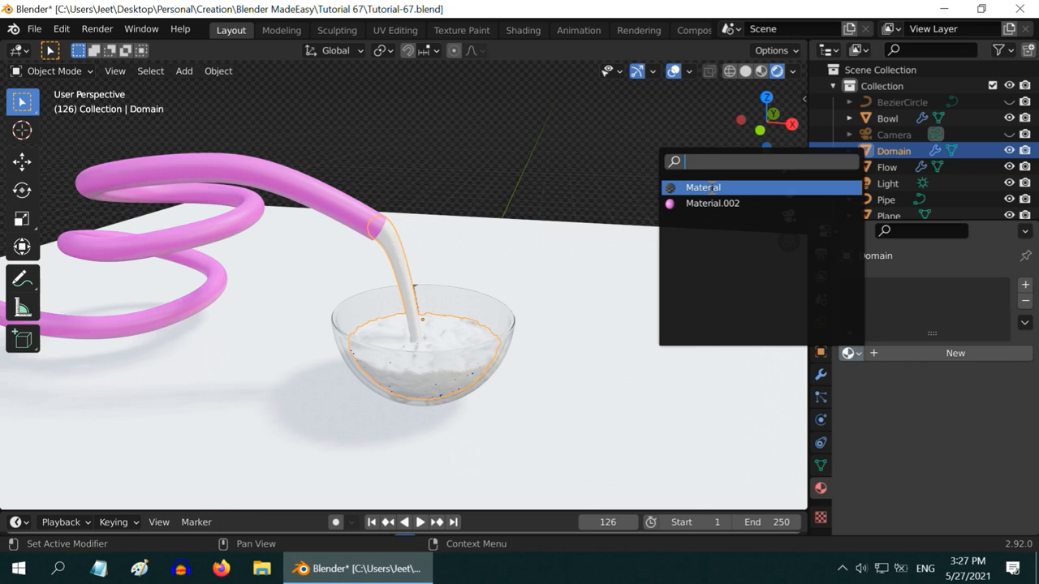
click(702, 187)
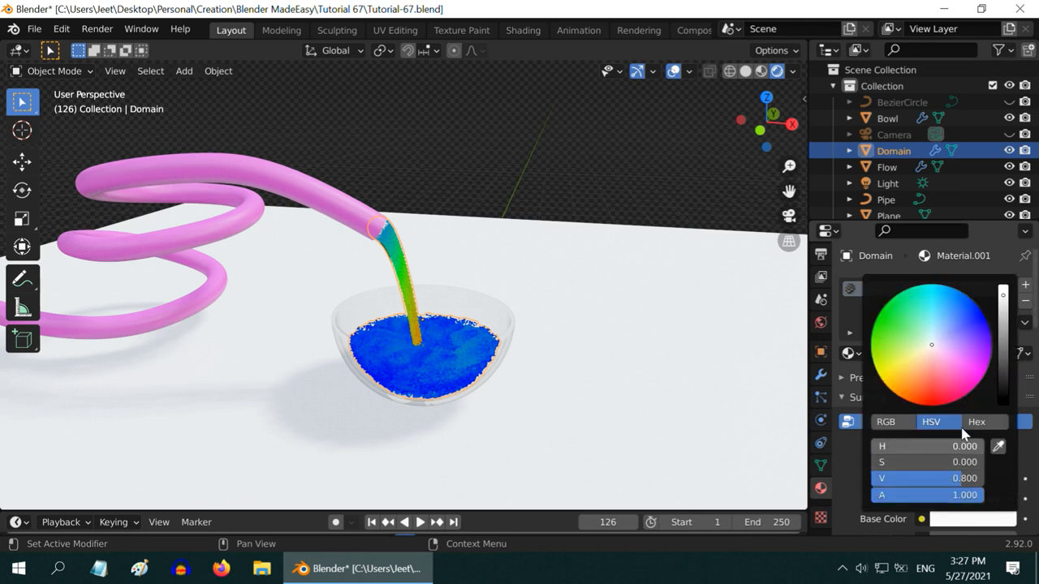
click(950, 326)
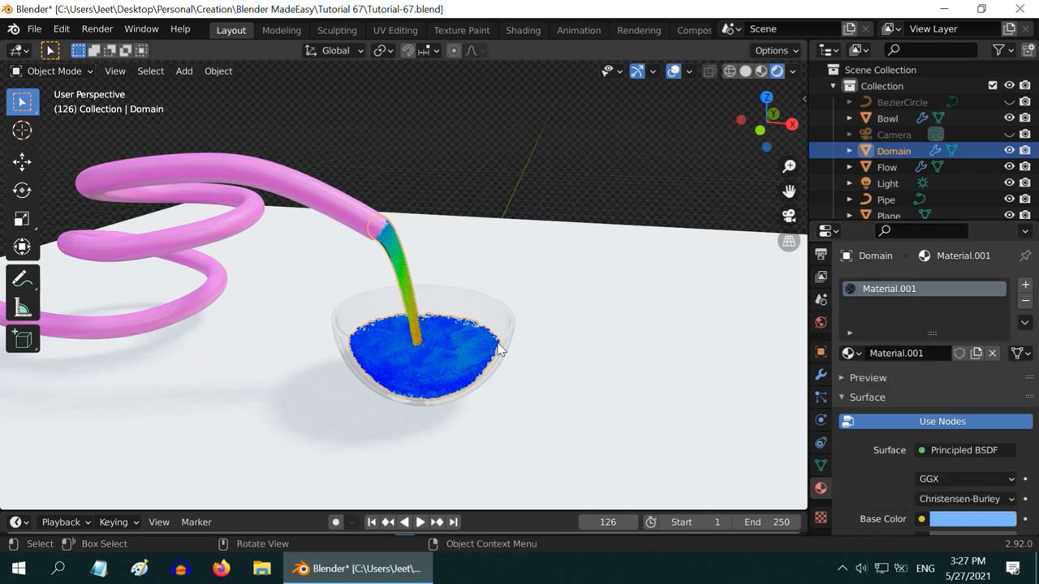
mouse_move(450, 358)
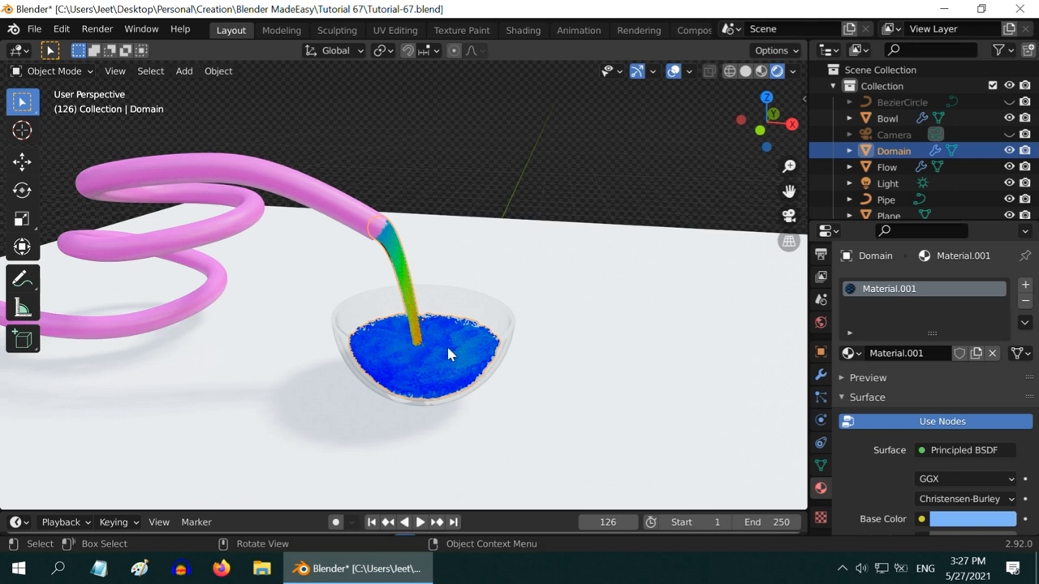
mouse_move(432, 370)
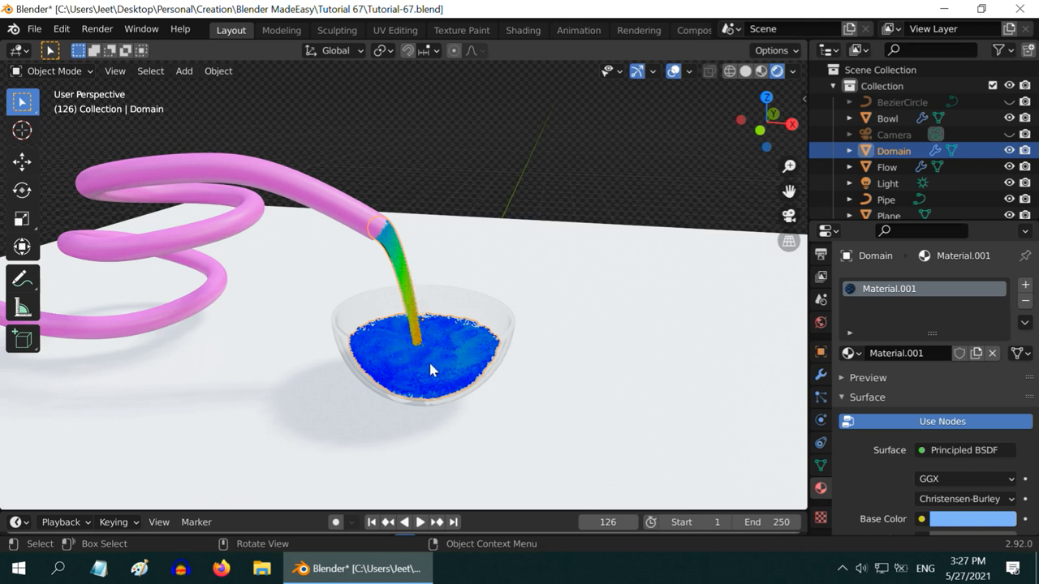
mouse_move(447, 388)
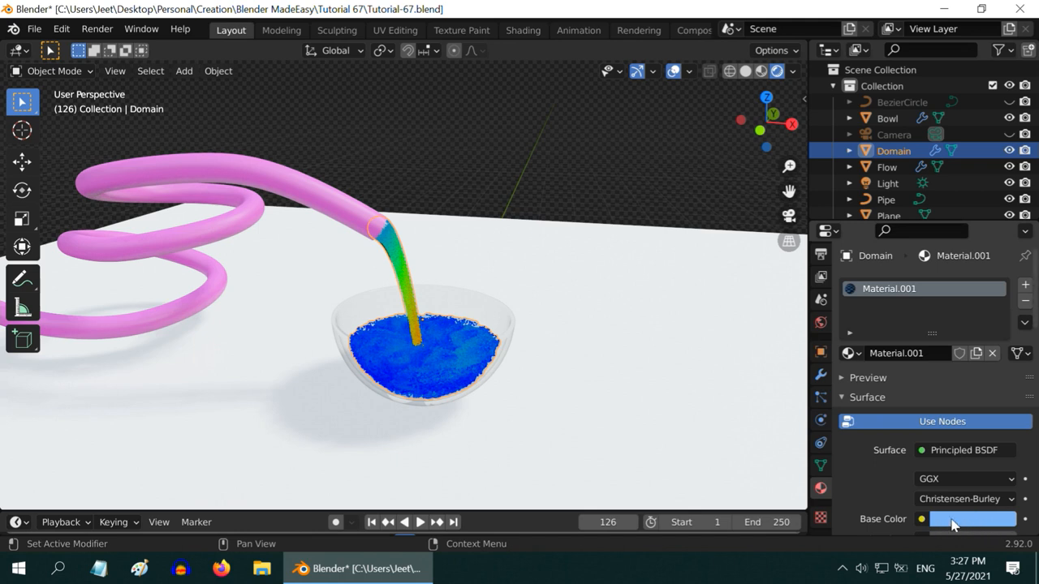
mouse_move(495, 392)
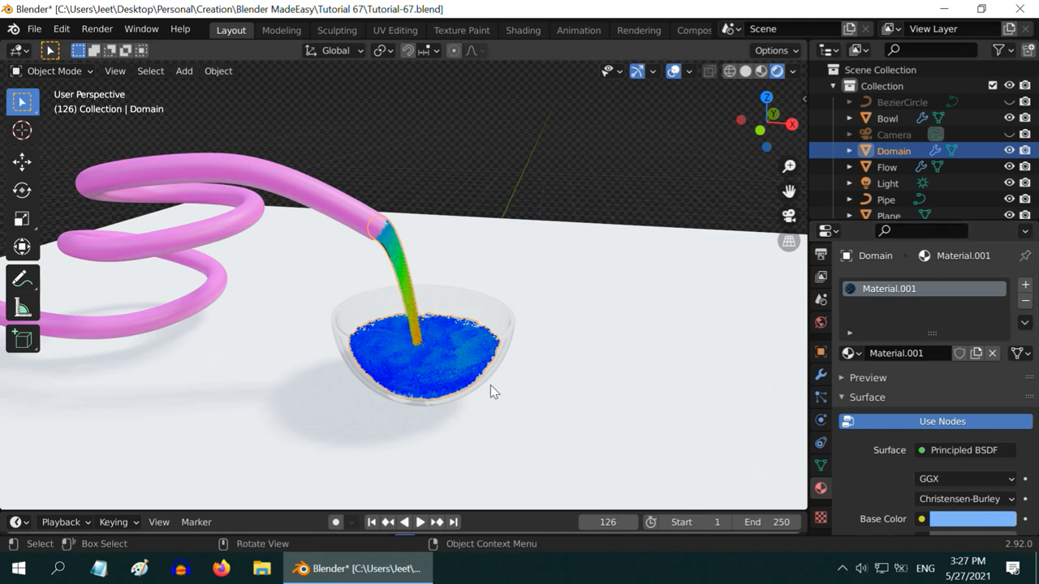
Replay the blue fluid pour from frame one and pause around frame 46.
click(372, 522)
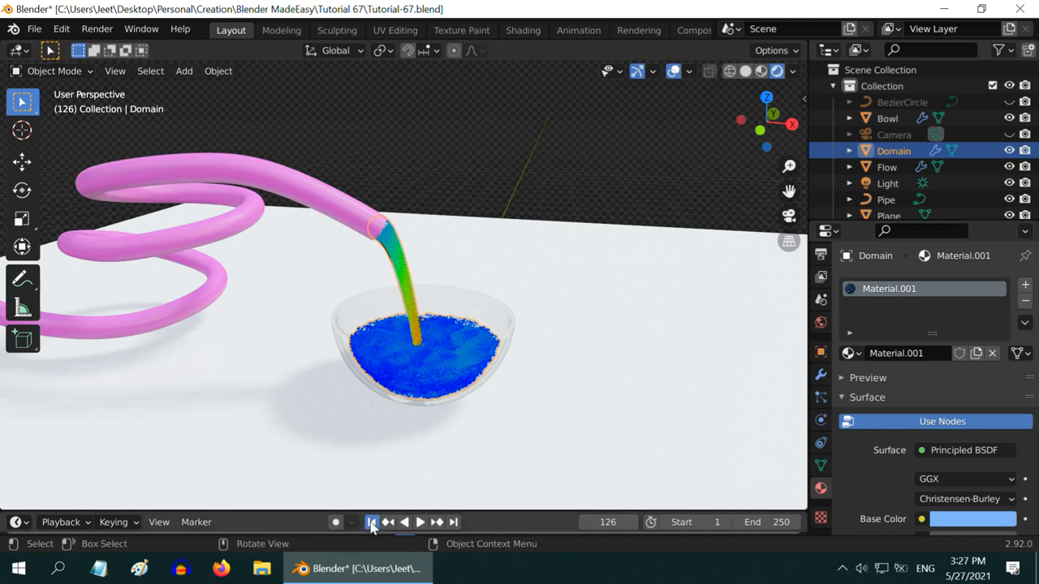
click(420, 522)
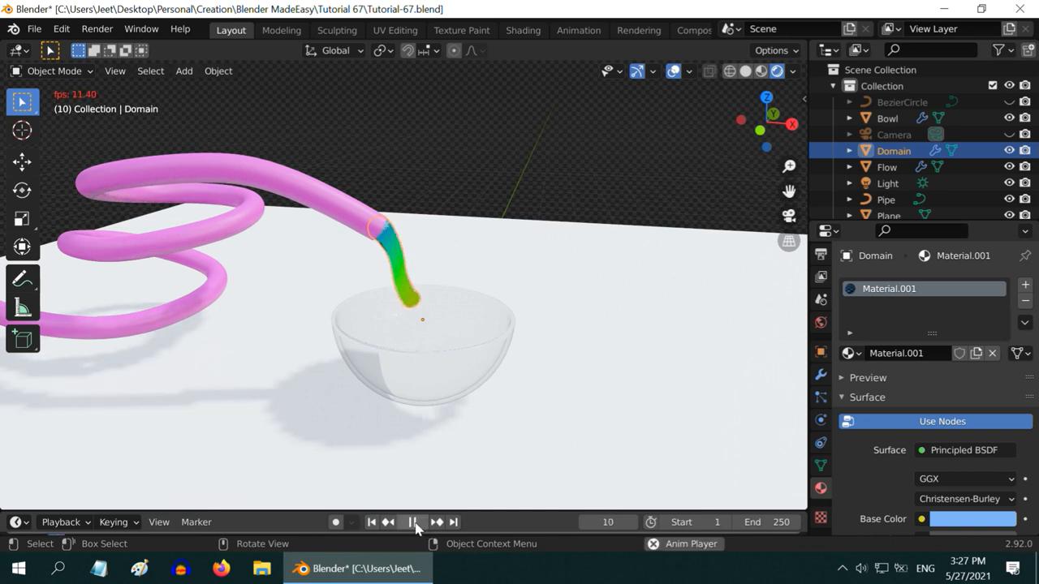
click(412, 522)
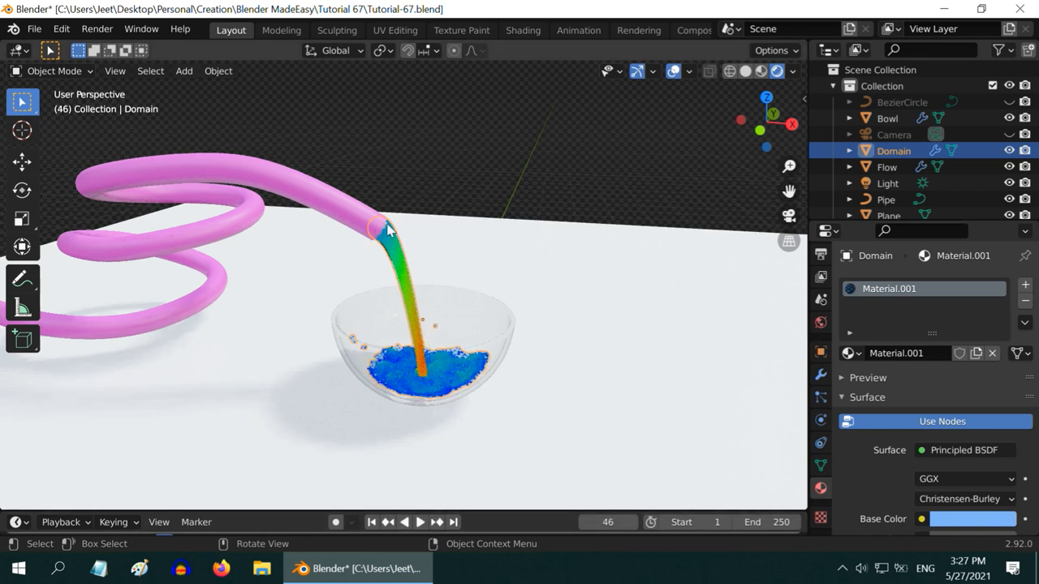
mouse_move(737, 227)
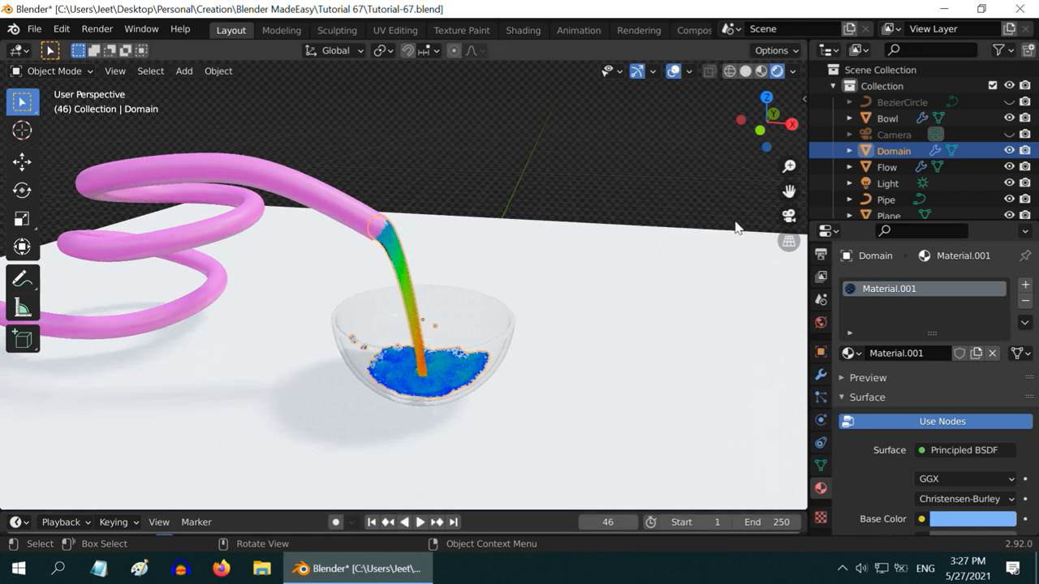
Hide the Flow sphere in the Outliner and replay the pour from frame 1.
click(887, 168)
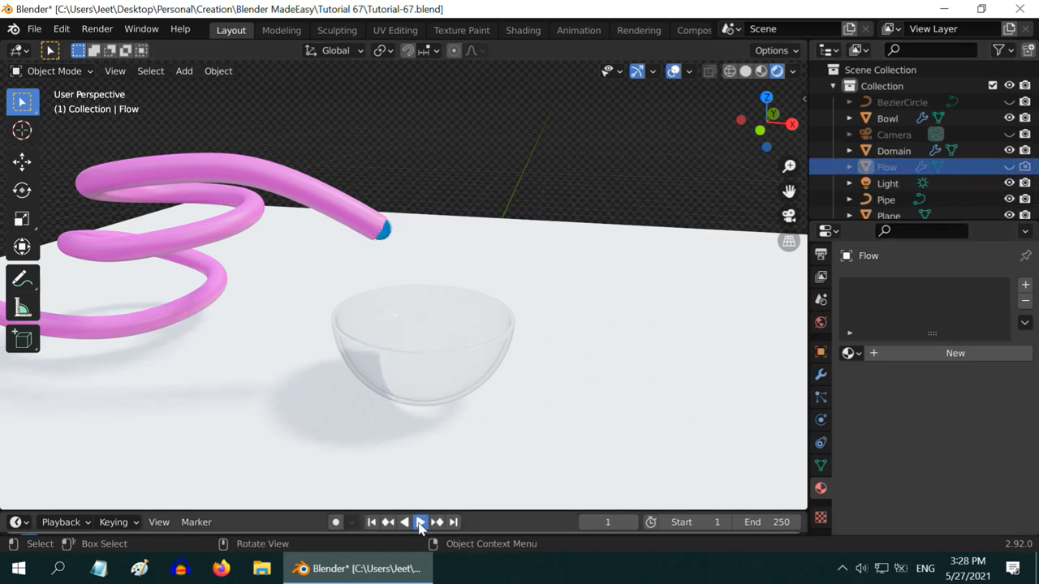
click(420, 522)
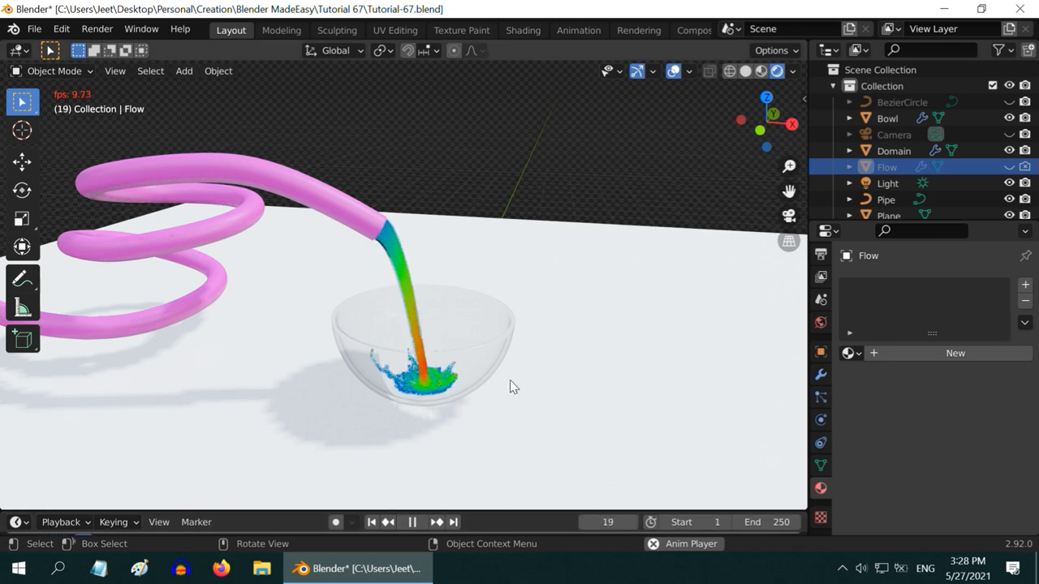